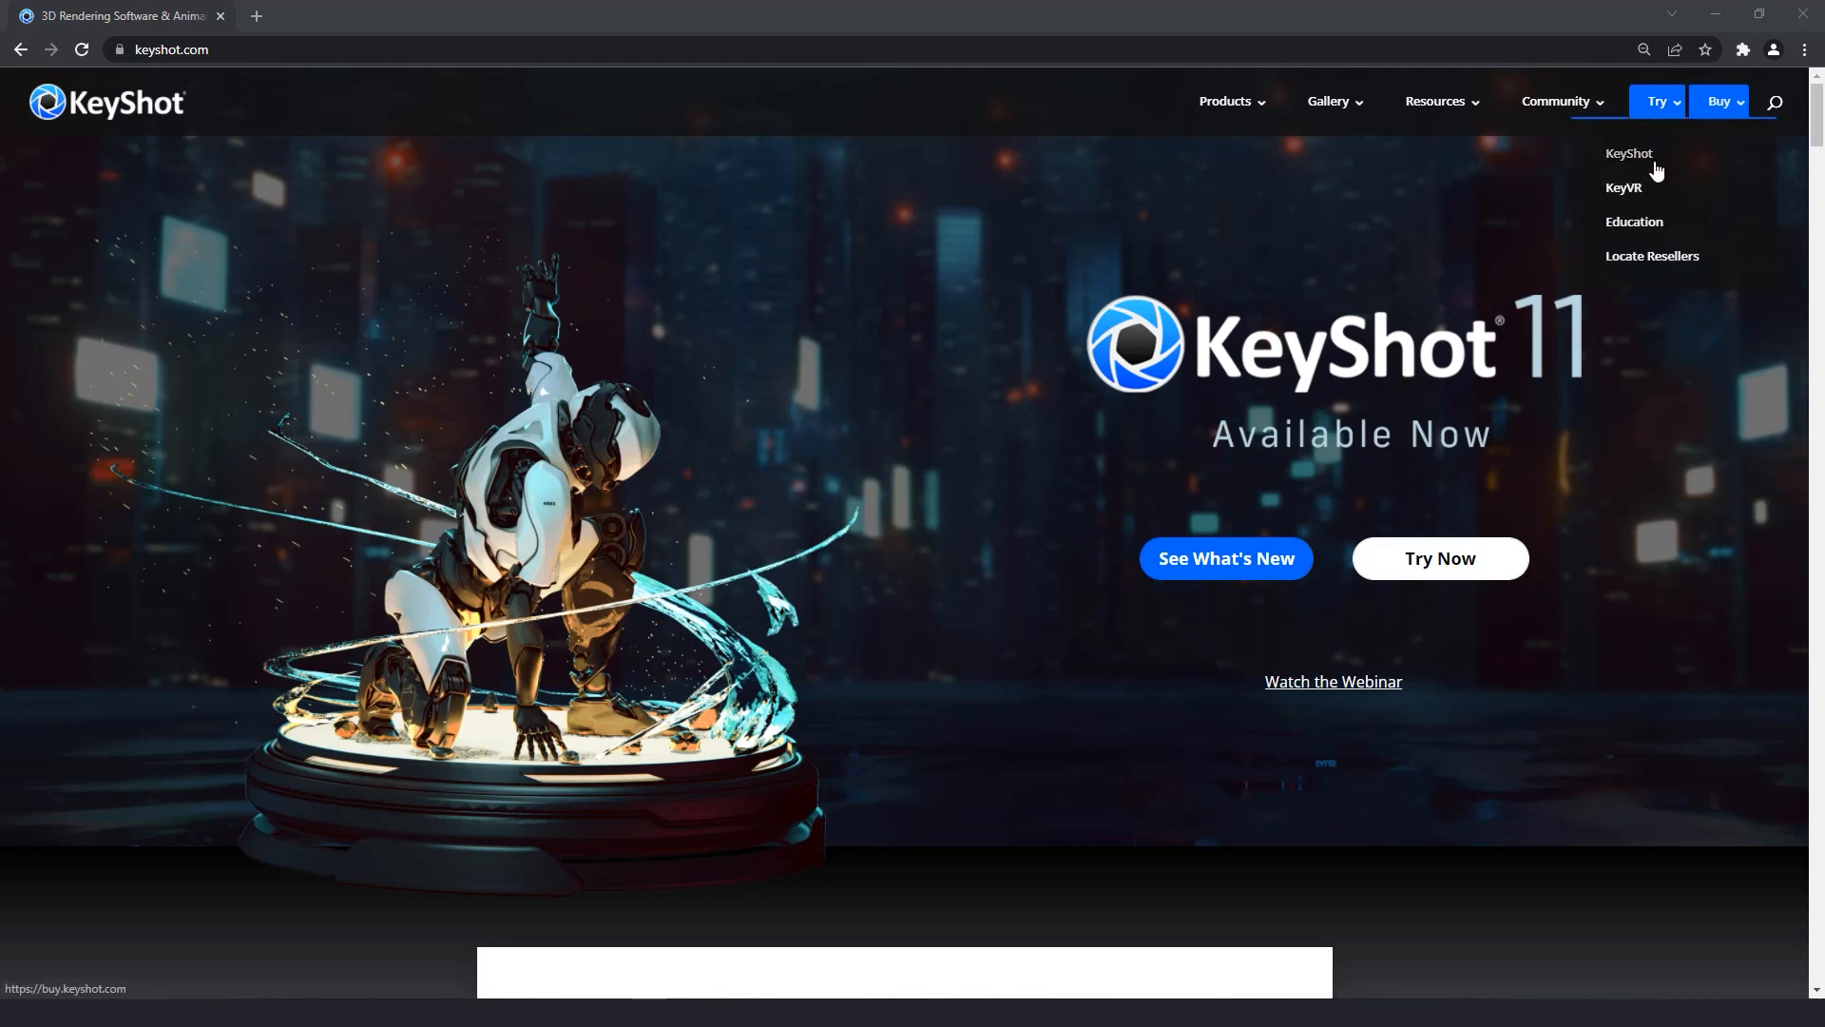
{"action": "mouse_move", "coordinate": [1606, 167]}
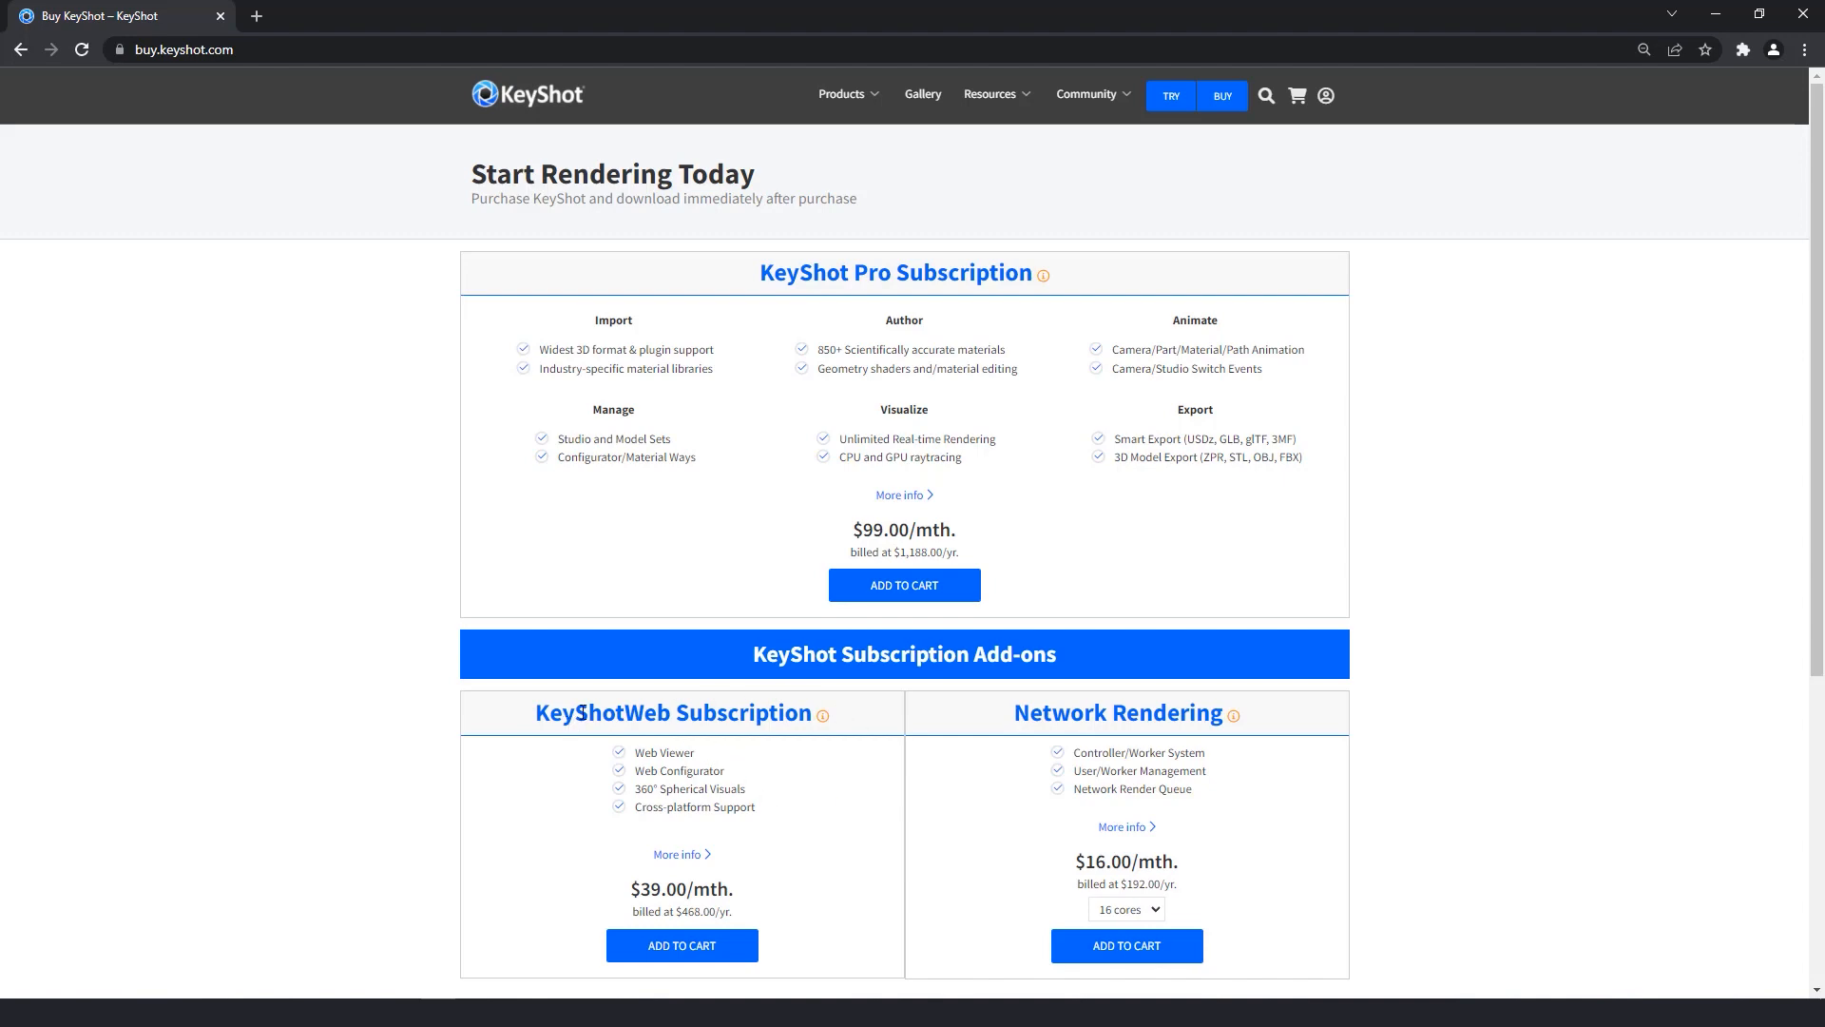
{"action": "mouse_move", "coordinate": [1033, 714]}
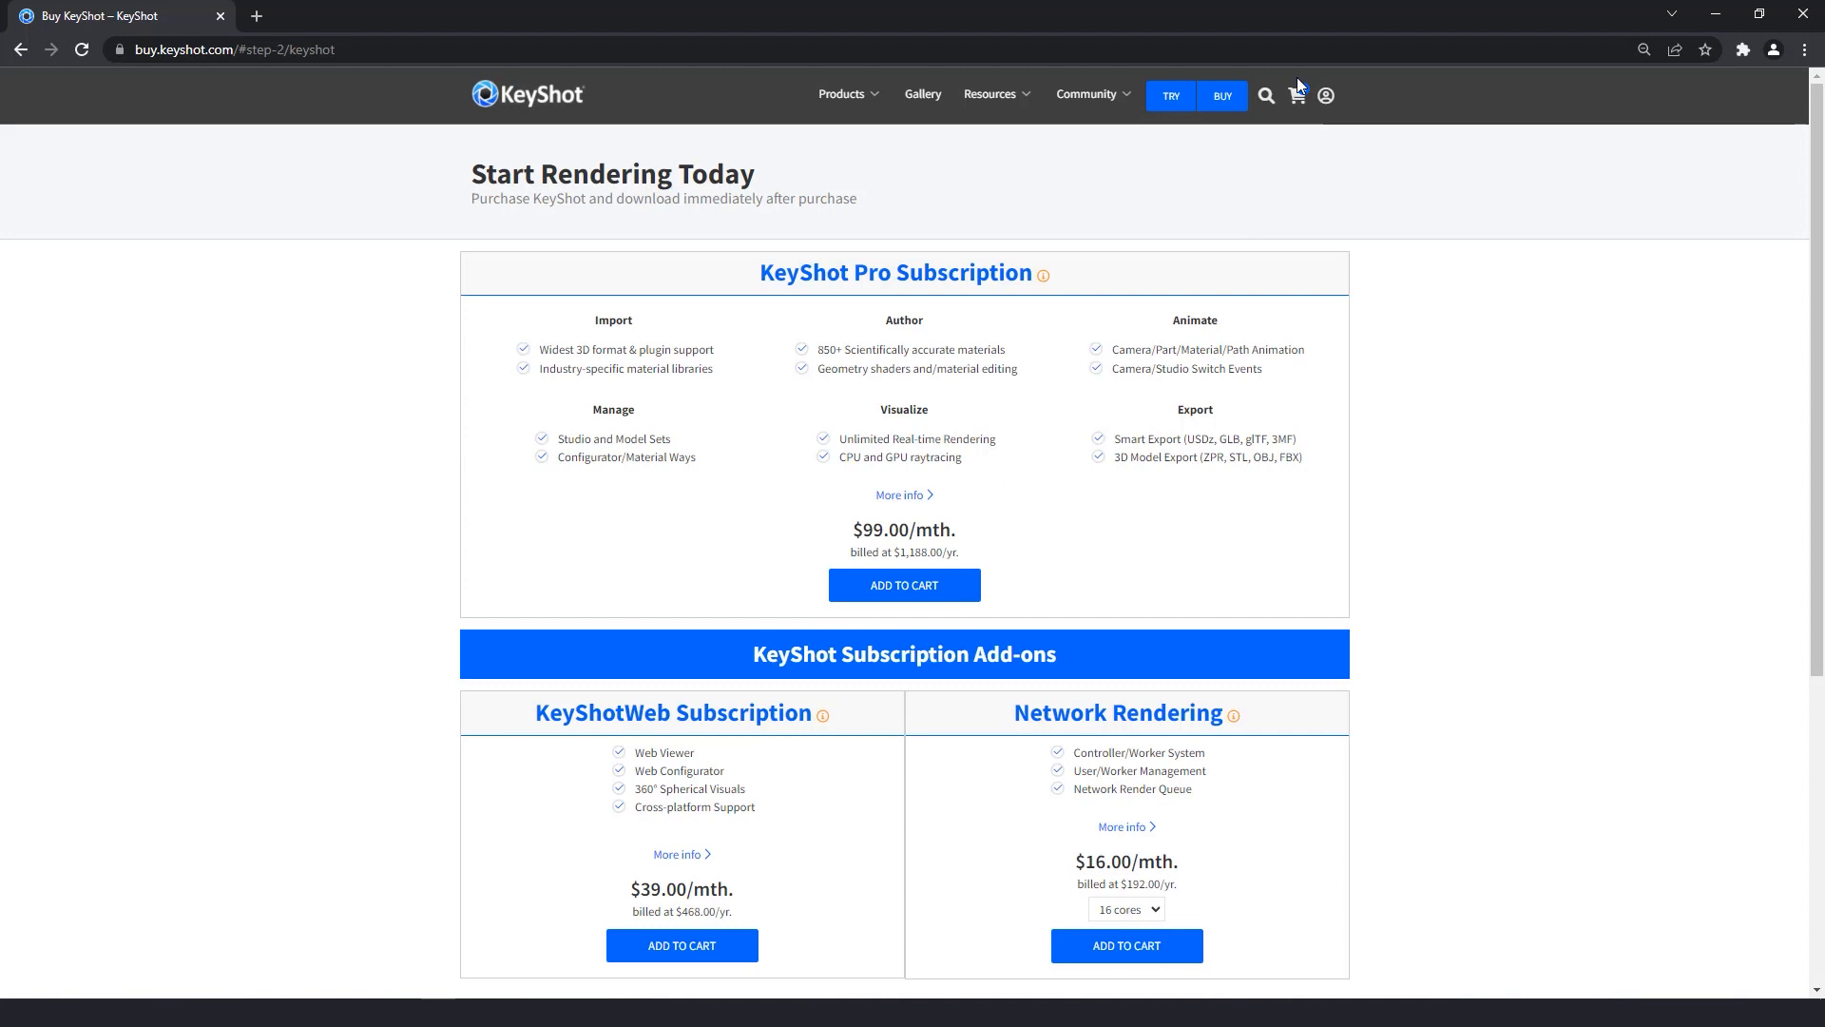
- View the cart holding the KeyShot Pro Subscription ($1,188.00/yr)
{"action": "left_click", "coordinate": [903, 584]}
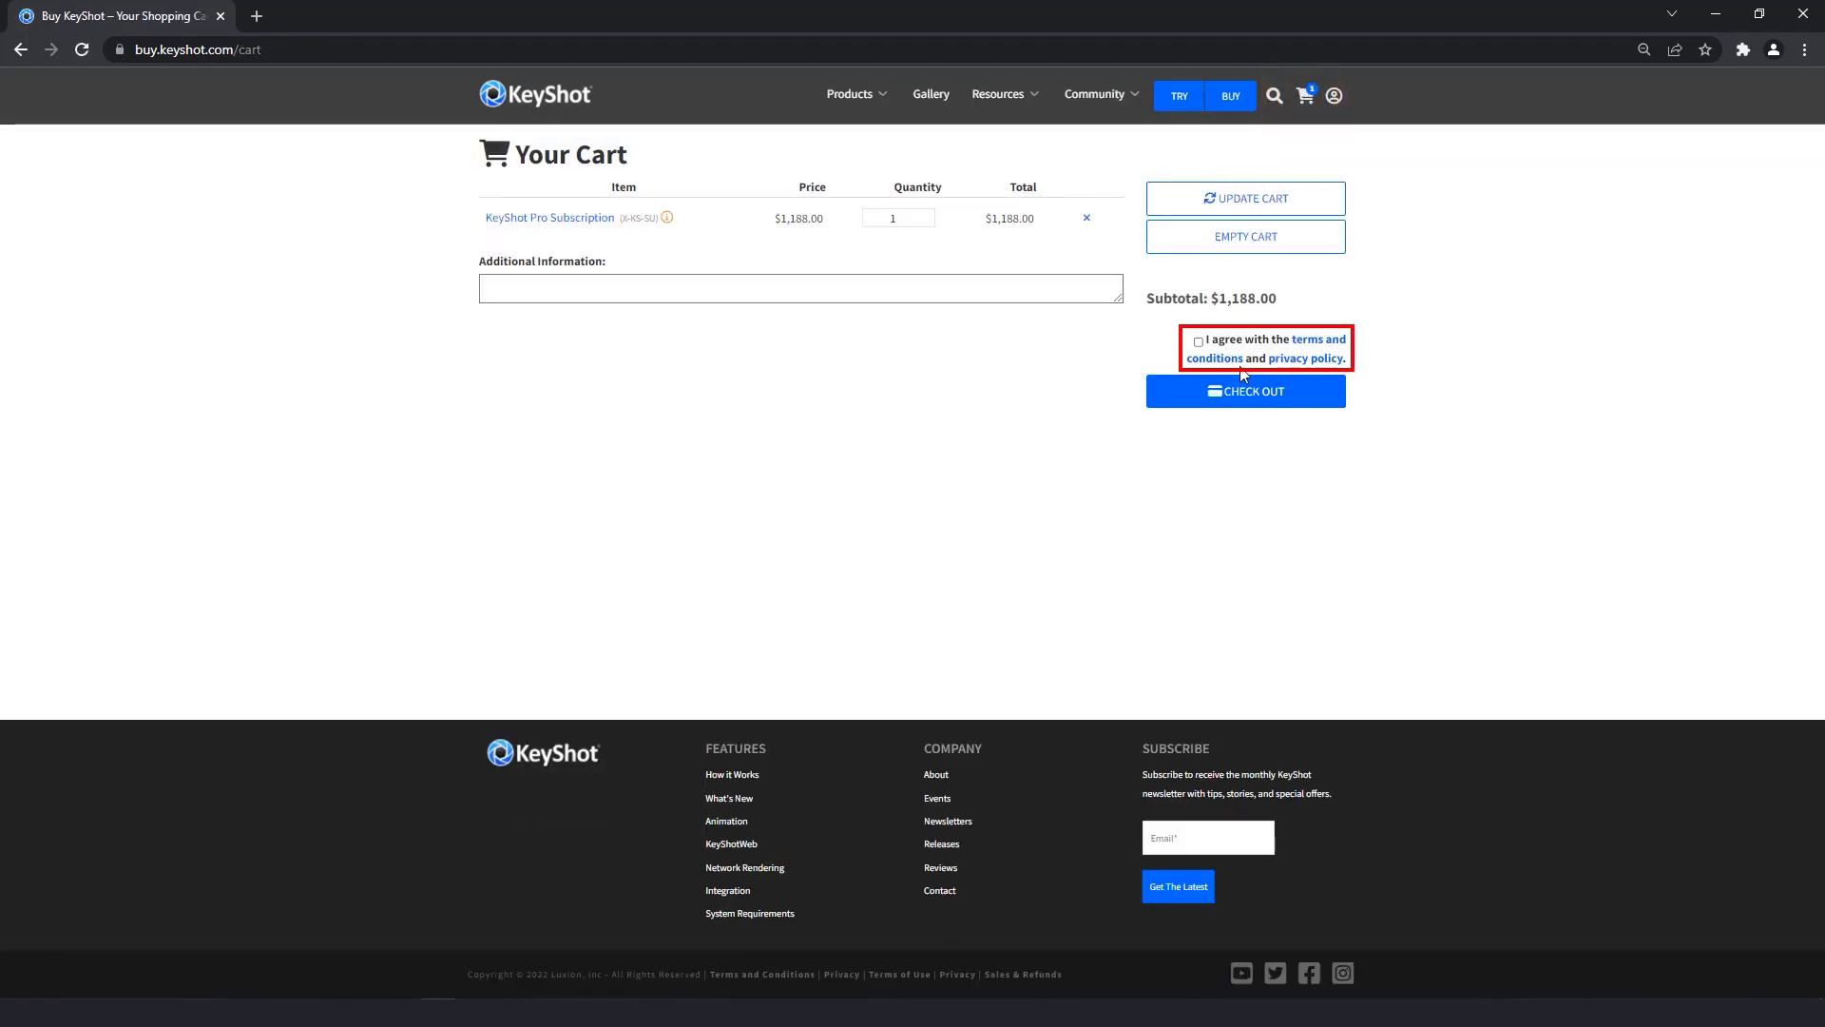
{"action": "left_click", "coordinate": [1197, 341]}
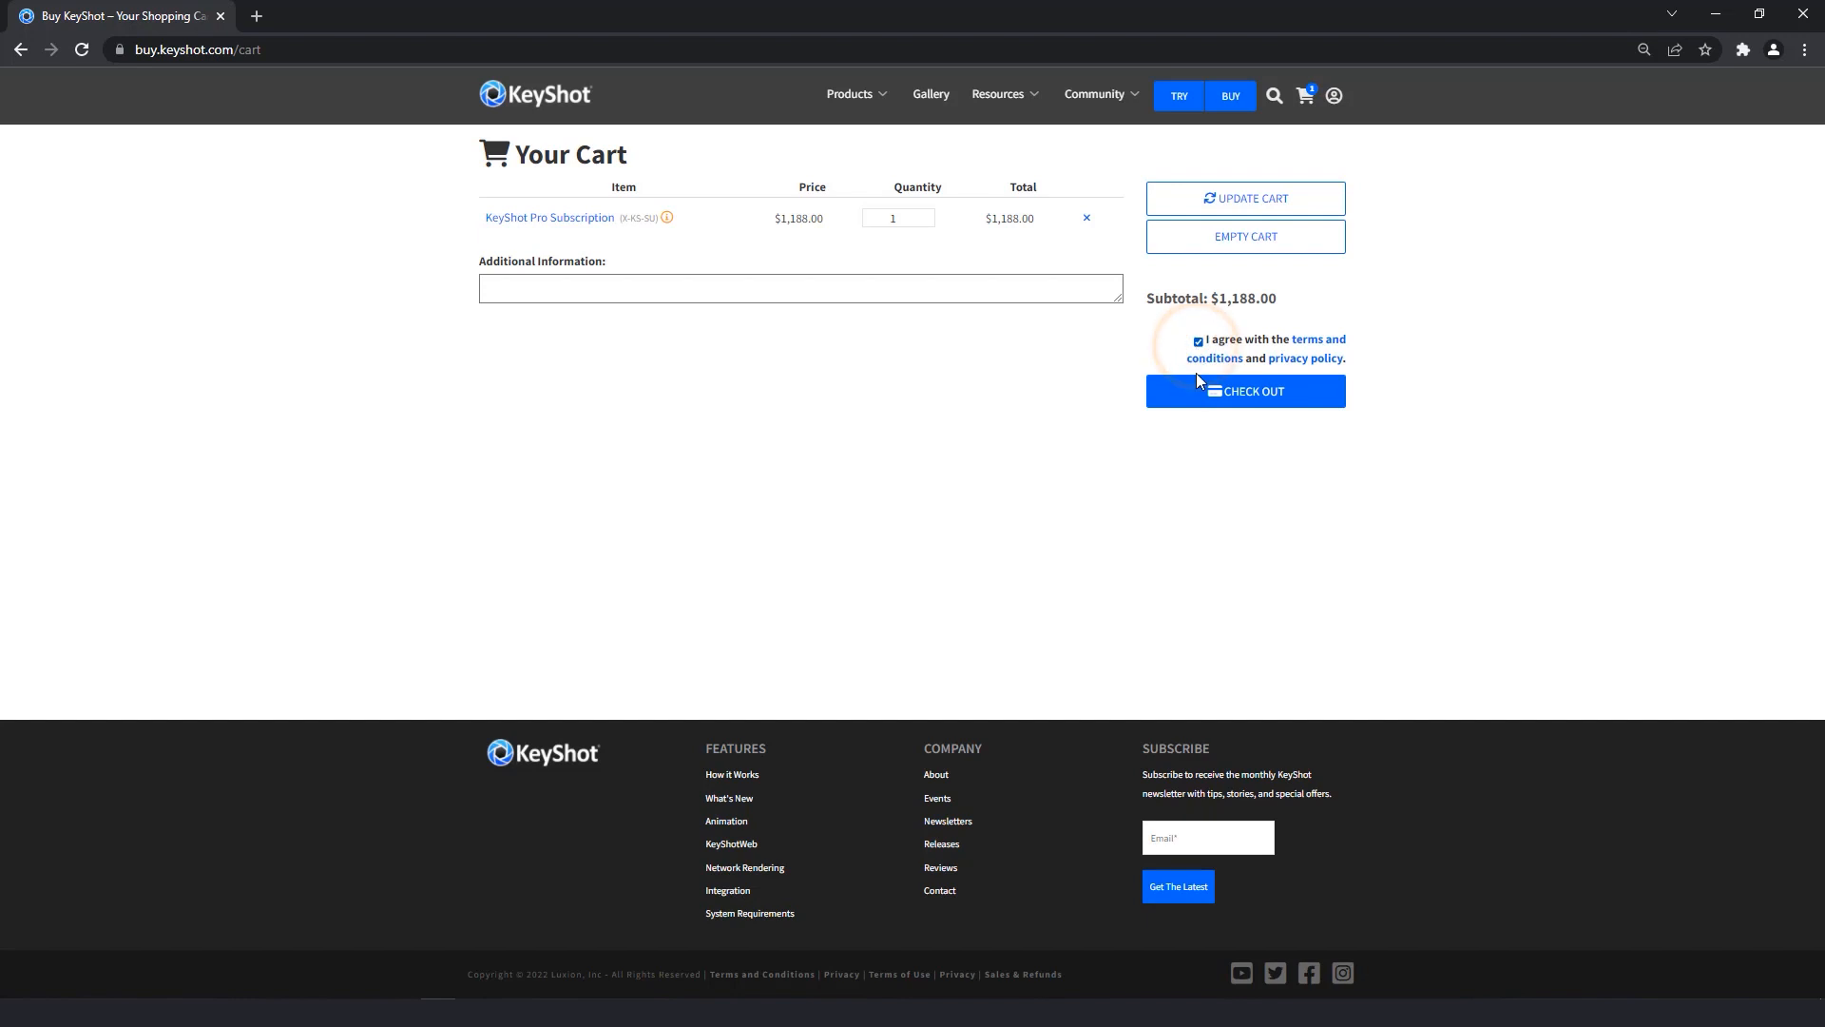
{"action": "left_click", "coordinate": [1244, 391]}
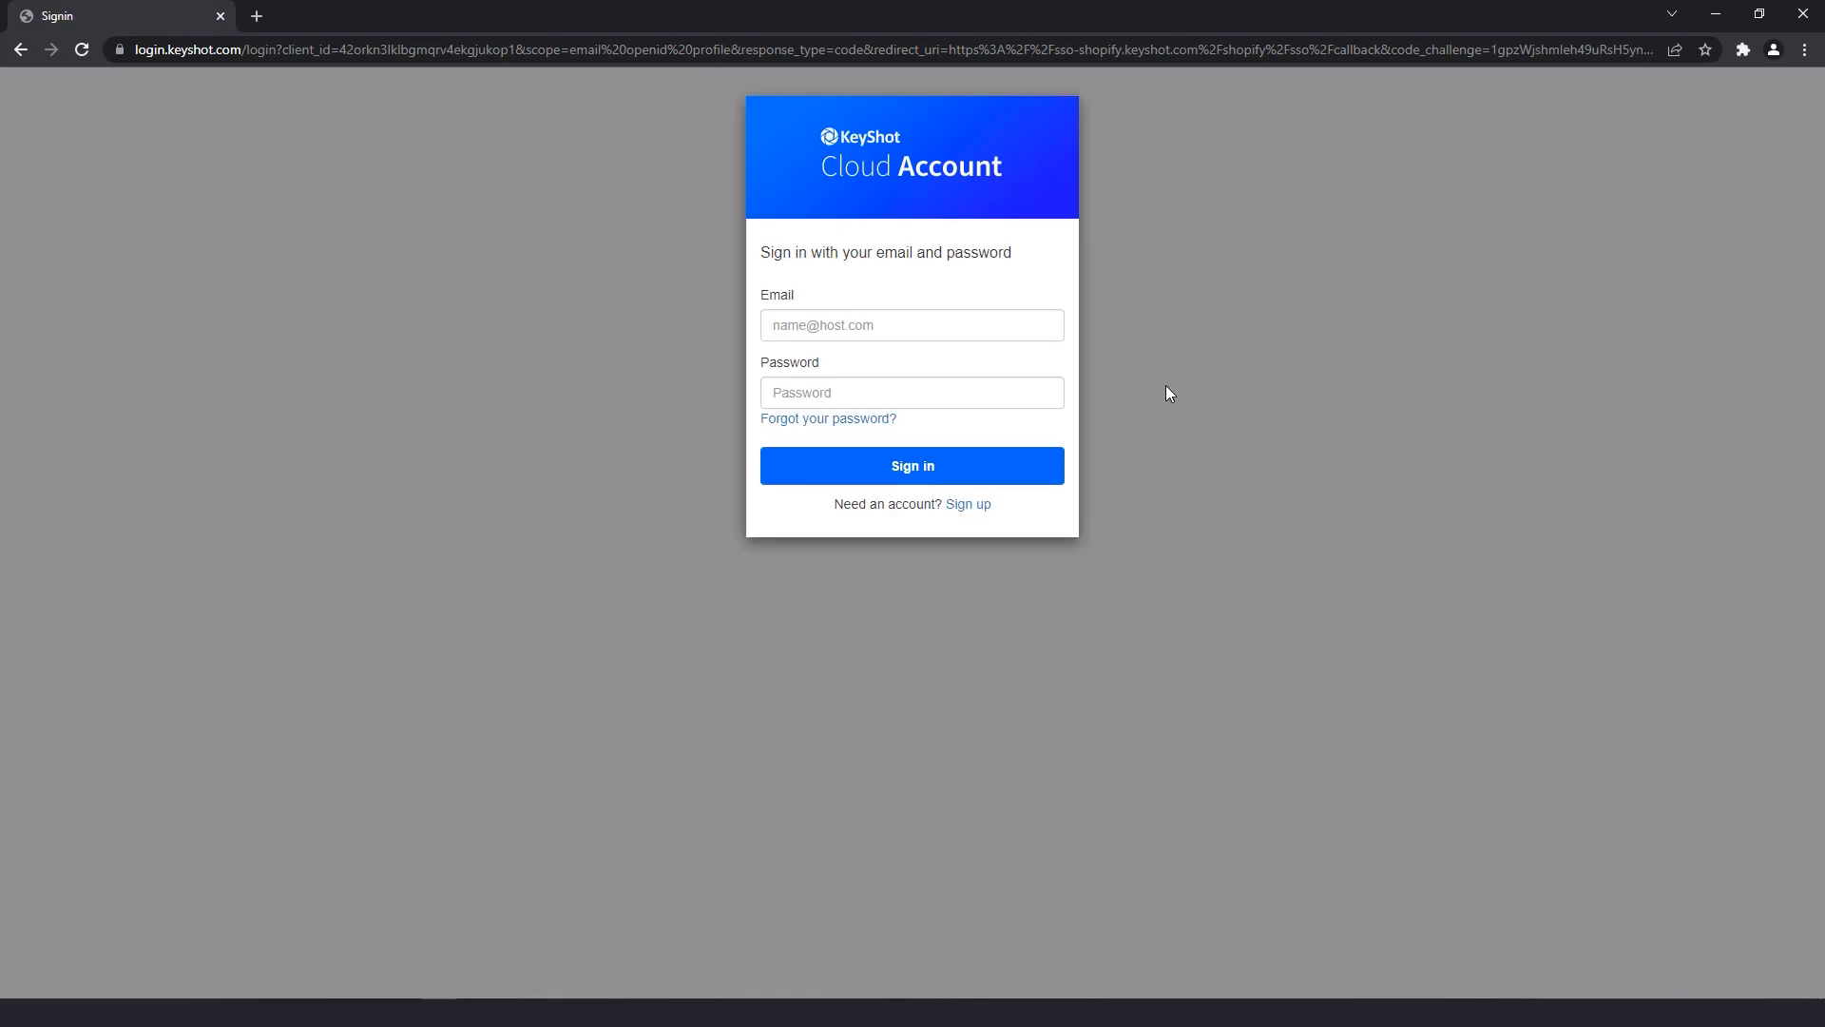
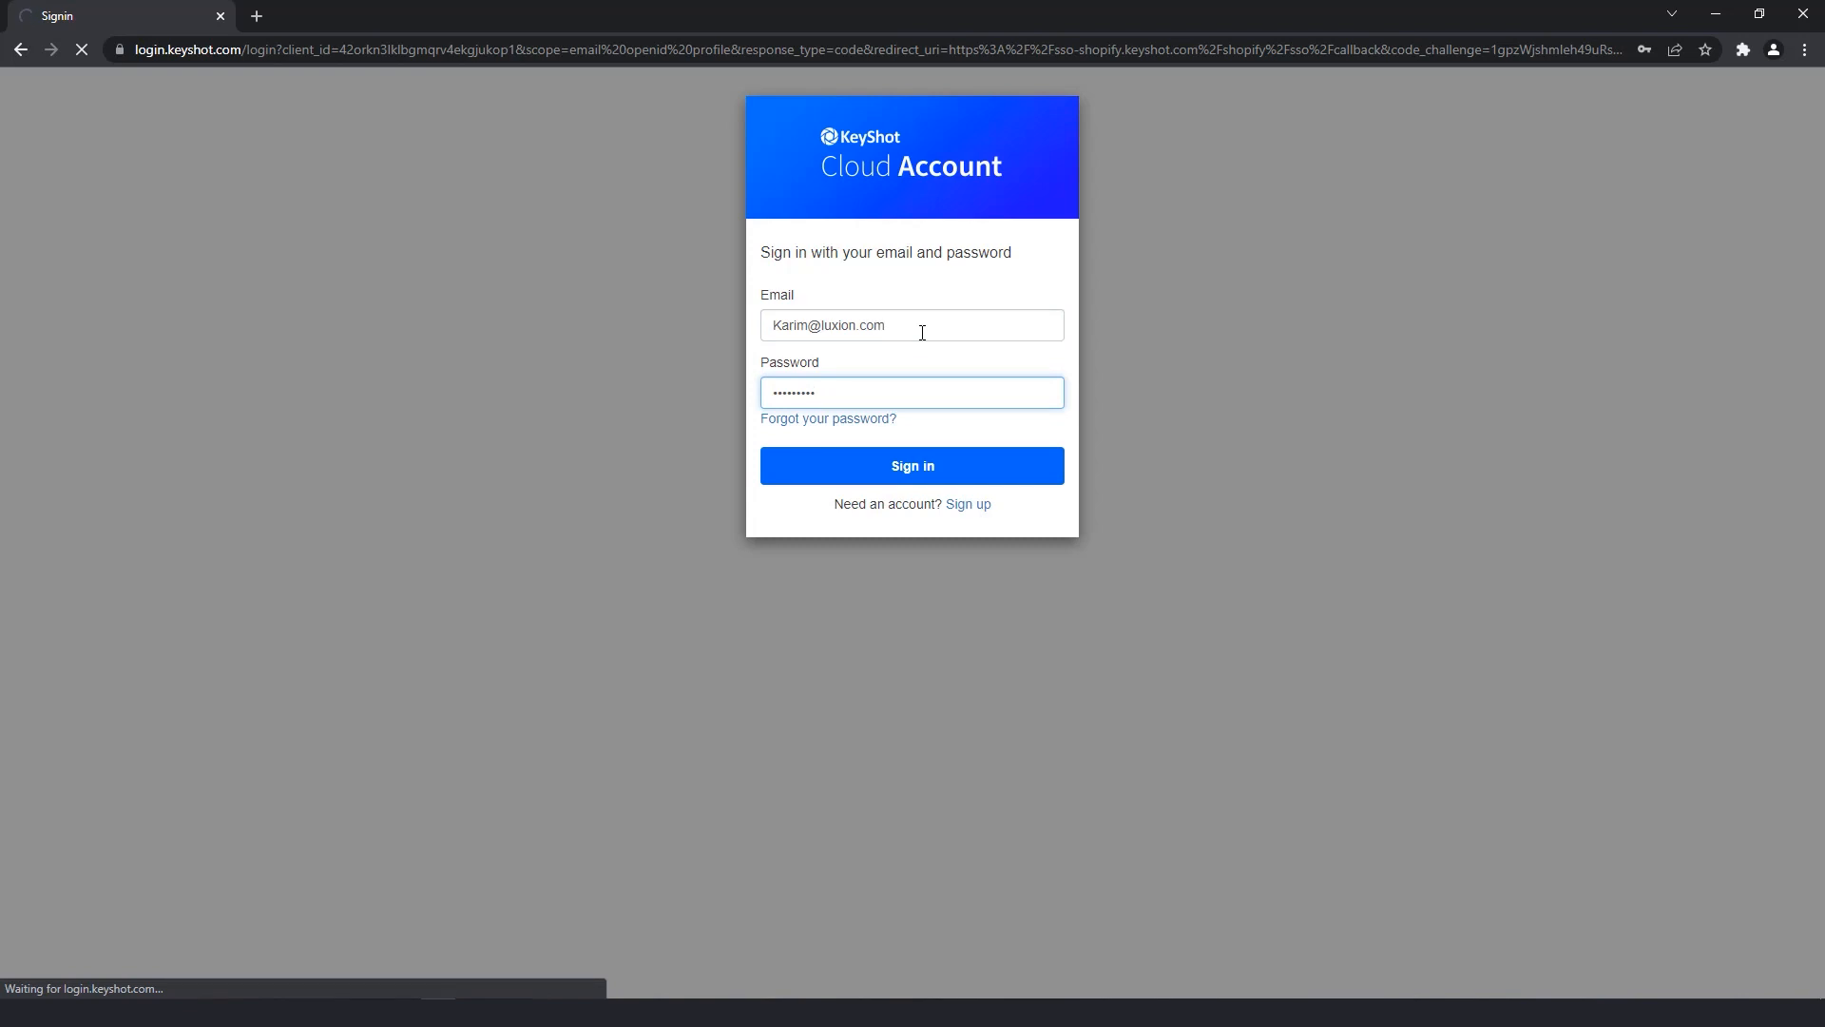
{"action": "left_click", "coordinate": [912, 466]}
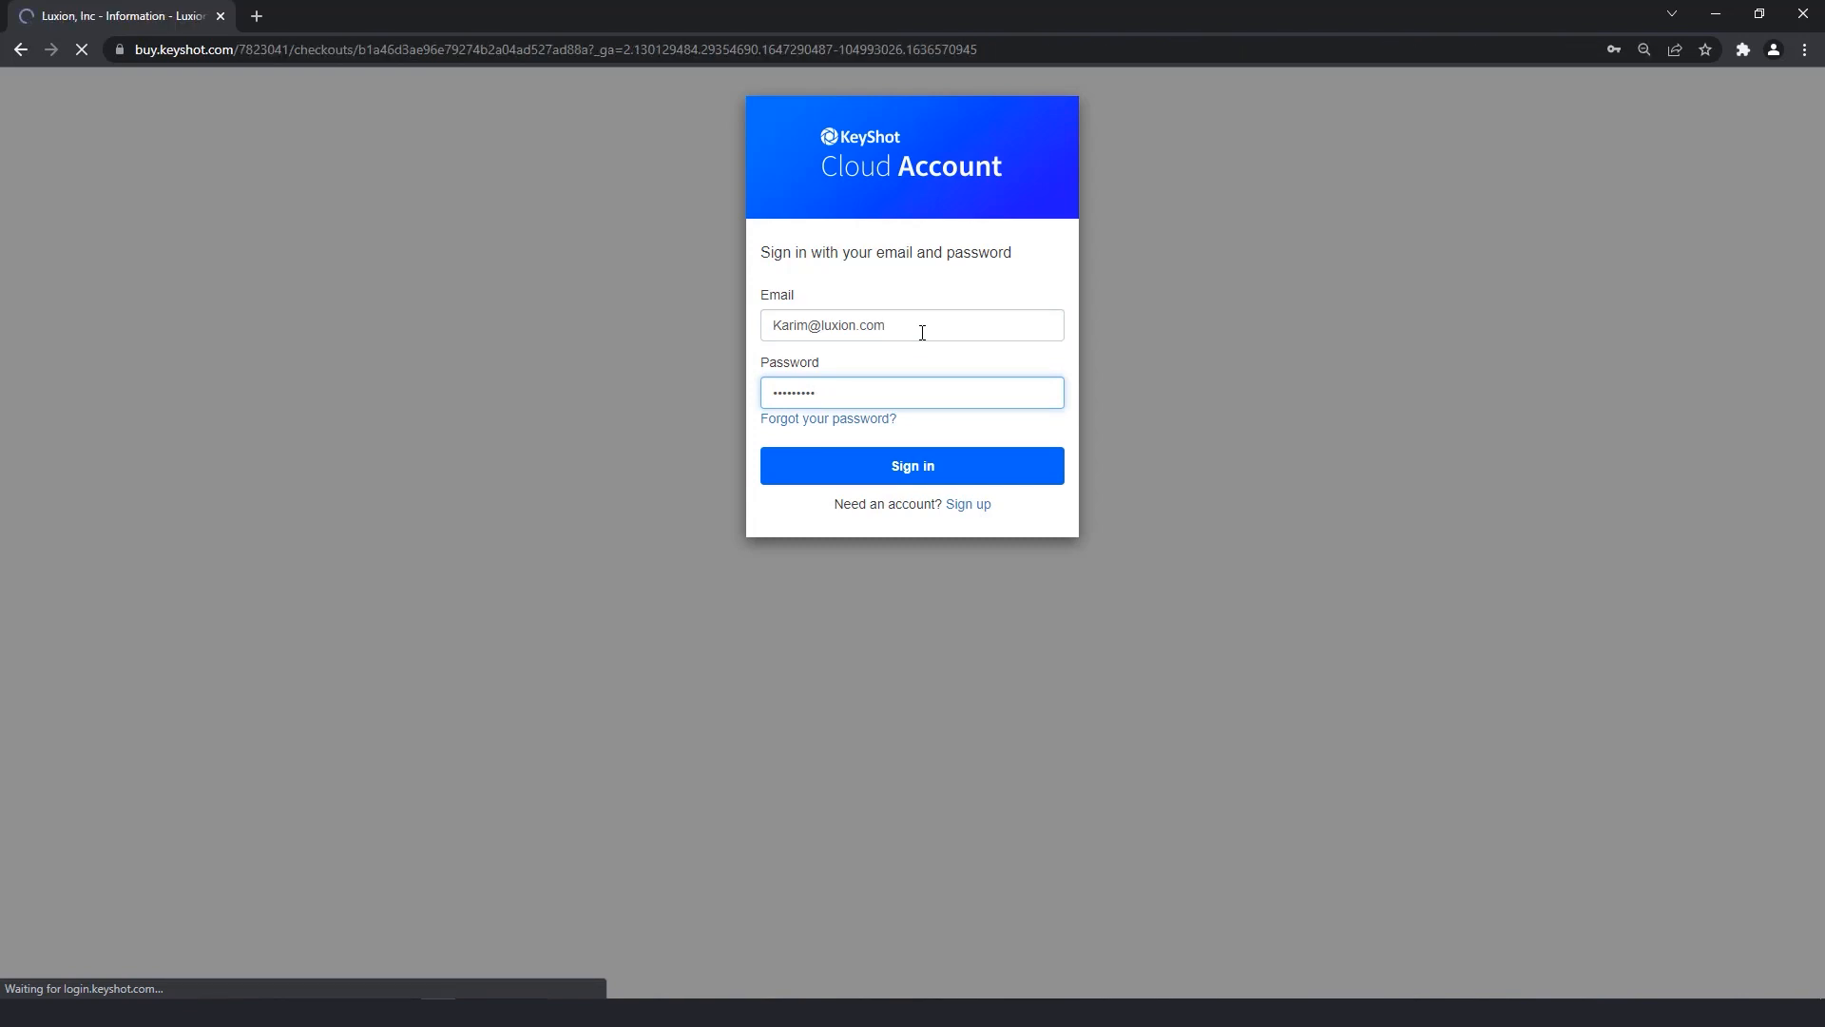
- Continue to shipping, bill to the same address as shipping, and pay for the order
{"action": "left_click", "coordinate": [912, 465]}
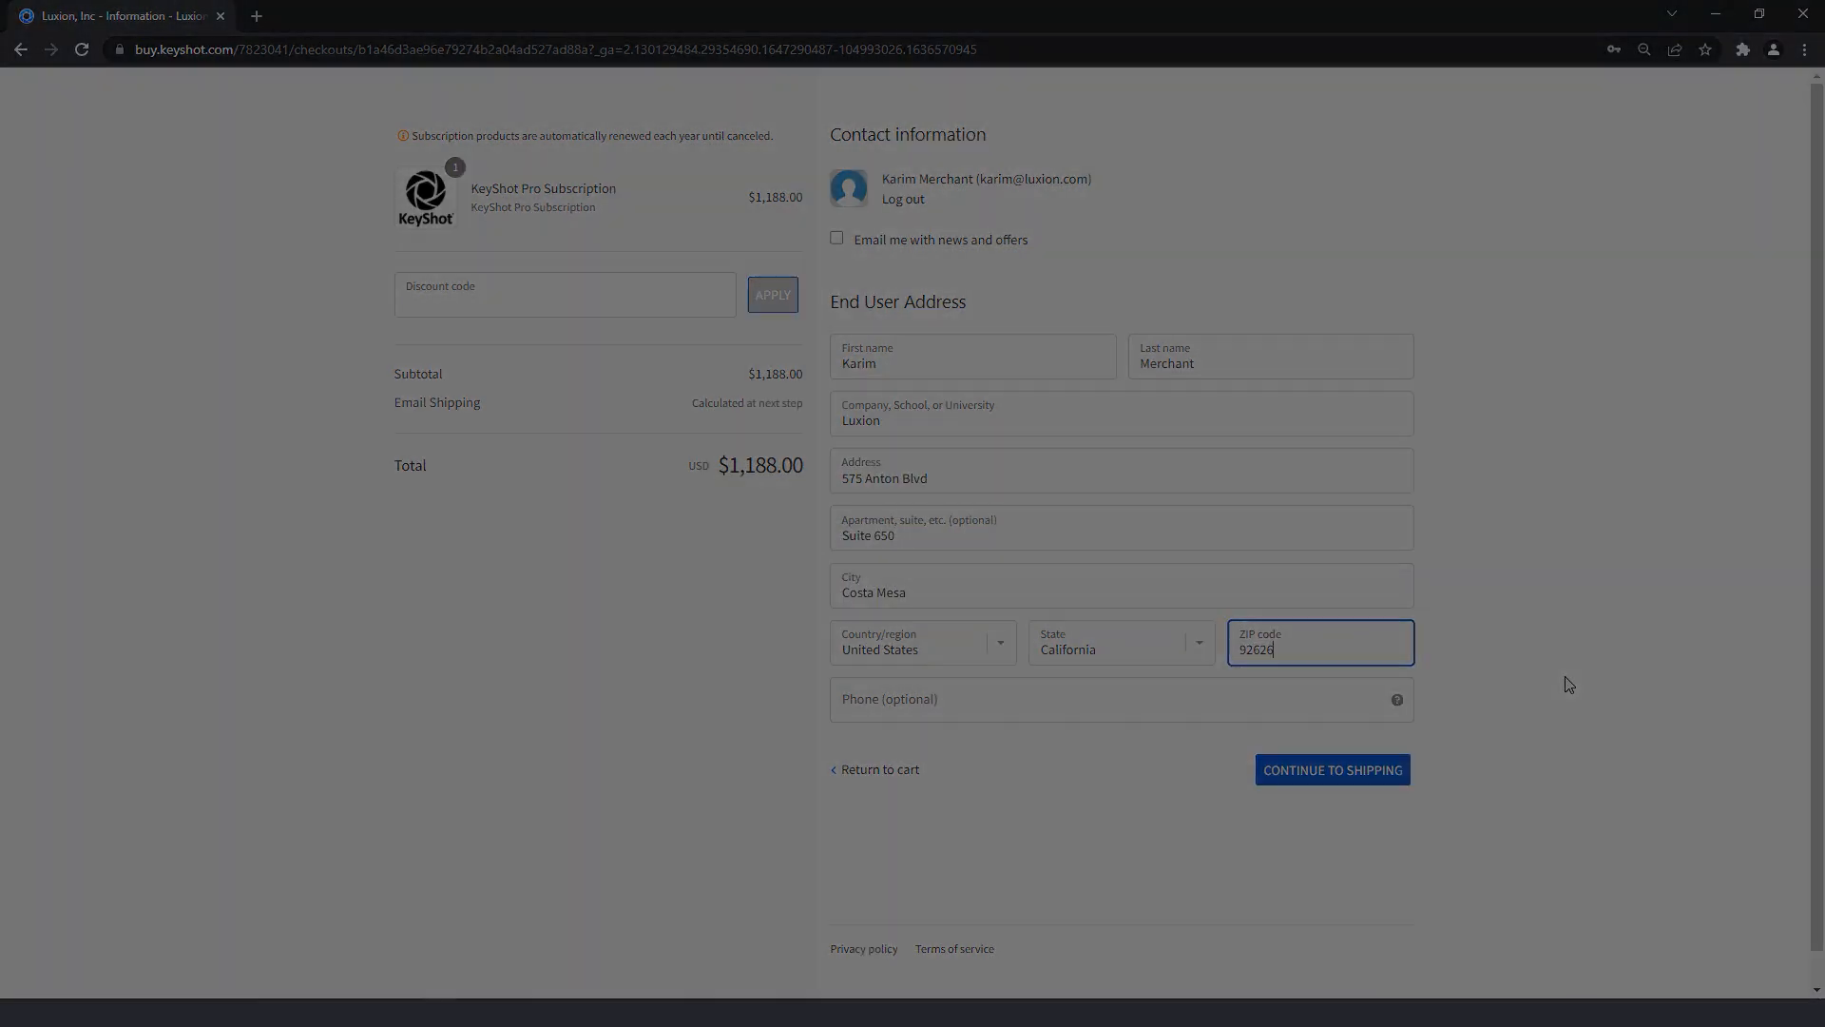
{"action": "left_click", "coordinate": [1332, 769]}
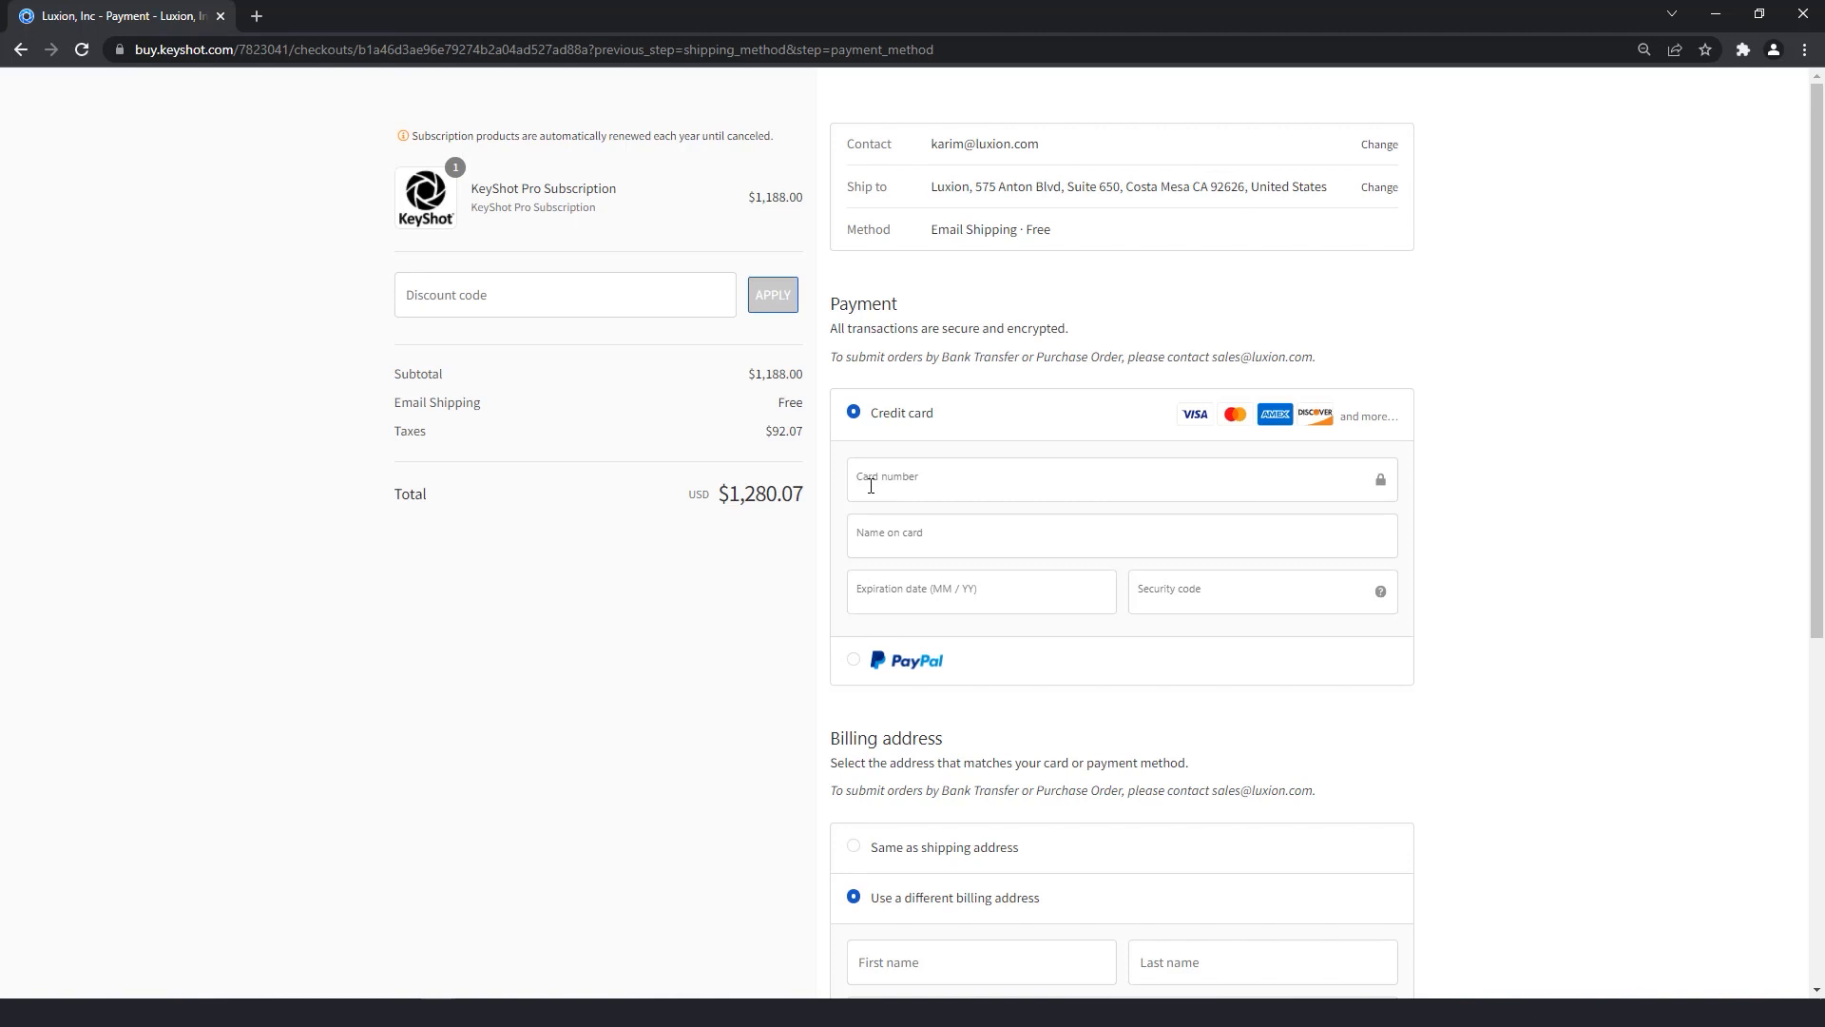
{"action": "scroll", "scroll_direction": "down", "scroll_amount": 3}
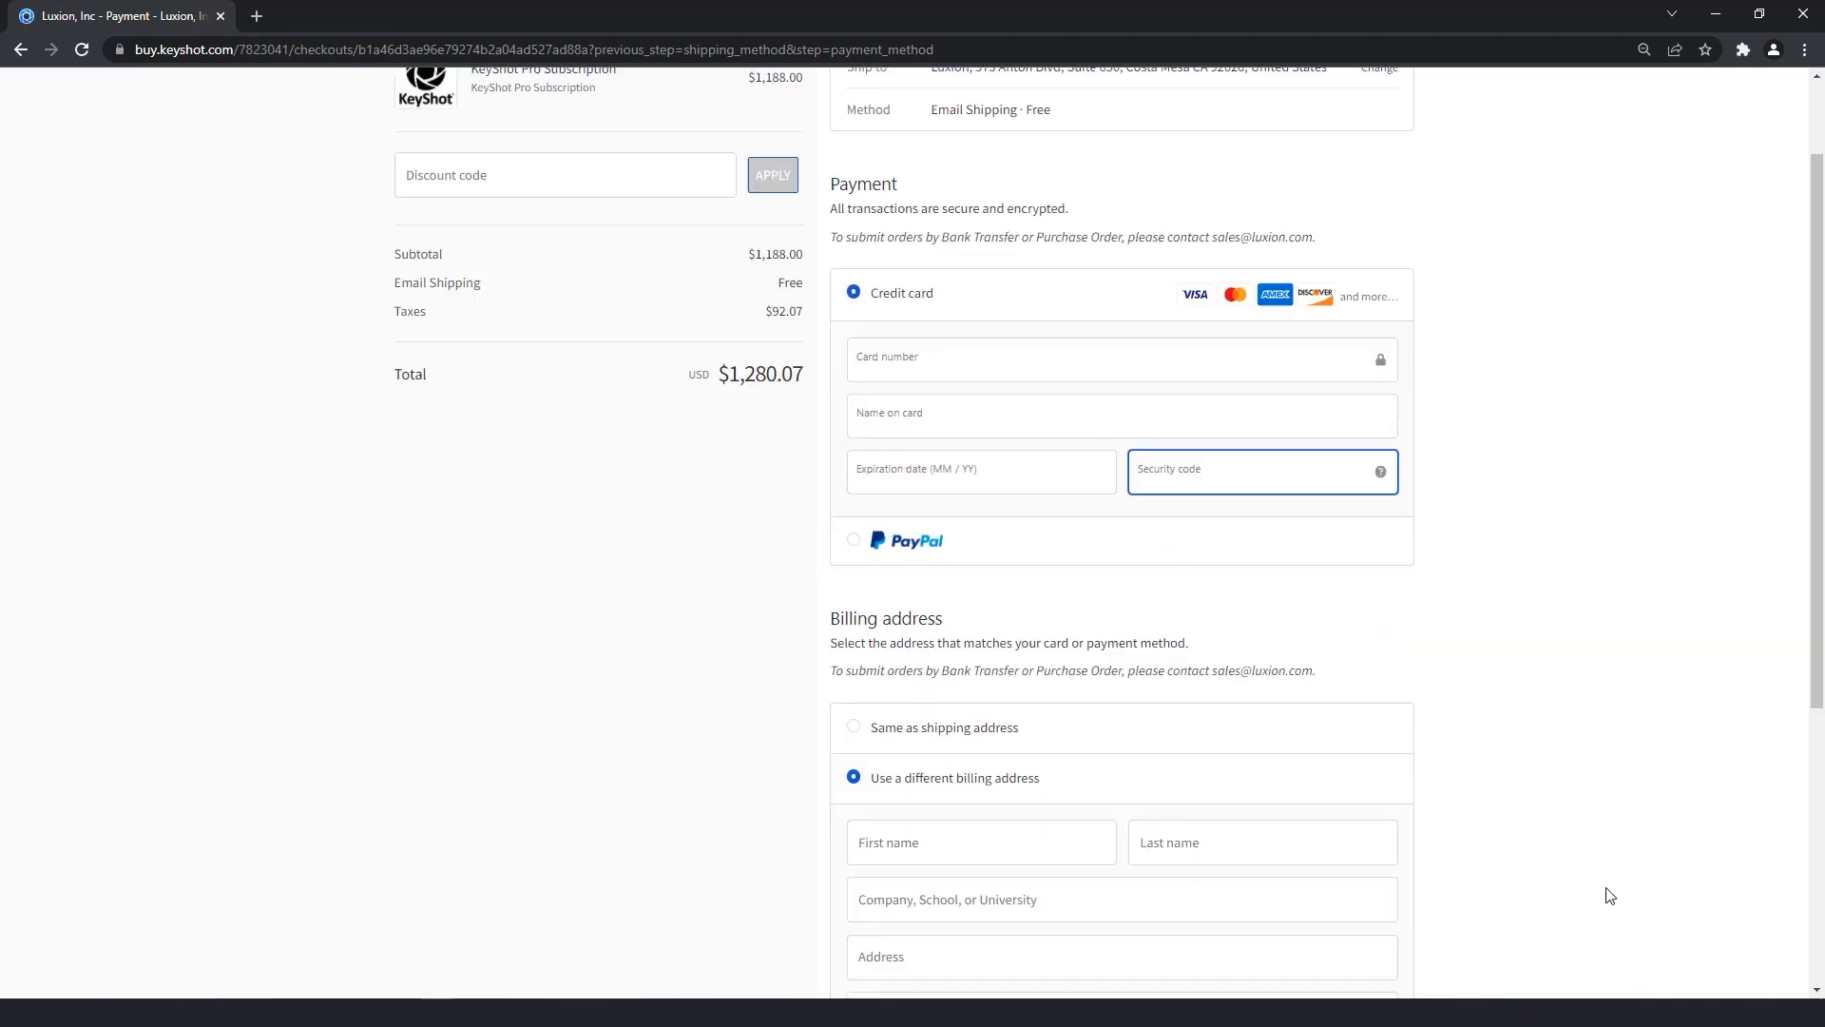
{"action": "left_click", "coordinate": [854, 727]}
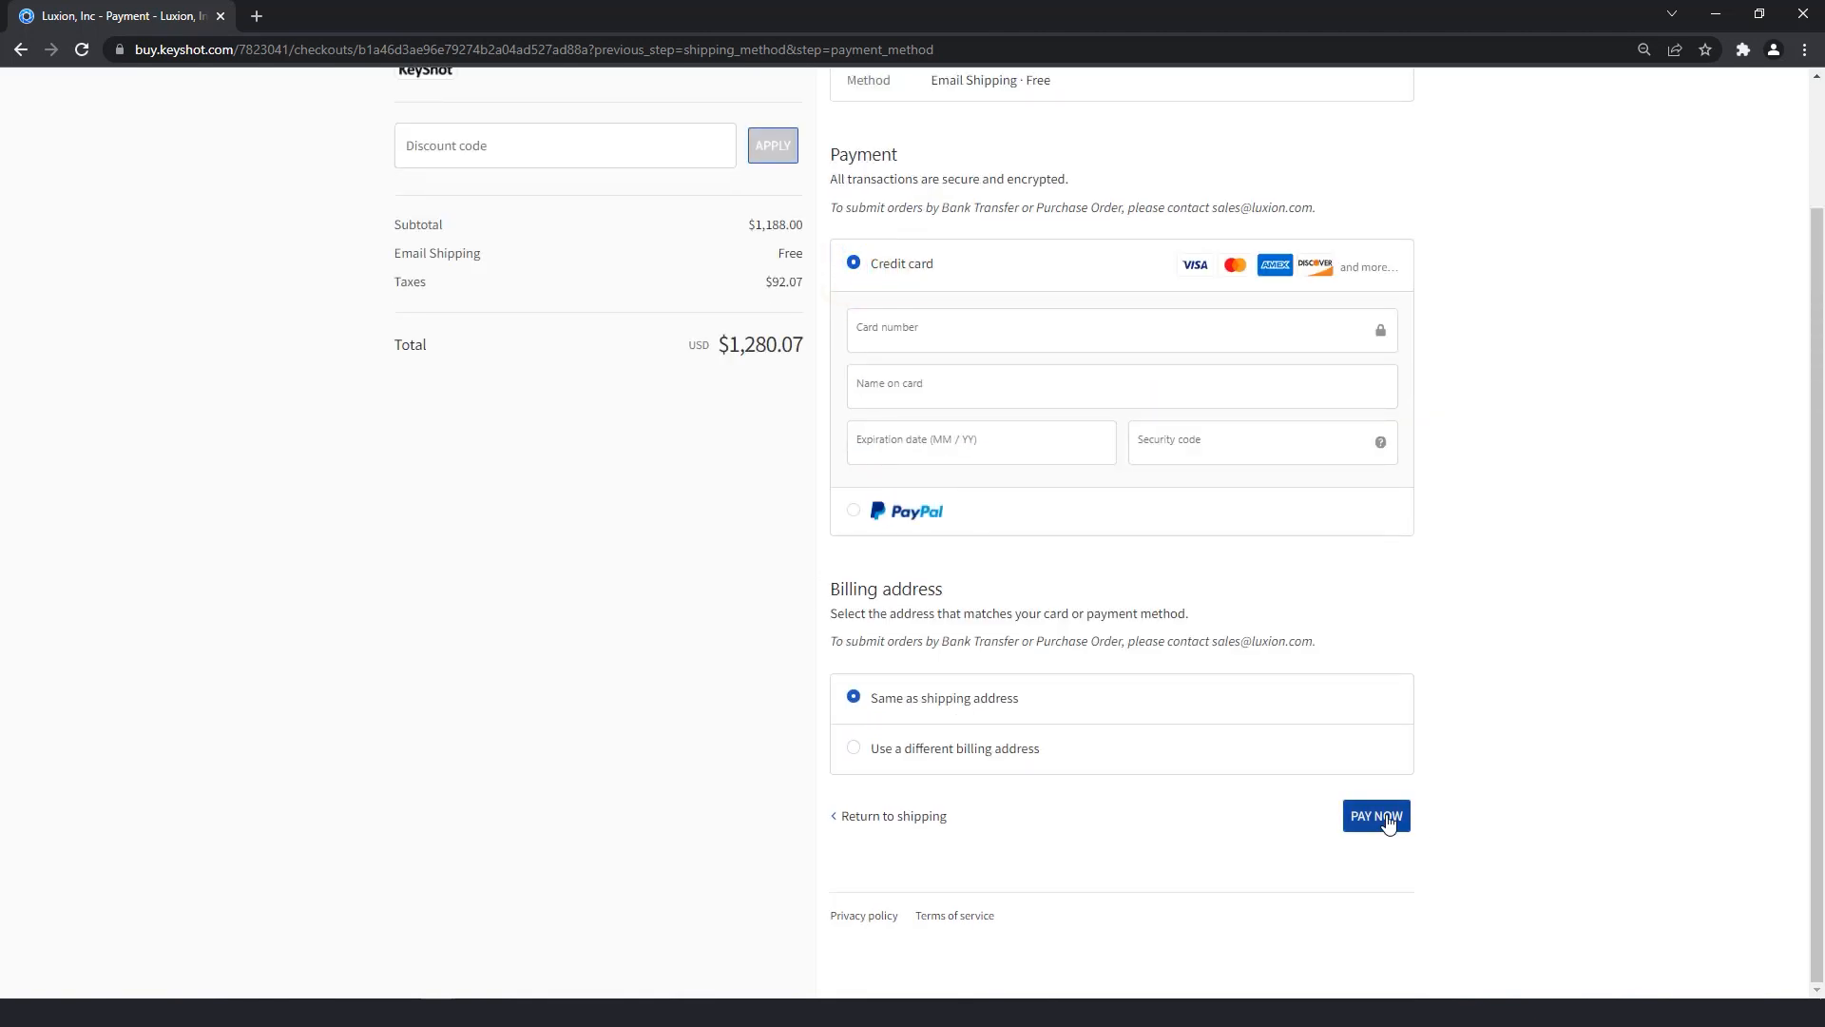
{"action": "left_click", "coordinate": [1374, 816]}
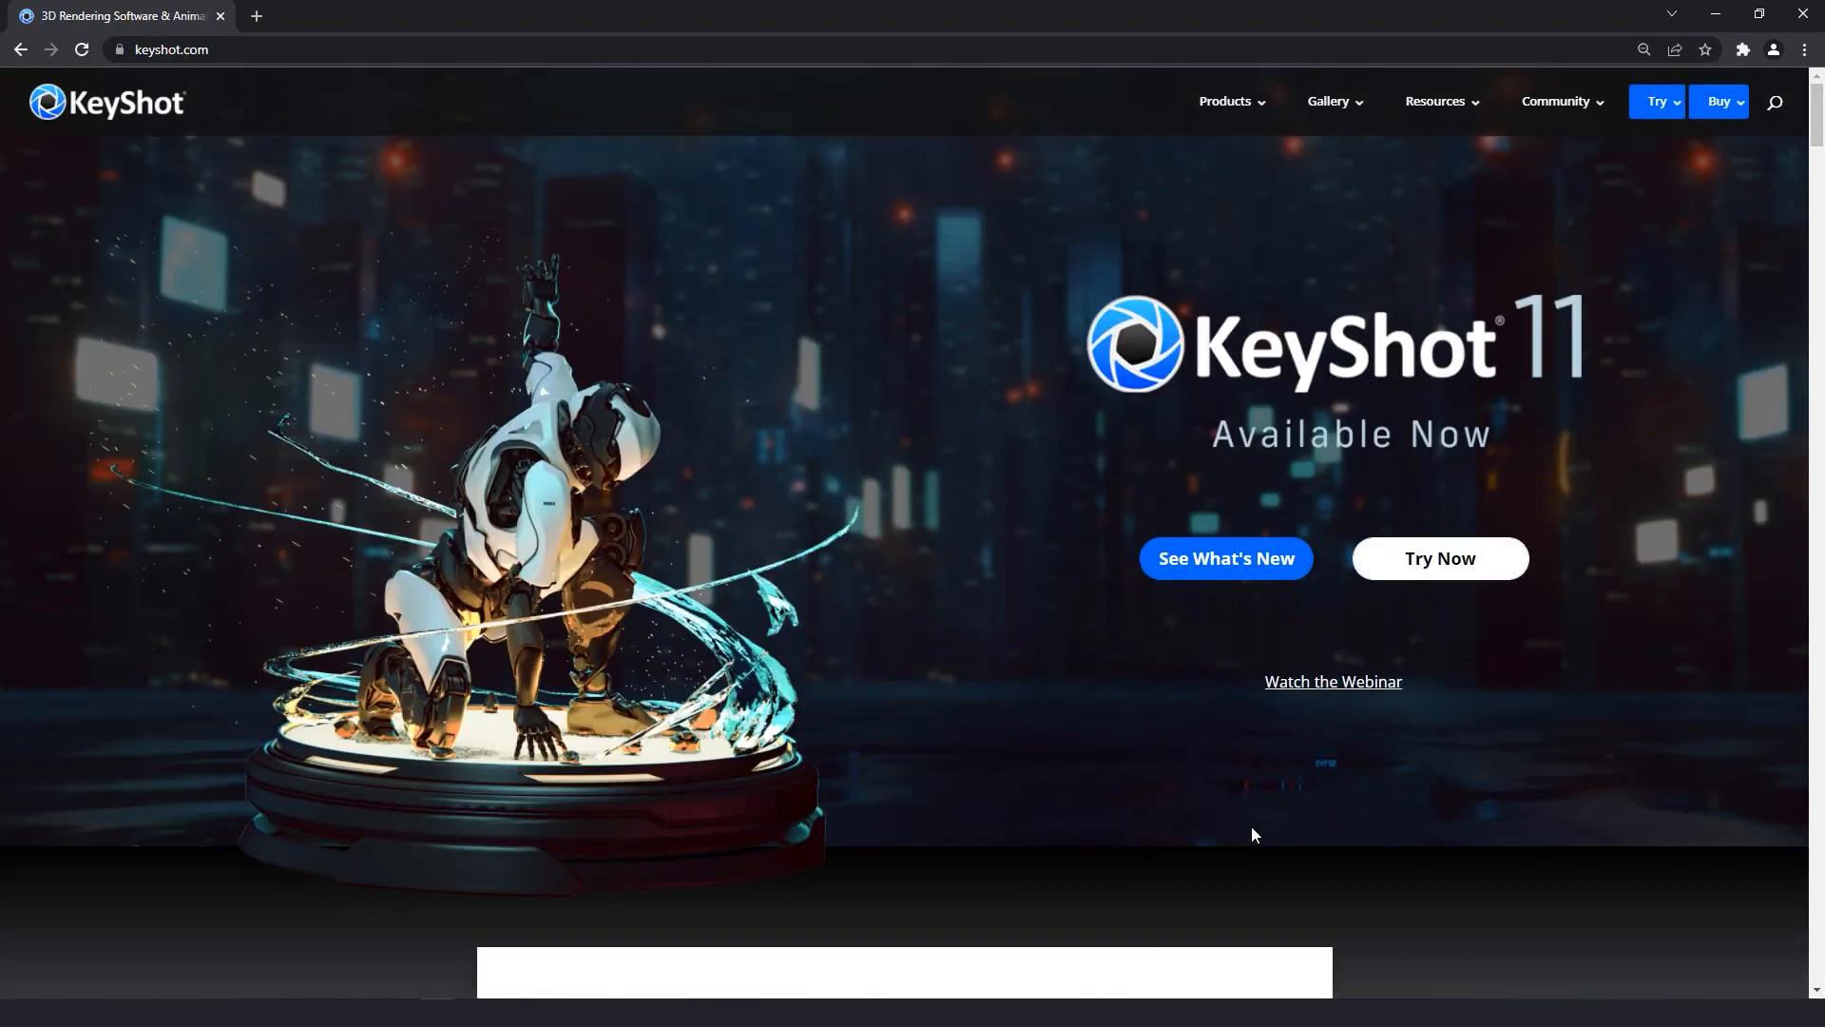
{"action": "mouse_move", "coordinate": [1420, 126]}
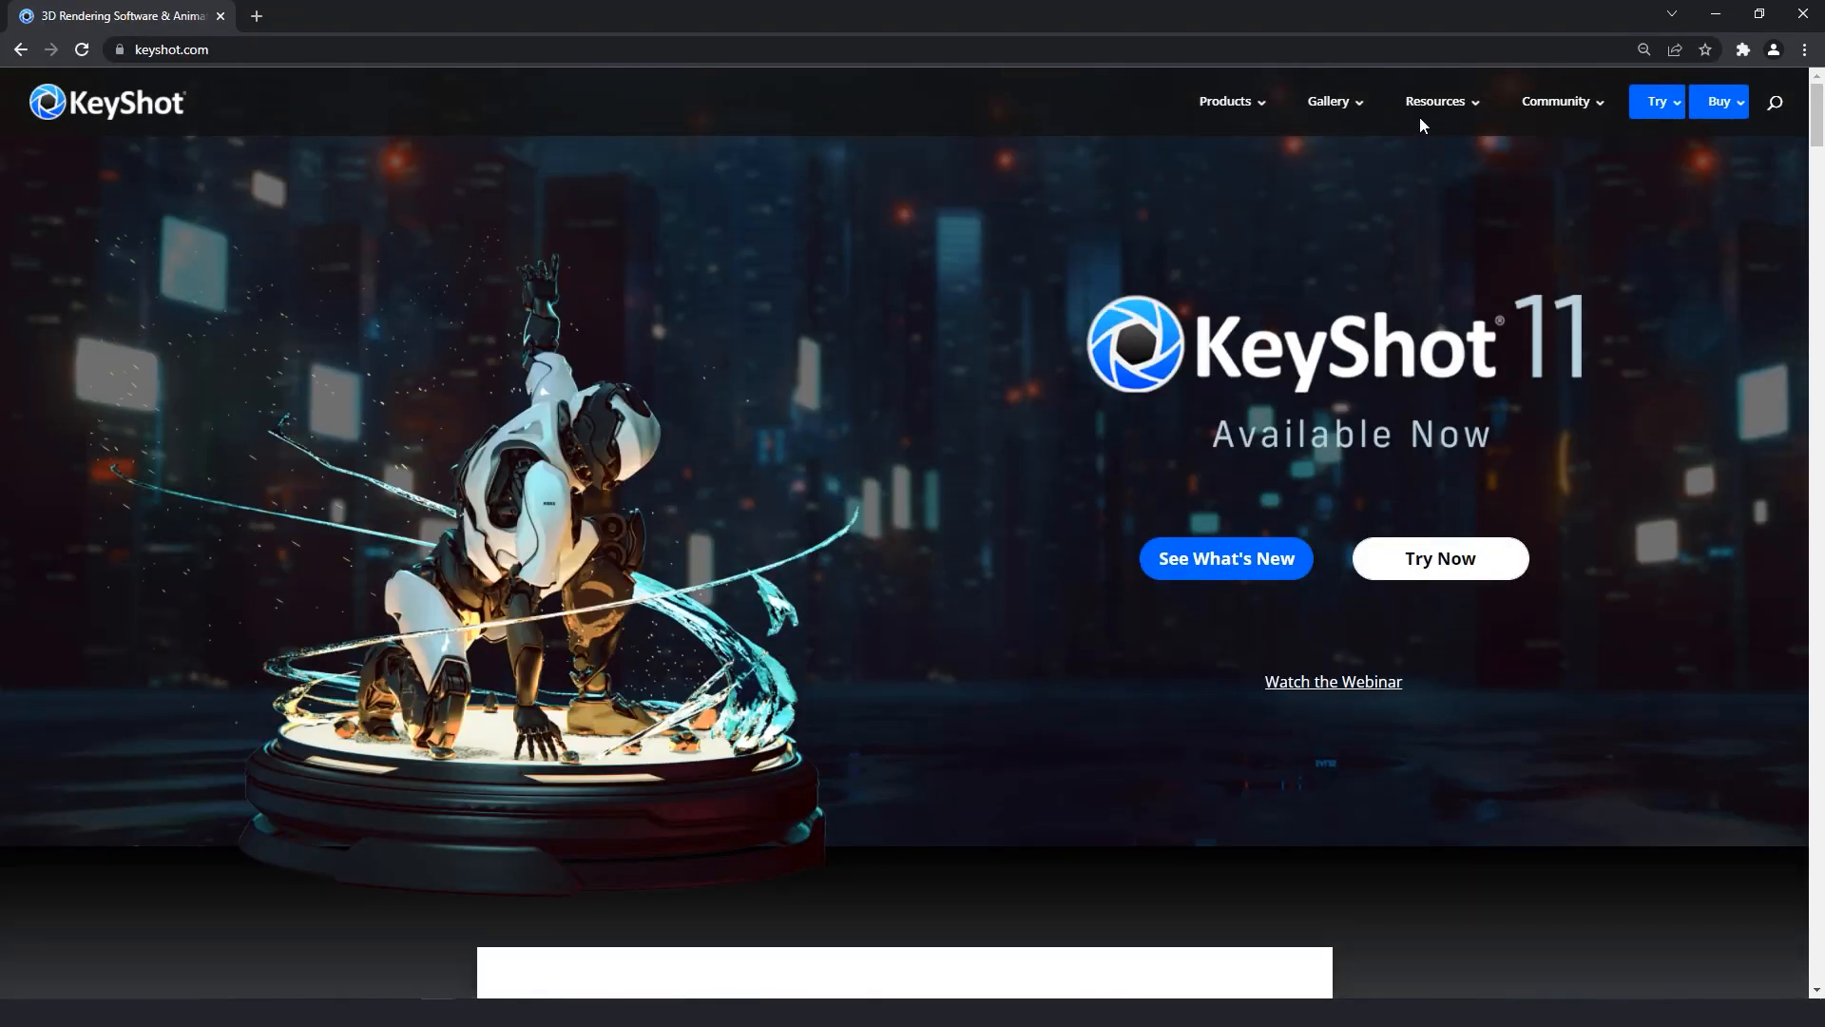
- Go to the Downloads page from the Resources menu on keyshot.com
{"action": "left_click", "coordinate": [1434, 102]}
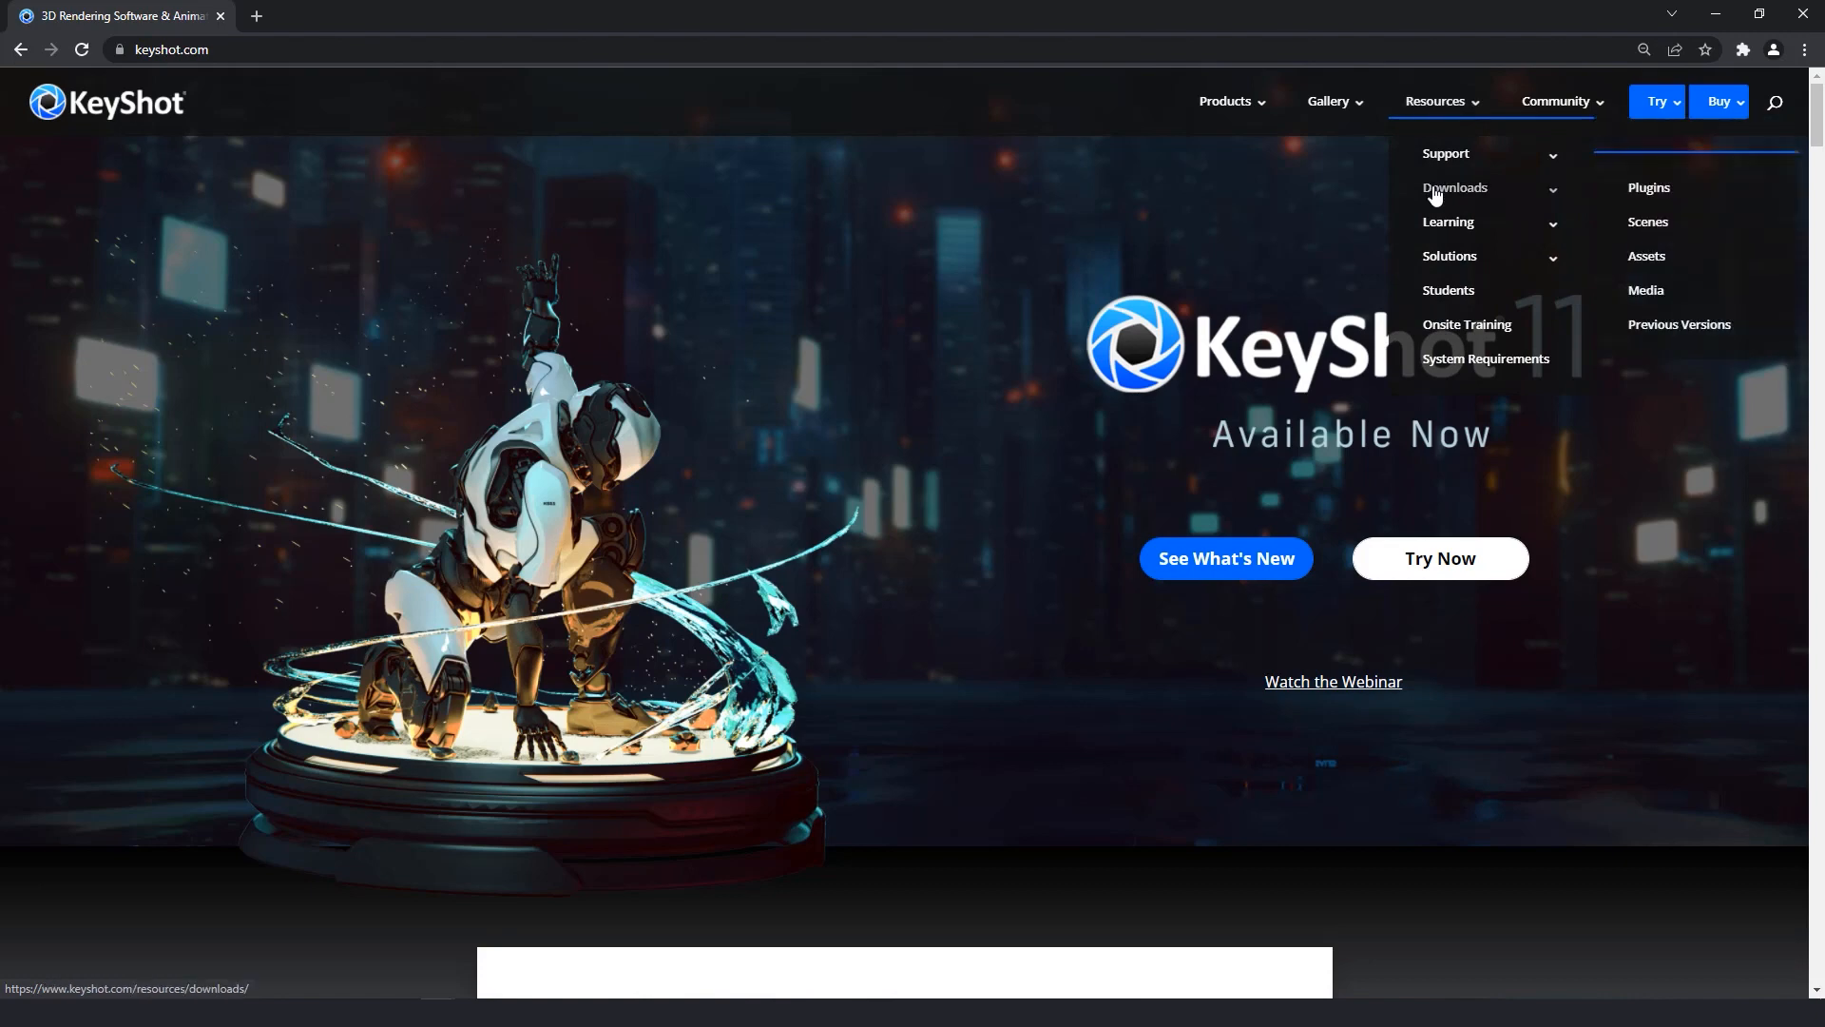
{"action": "left_click", "coordinate": [1454, 188]}
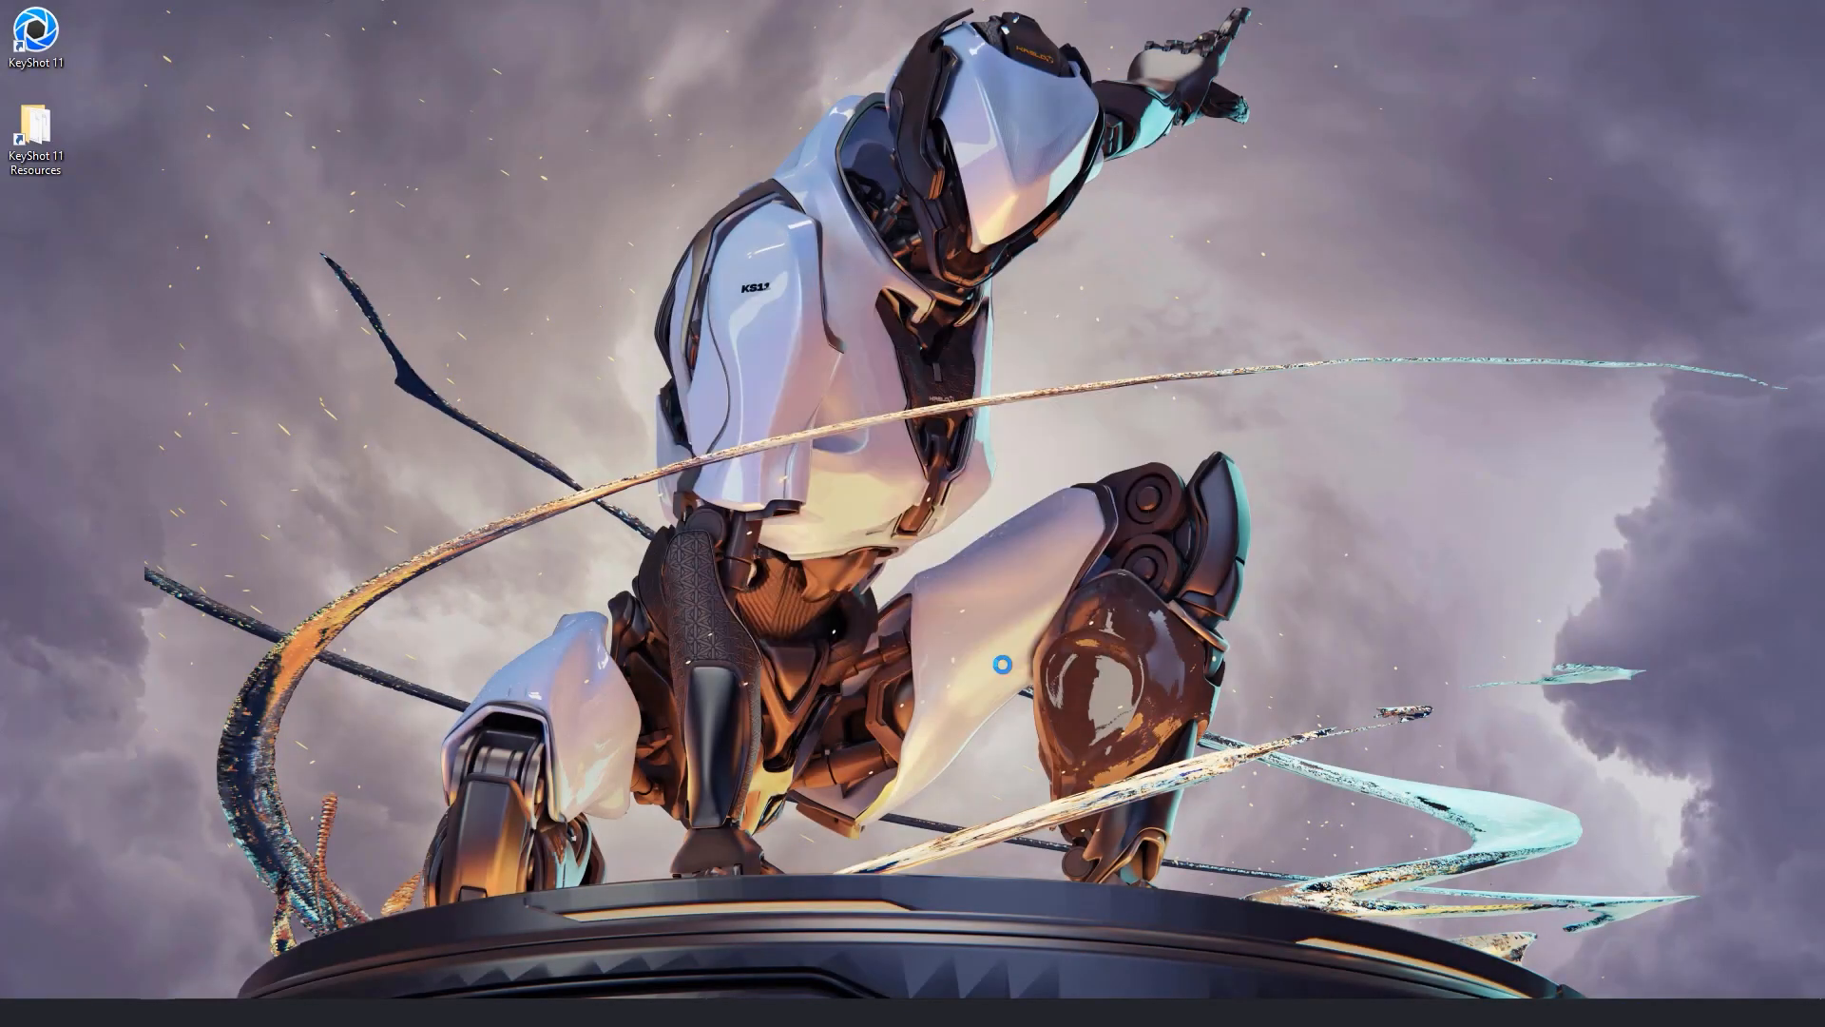
- Launch KeyShot 11 and begin activation with Subscription as the license type
{"action": "double_click", "coordinate": [35, 29]}
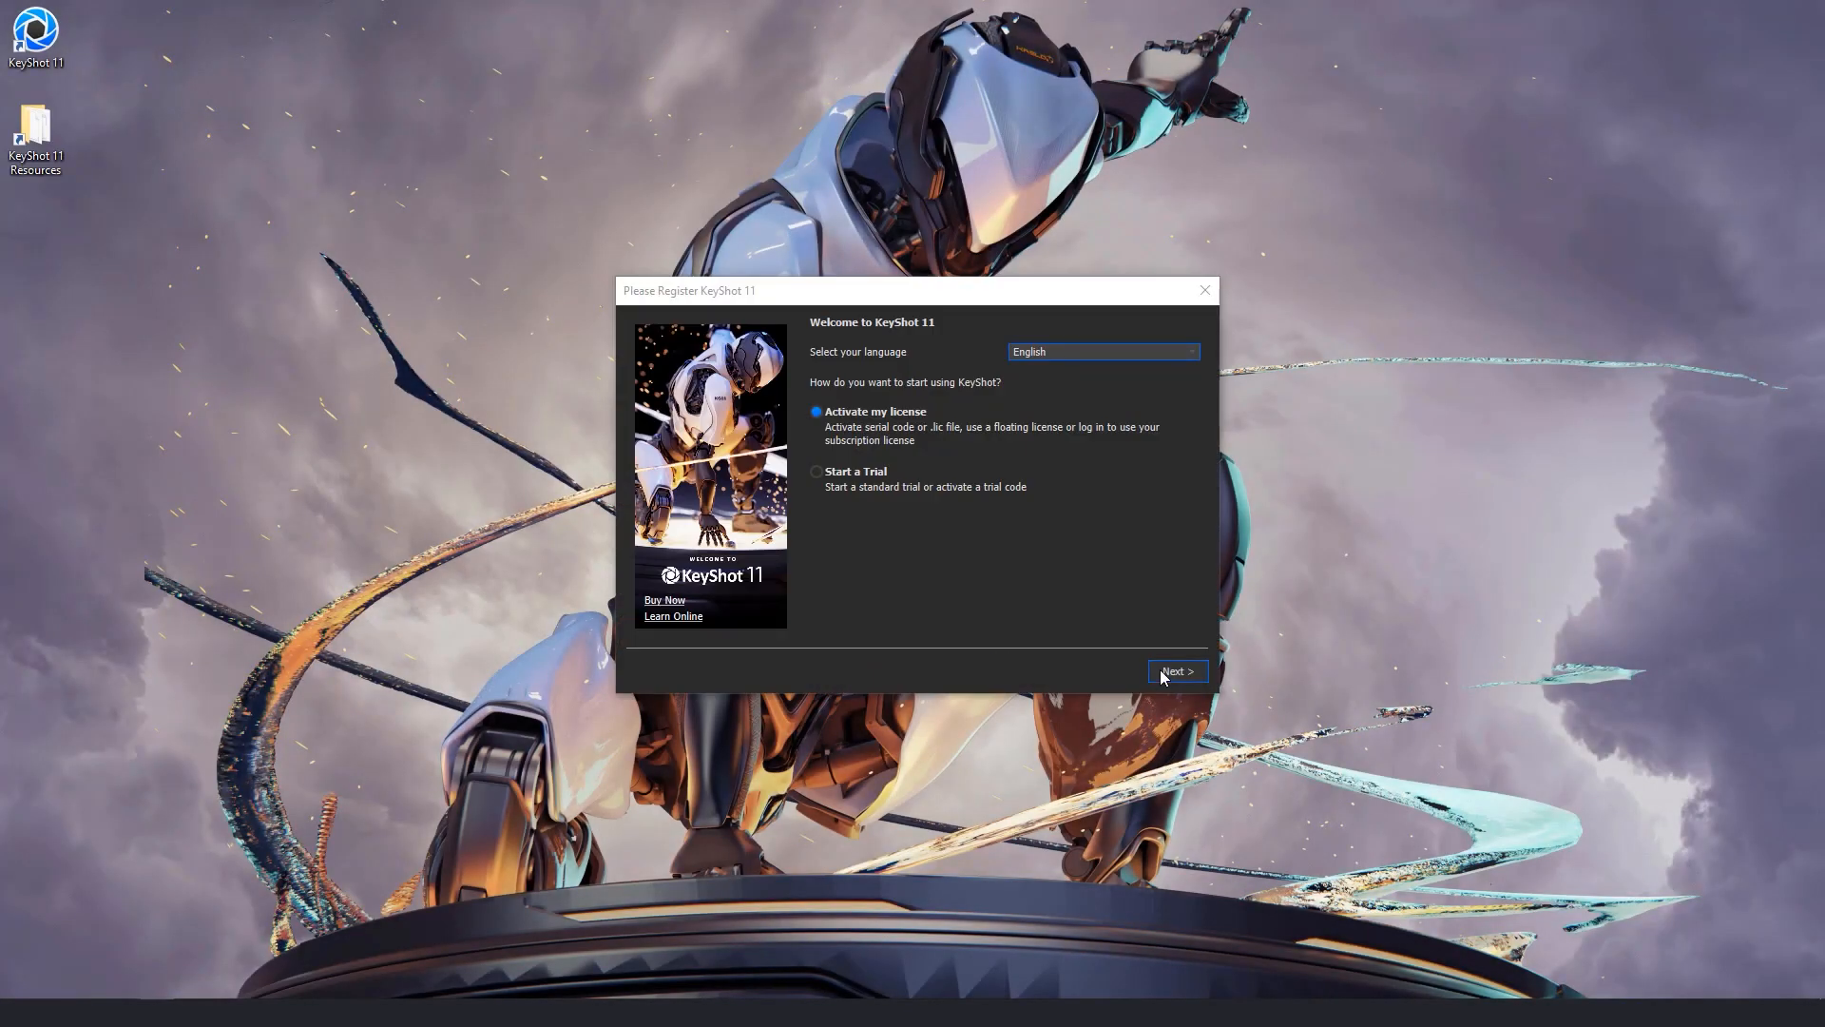
{"action": "left_click", "coordinate": [1175, 670]}
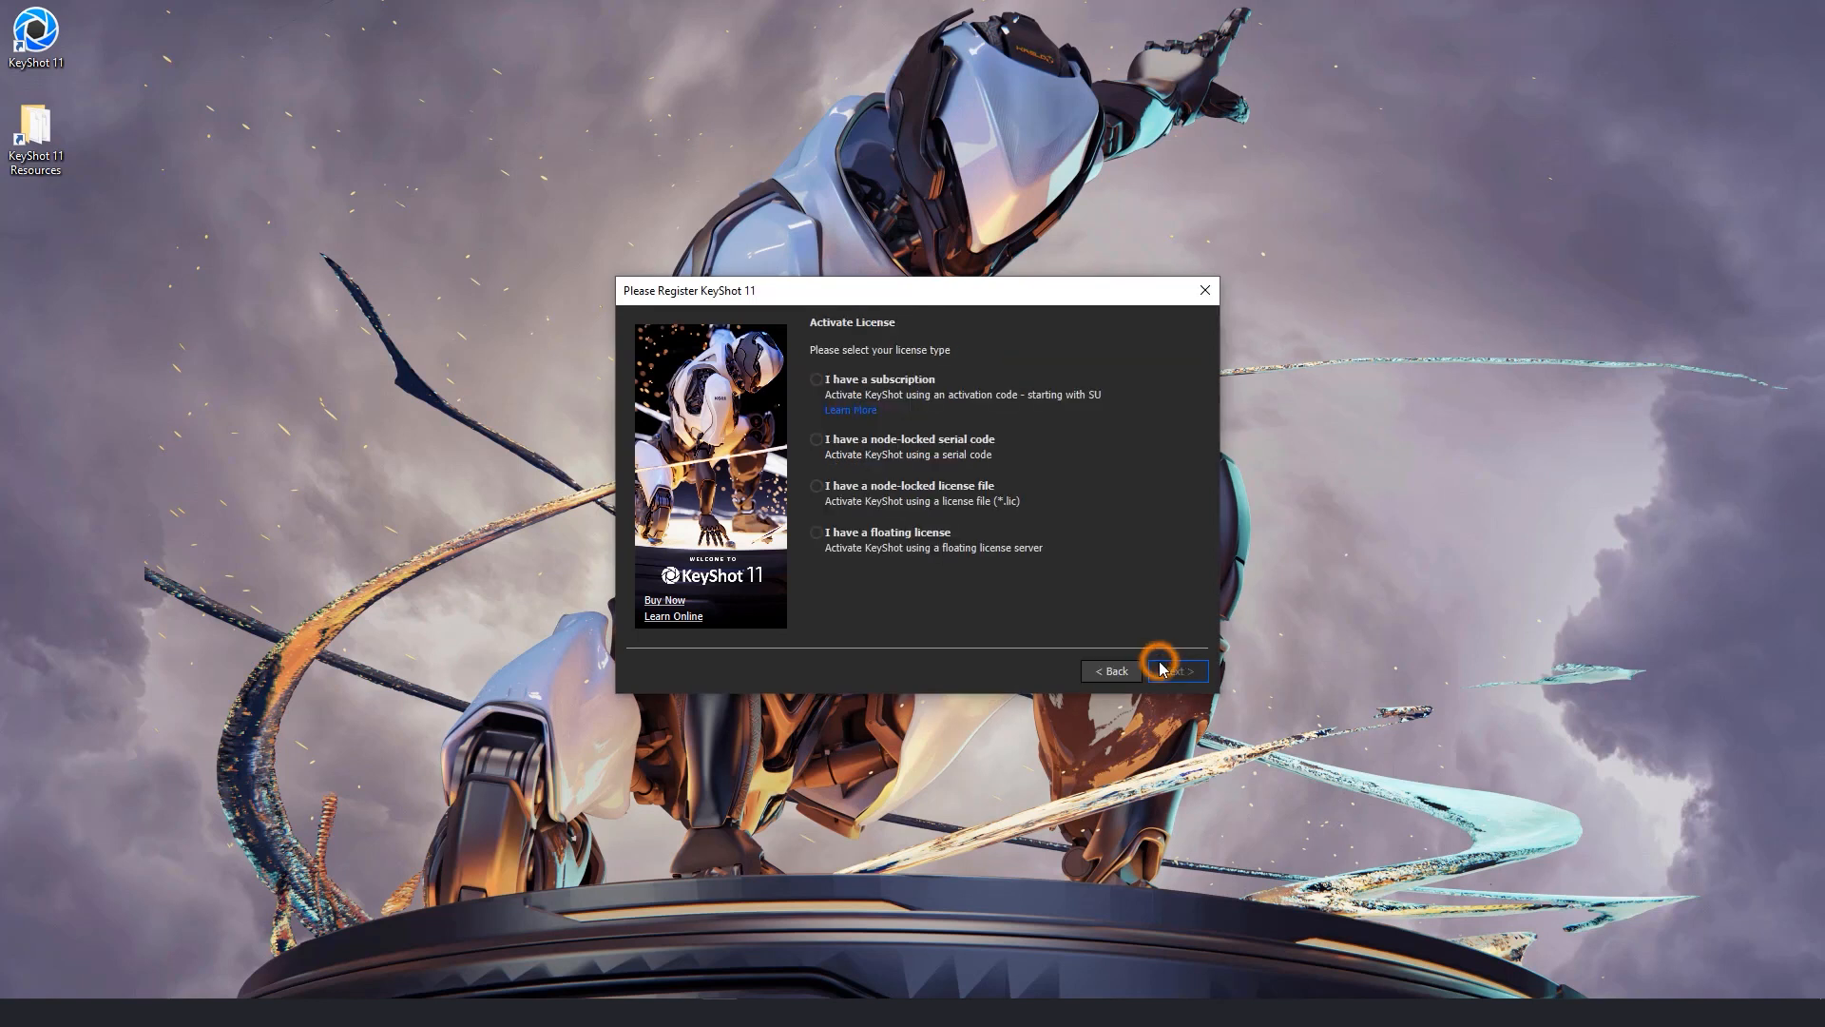
{"action": "left_click", "coordinate": [819, 380]}
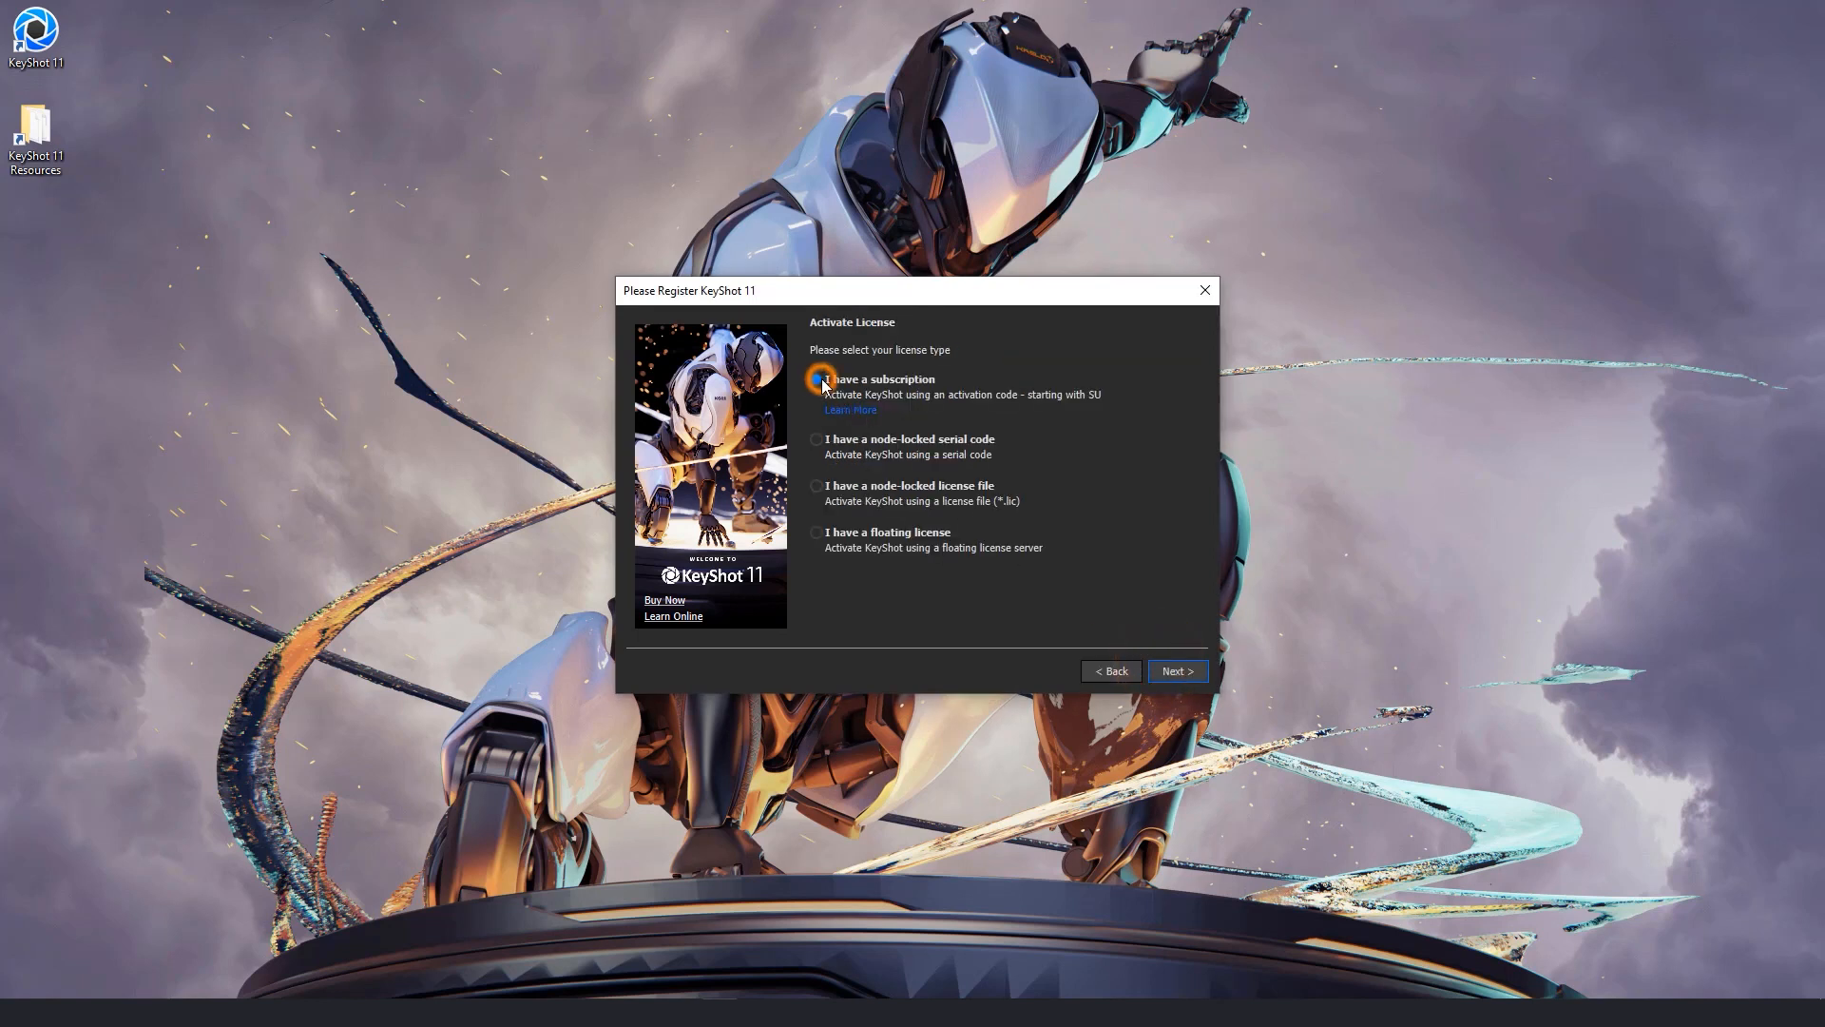
{"action": "left_click", "coordinate": [815, 380]}
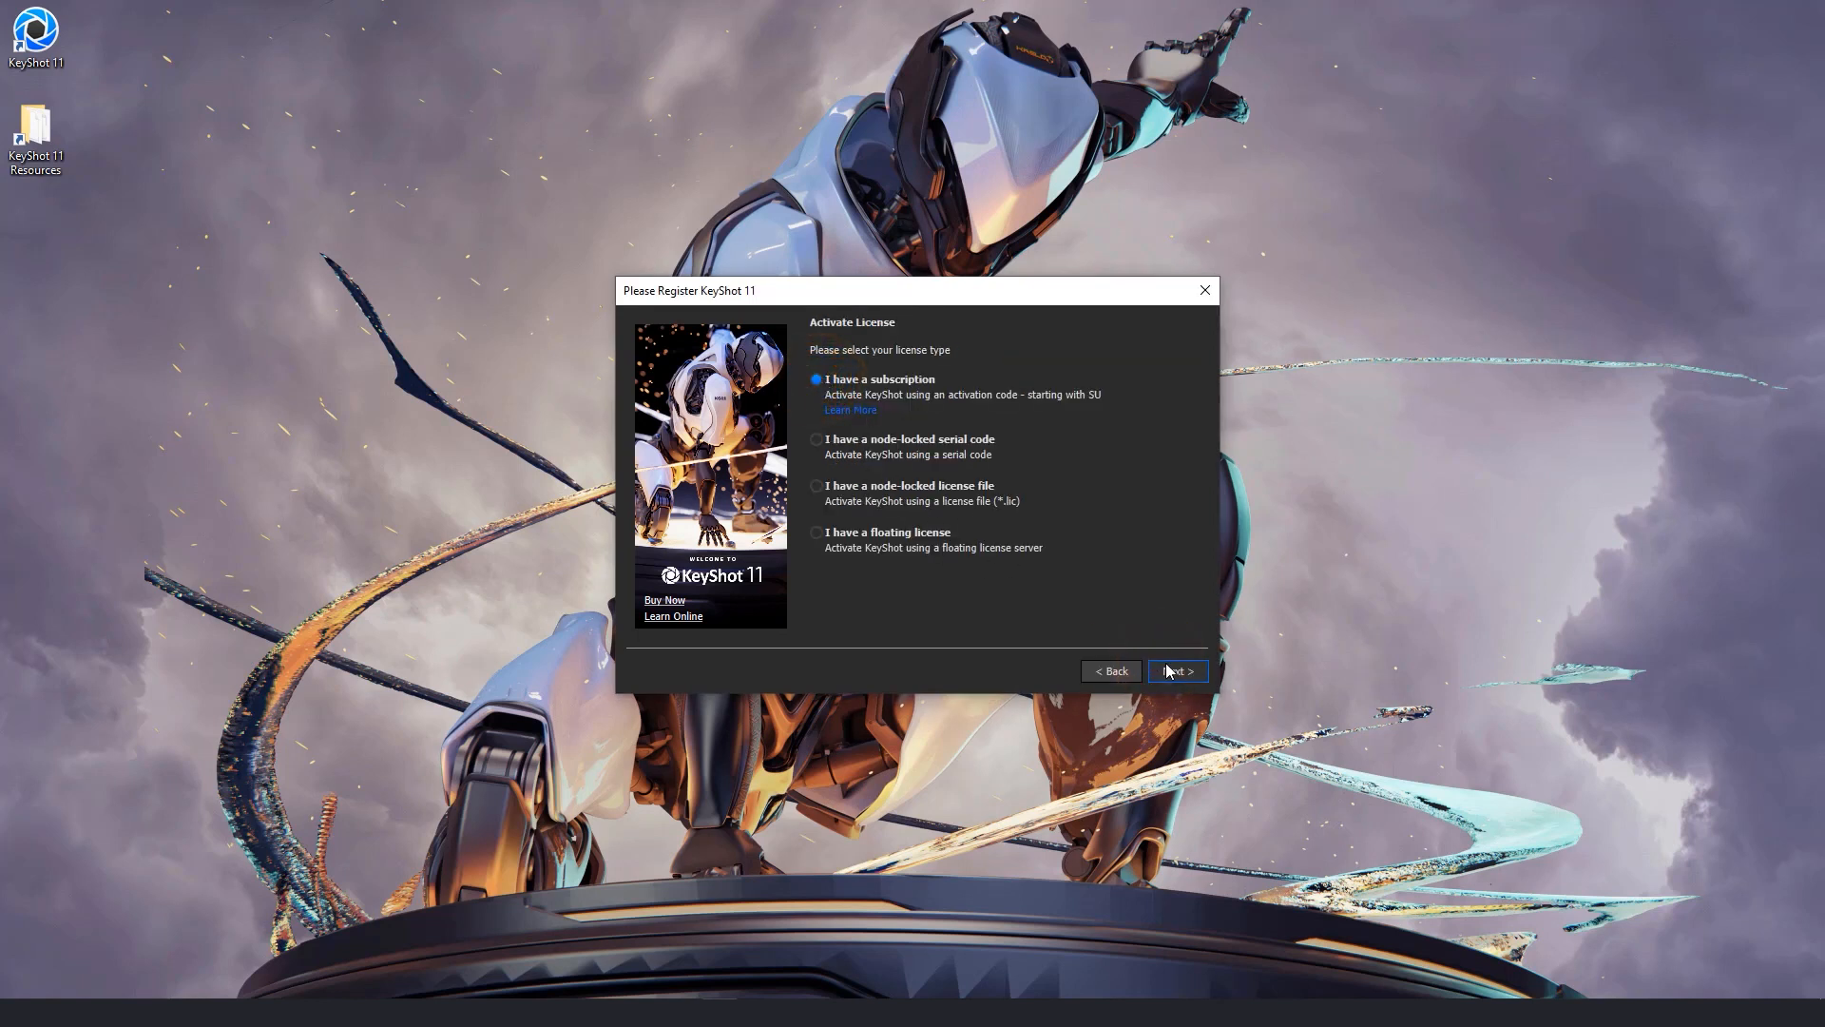
{"action": "left_click", "coordinate": [1176, 670]}
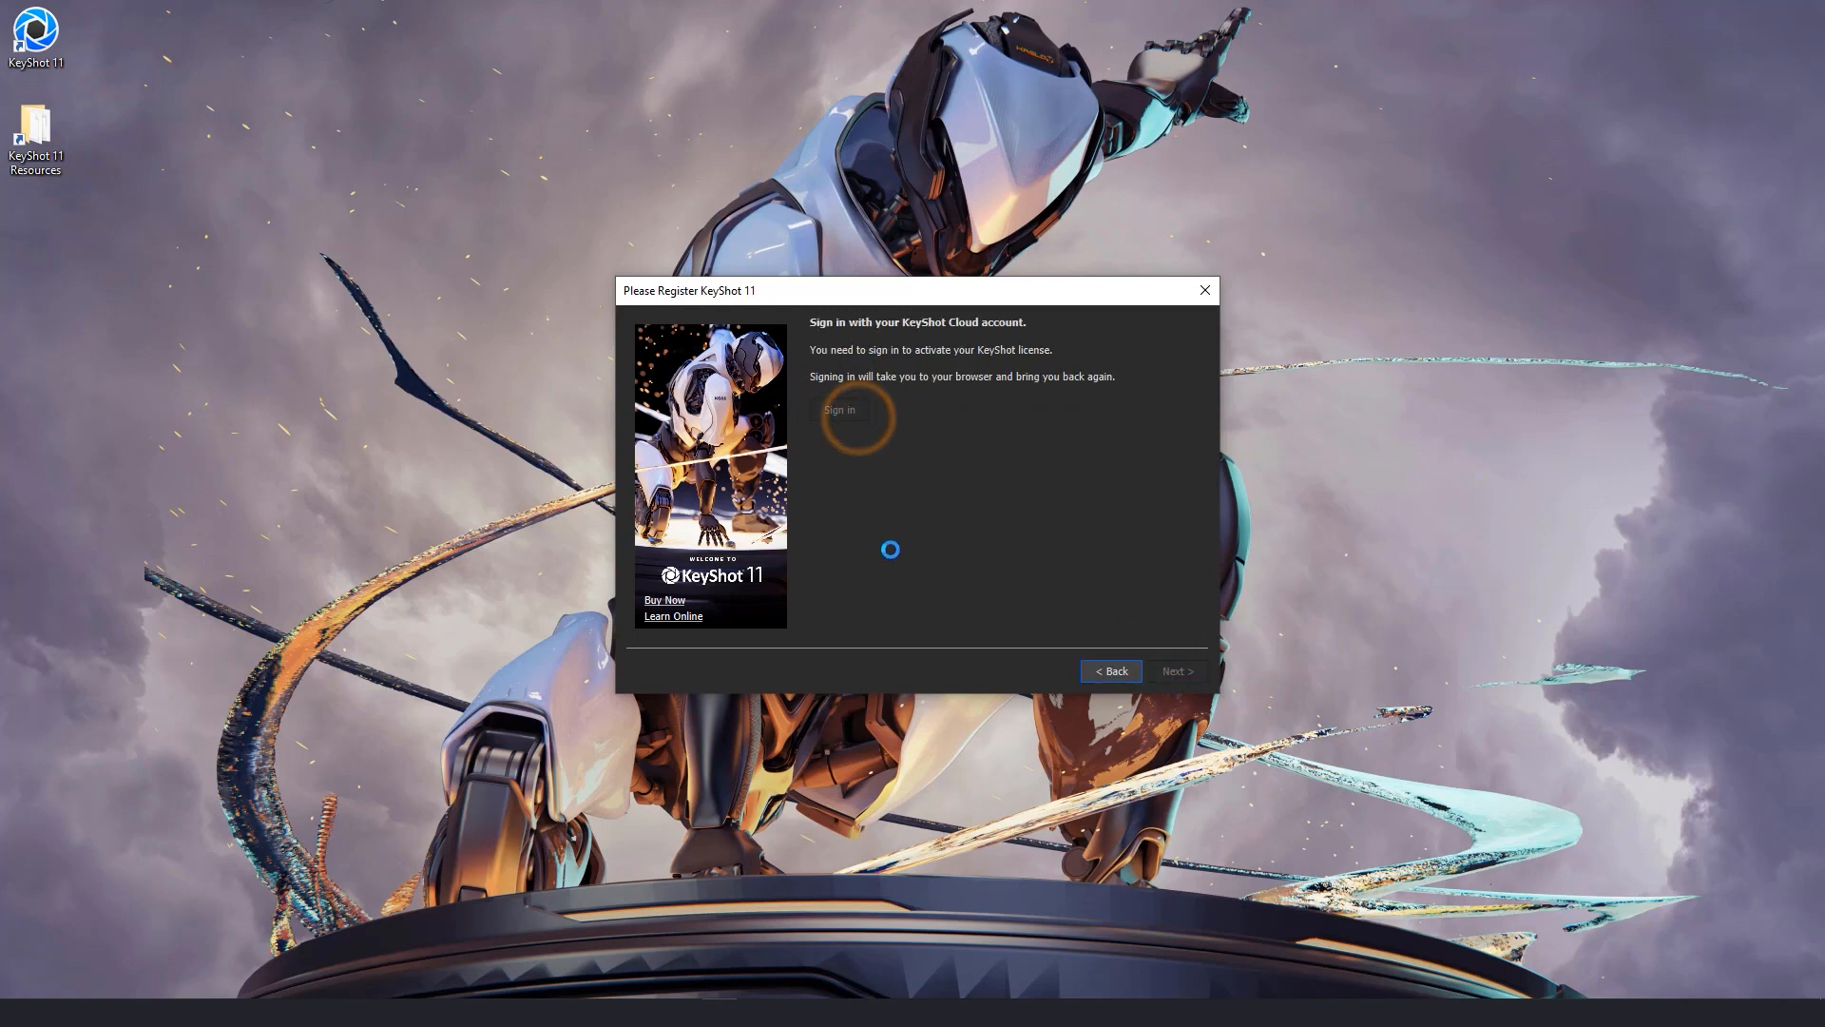
- Sign in to the KeyShot Cloud account and continue with the KeyShot Pro license
{"action": "left_click", "coordinate": [857, 415]}
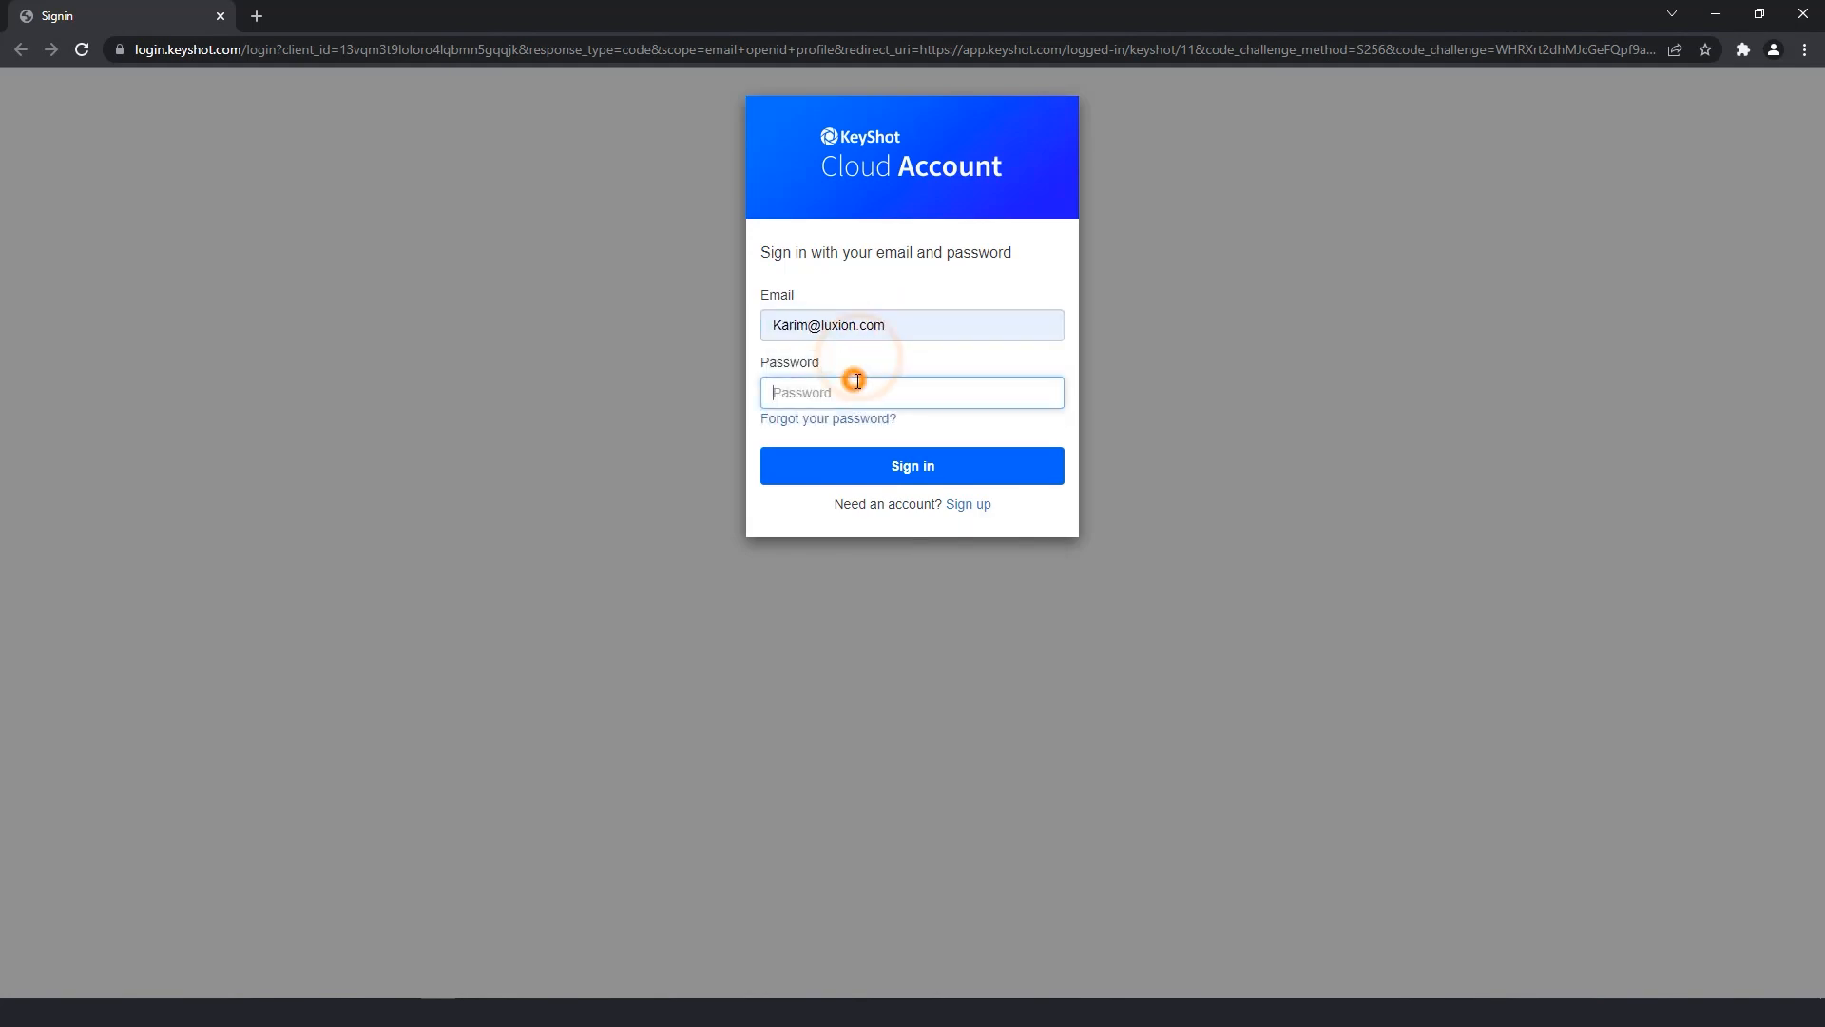
{"action": "type", "text": "password"}
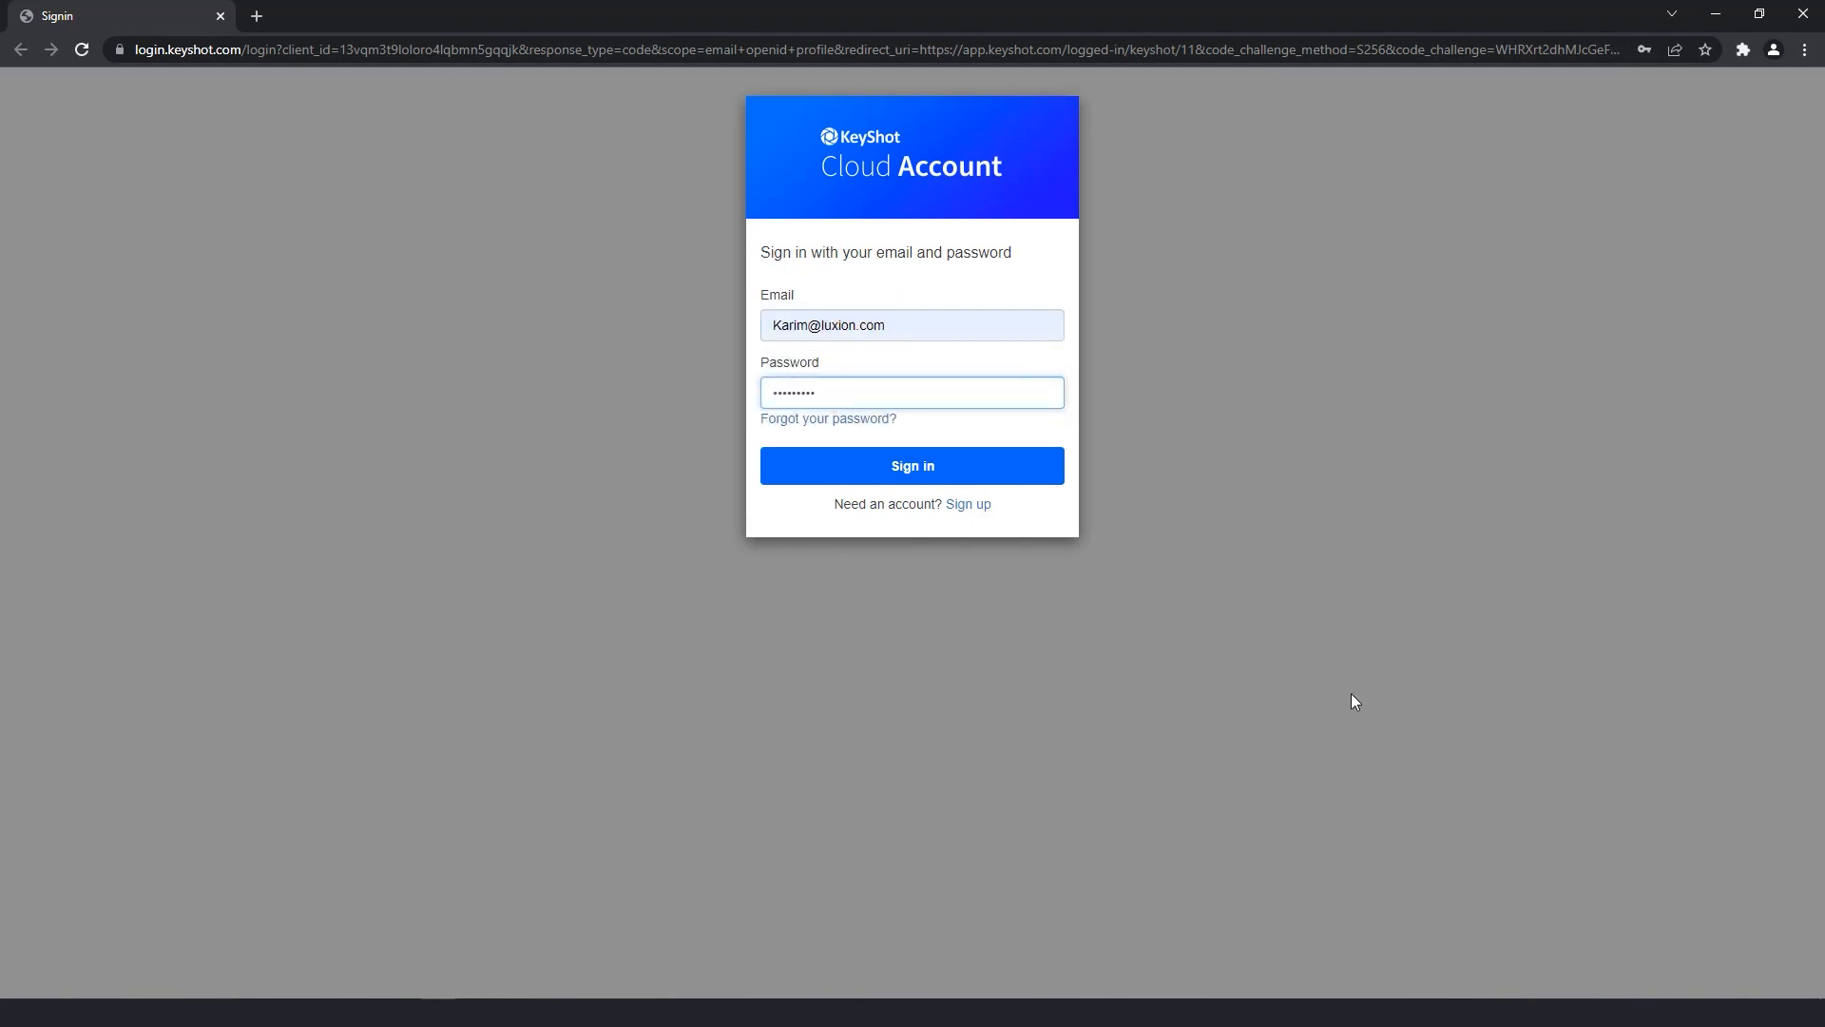
{"action": "left_click", "coordinate": [912, 465]}
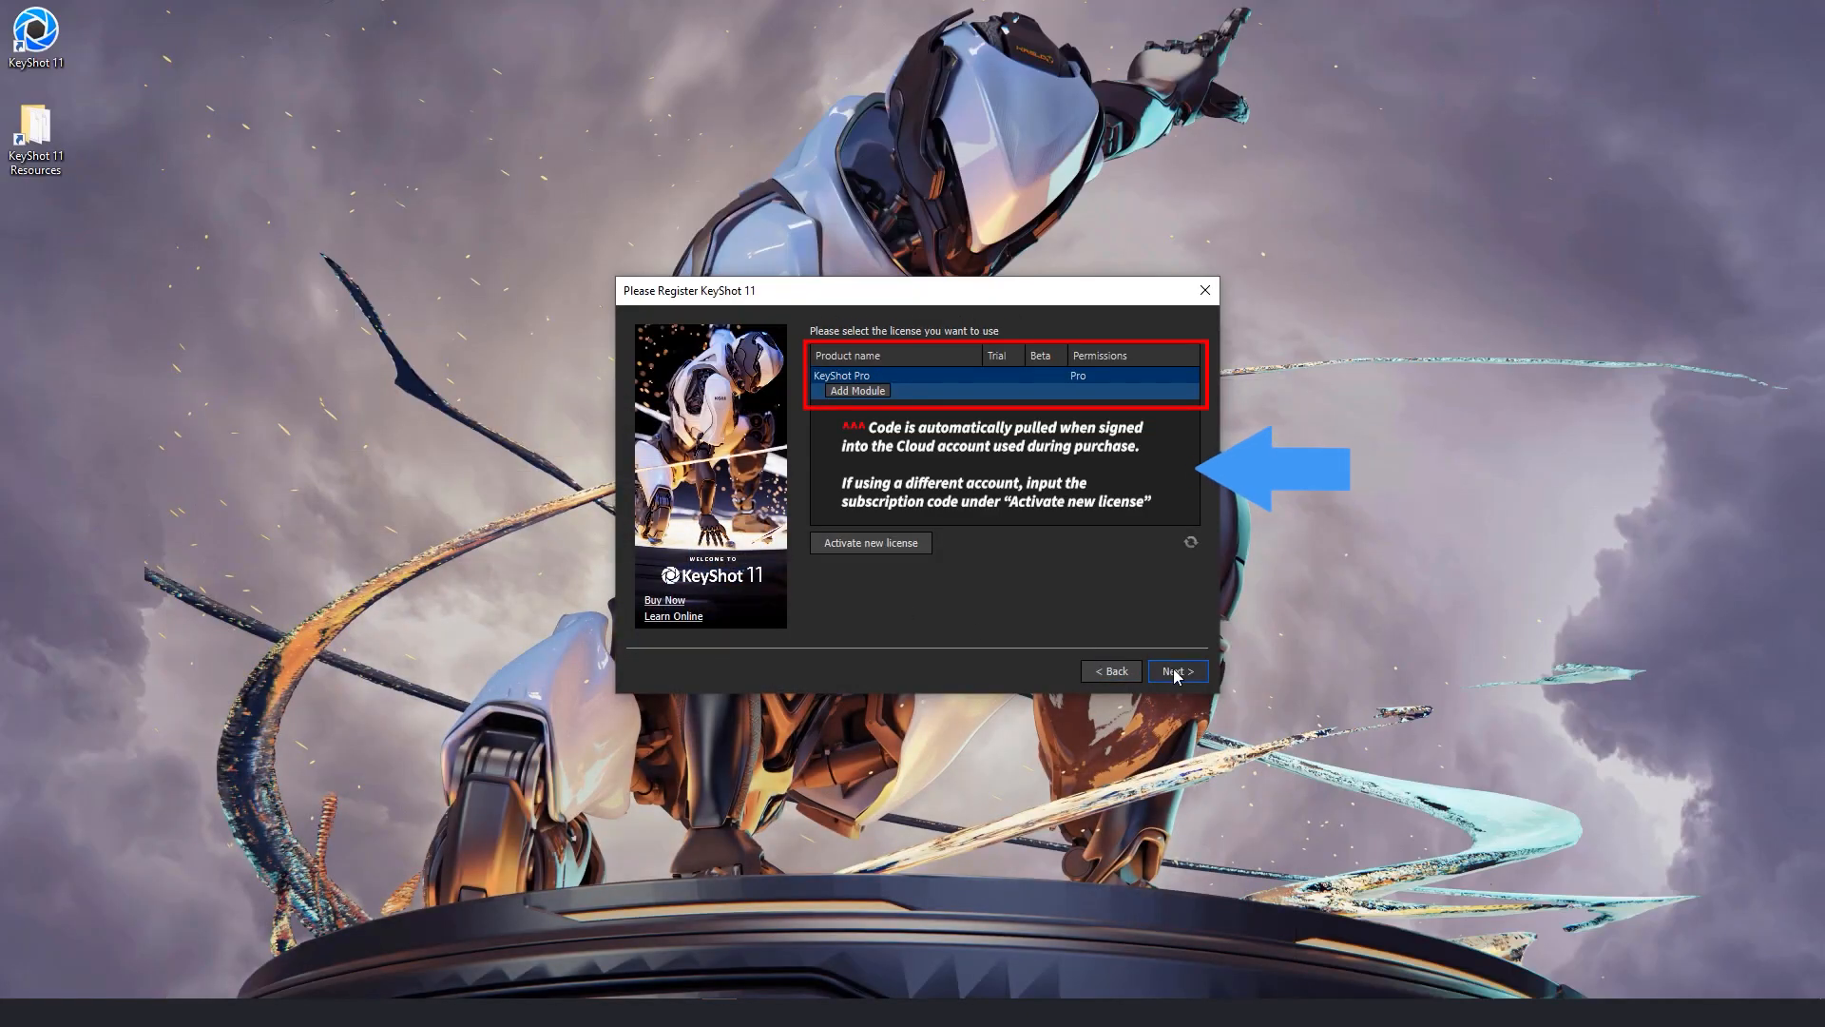
{"action": "left_click", "coordinate": [1176, 670]}
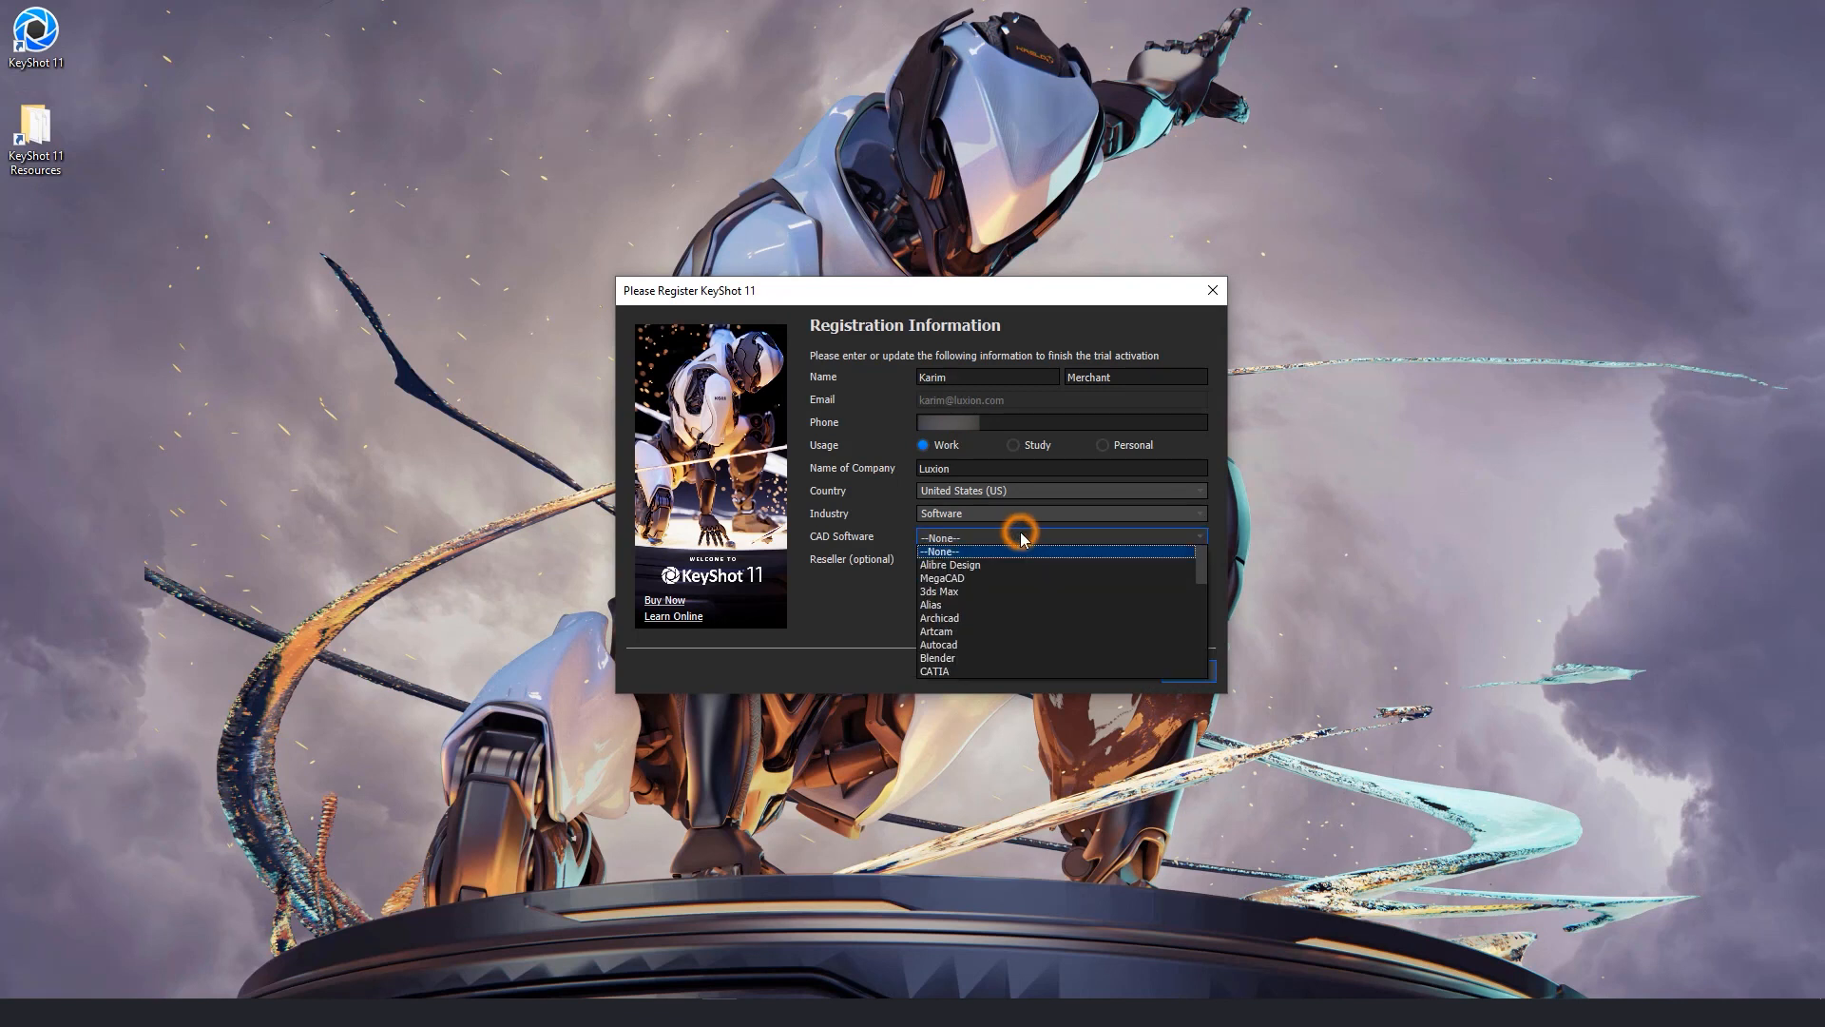
- Register with SolidWorks as the CAD software and finish activation
{"action": "scroll", "scroll_direction": "down", "scroll_amount": 3}
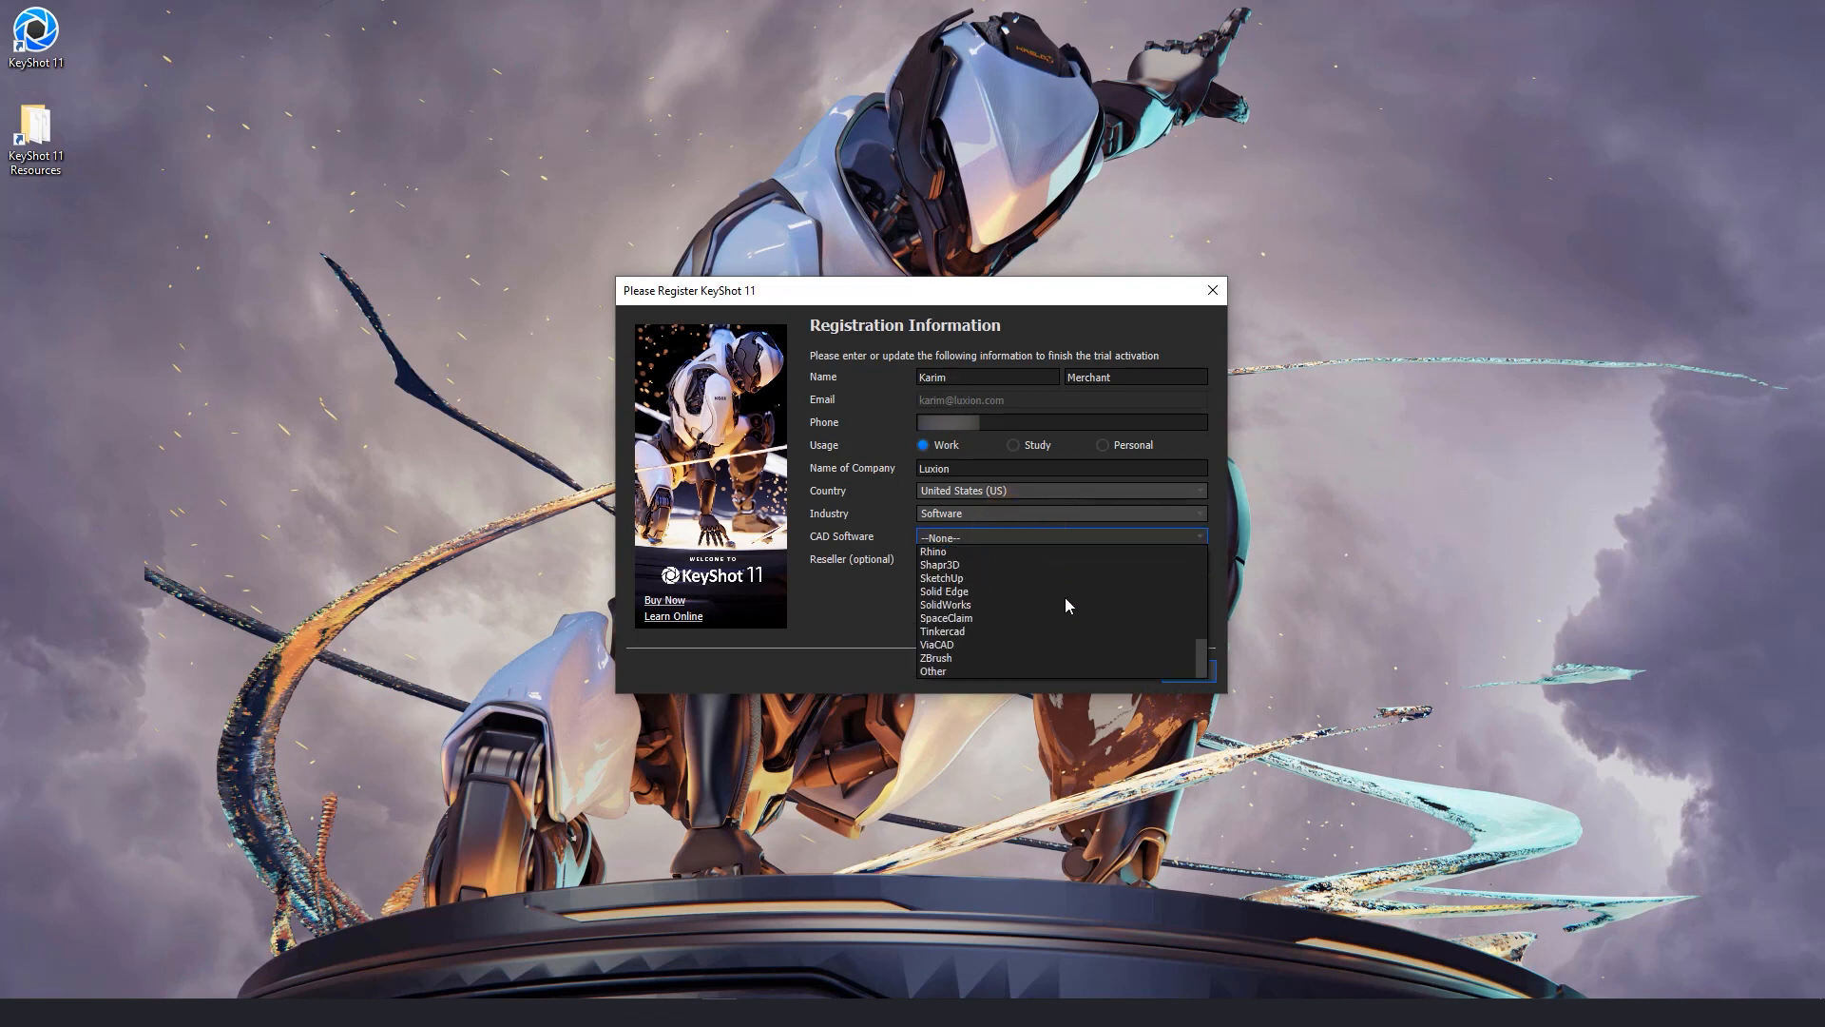
{"action": "left_click", "coordinate": [945, 605]}
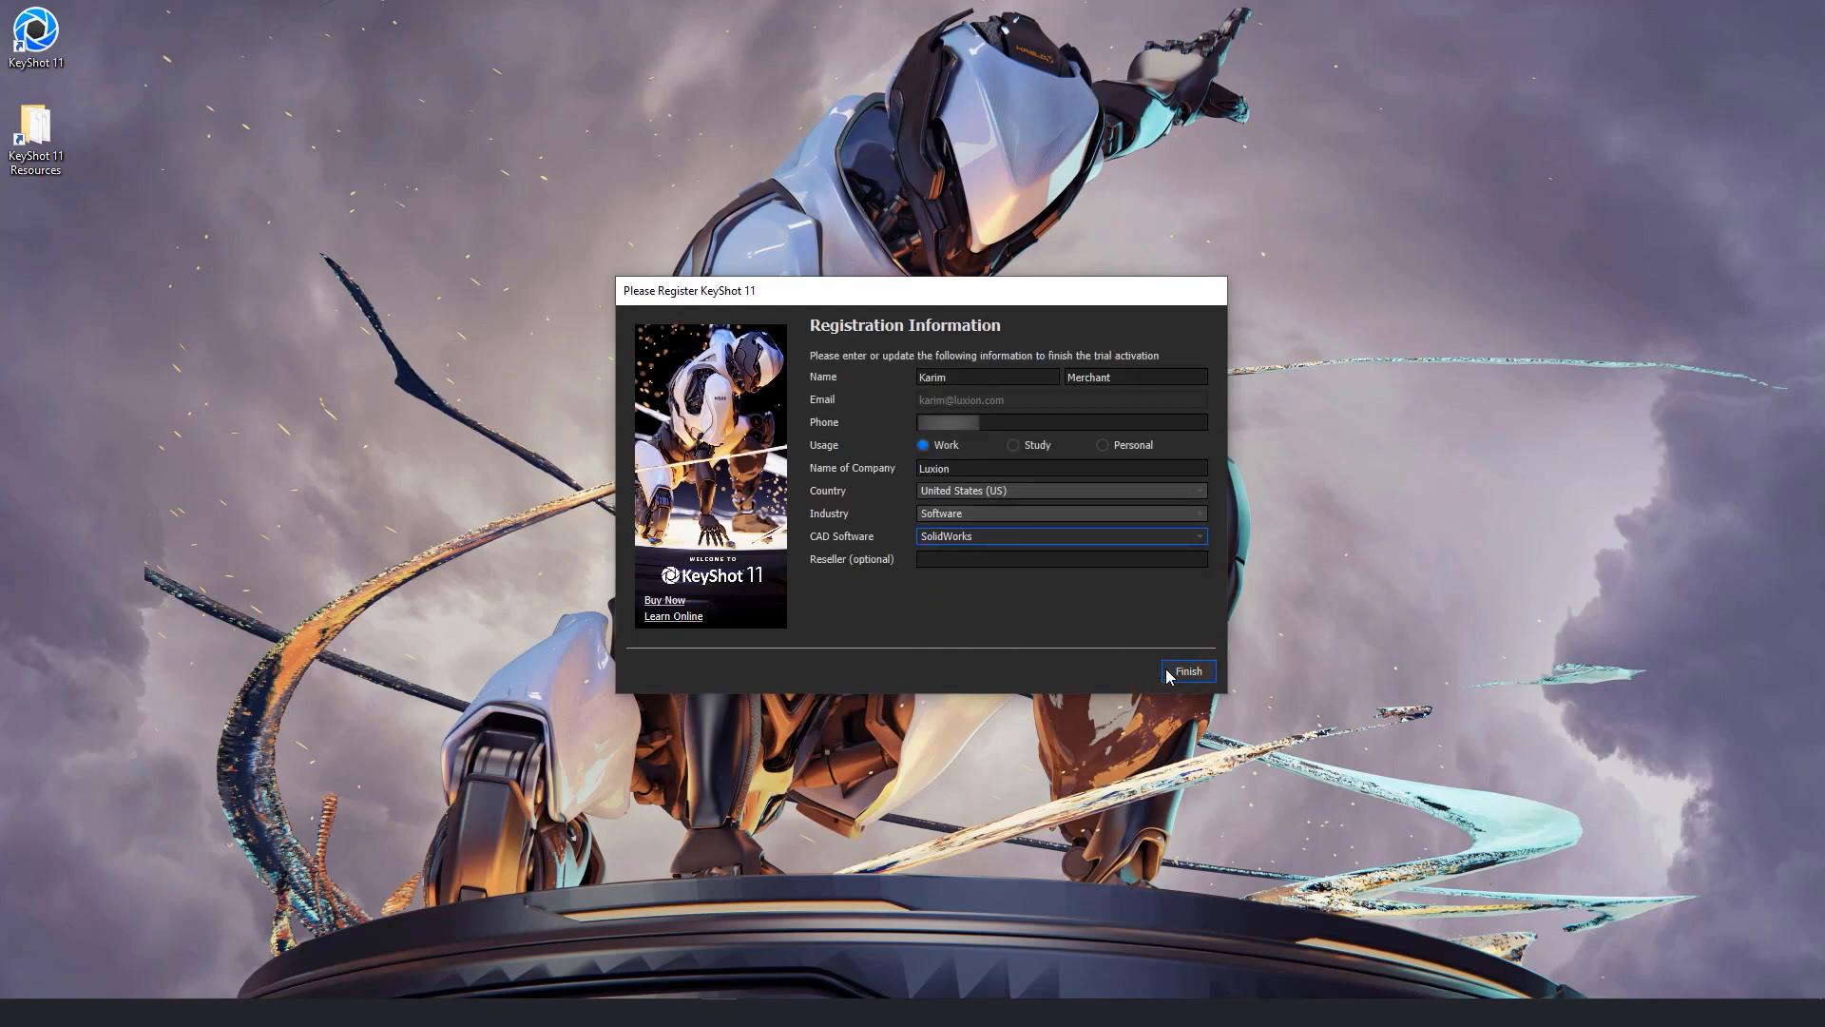
{"action": "left_click", "coordinate": [1186, 670]}
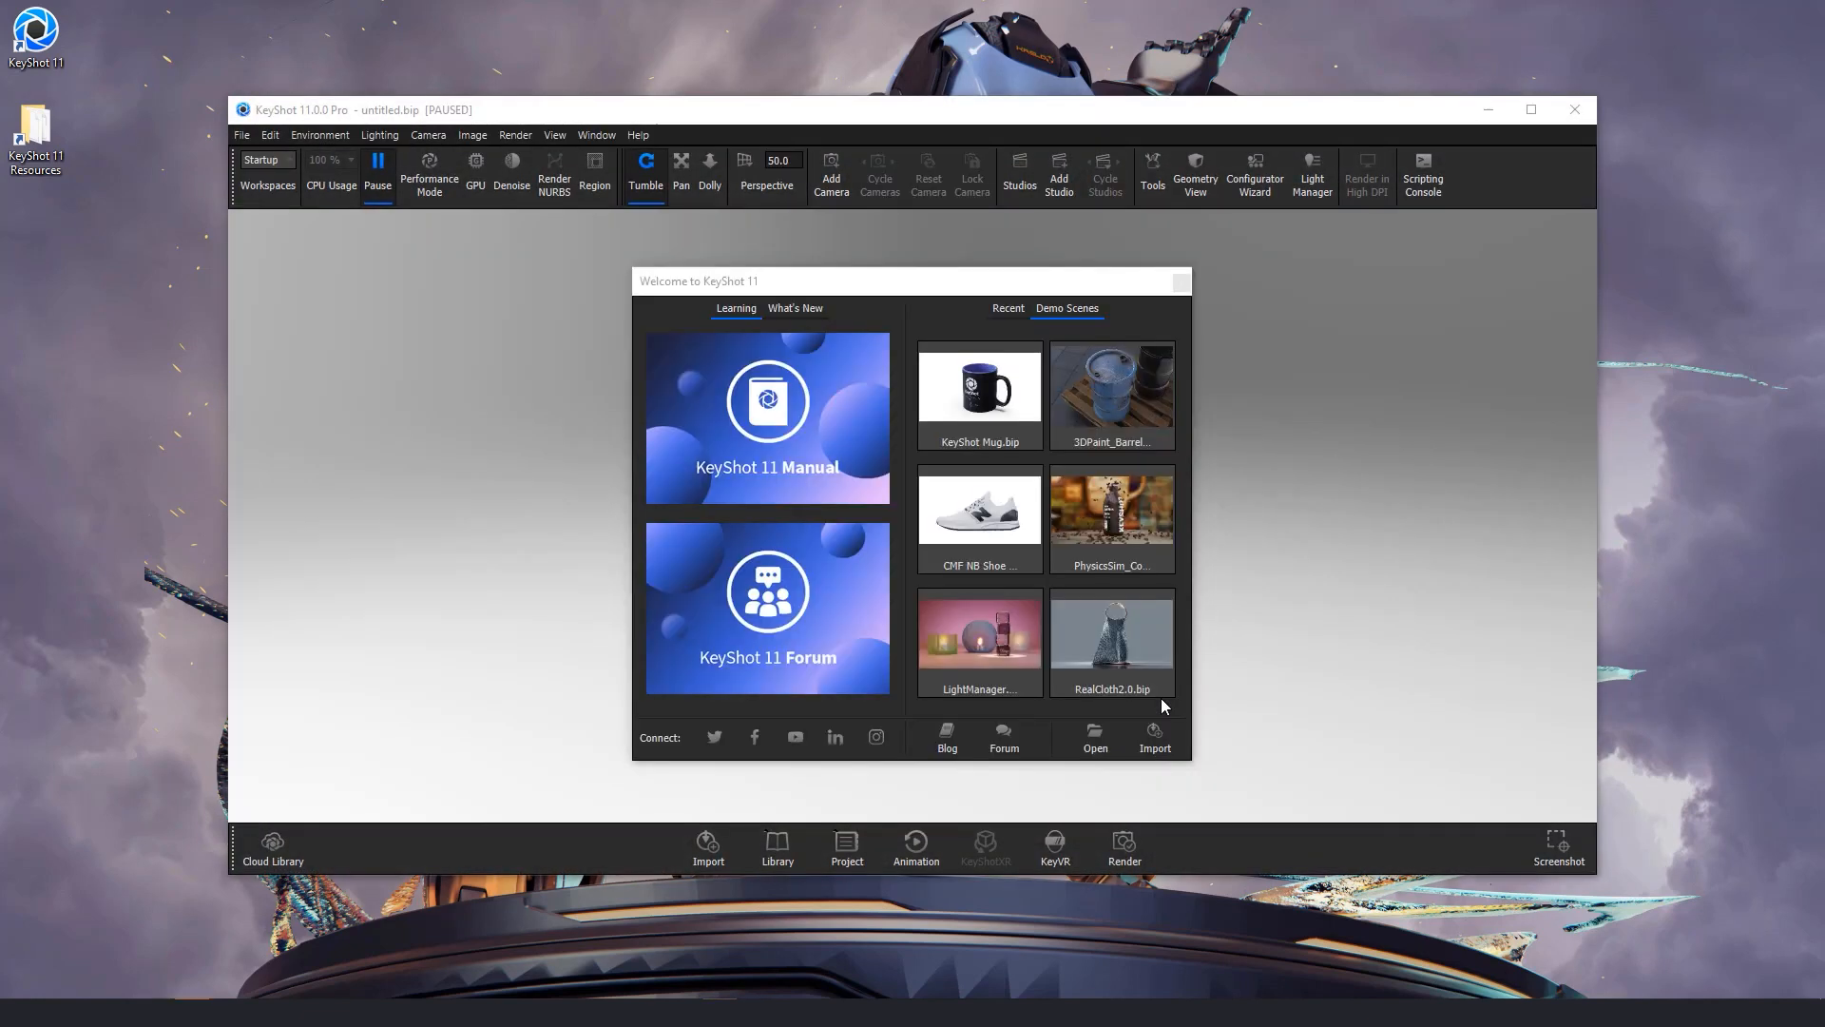
- Maximize KeyShot and launch Manage Account from the Help menu
{"action": "left_click", "coordinate": [1531, 109]}
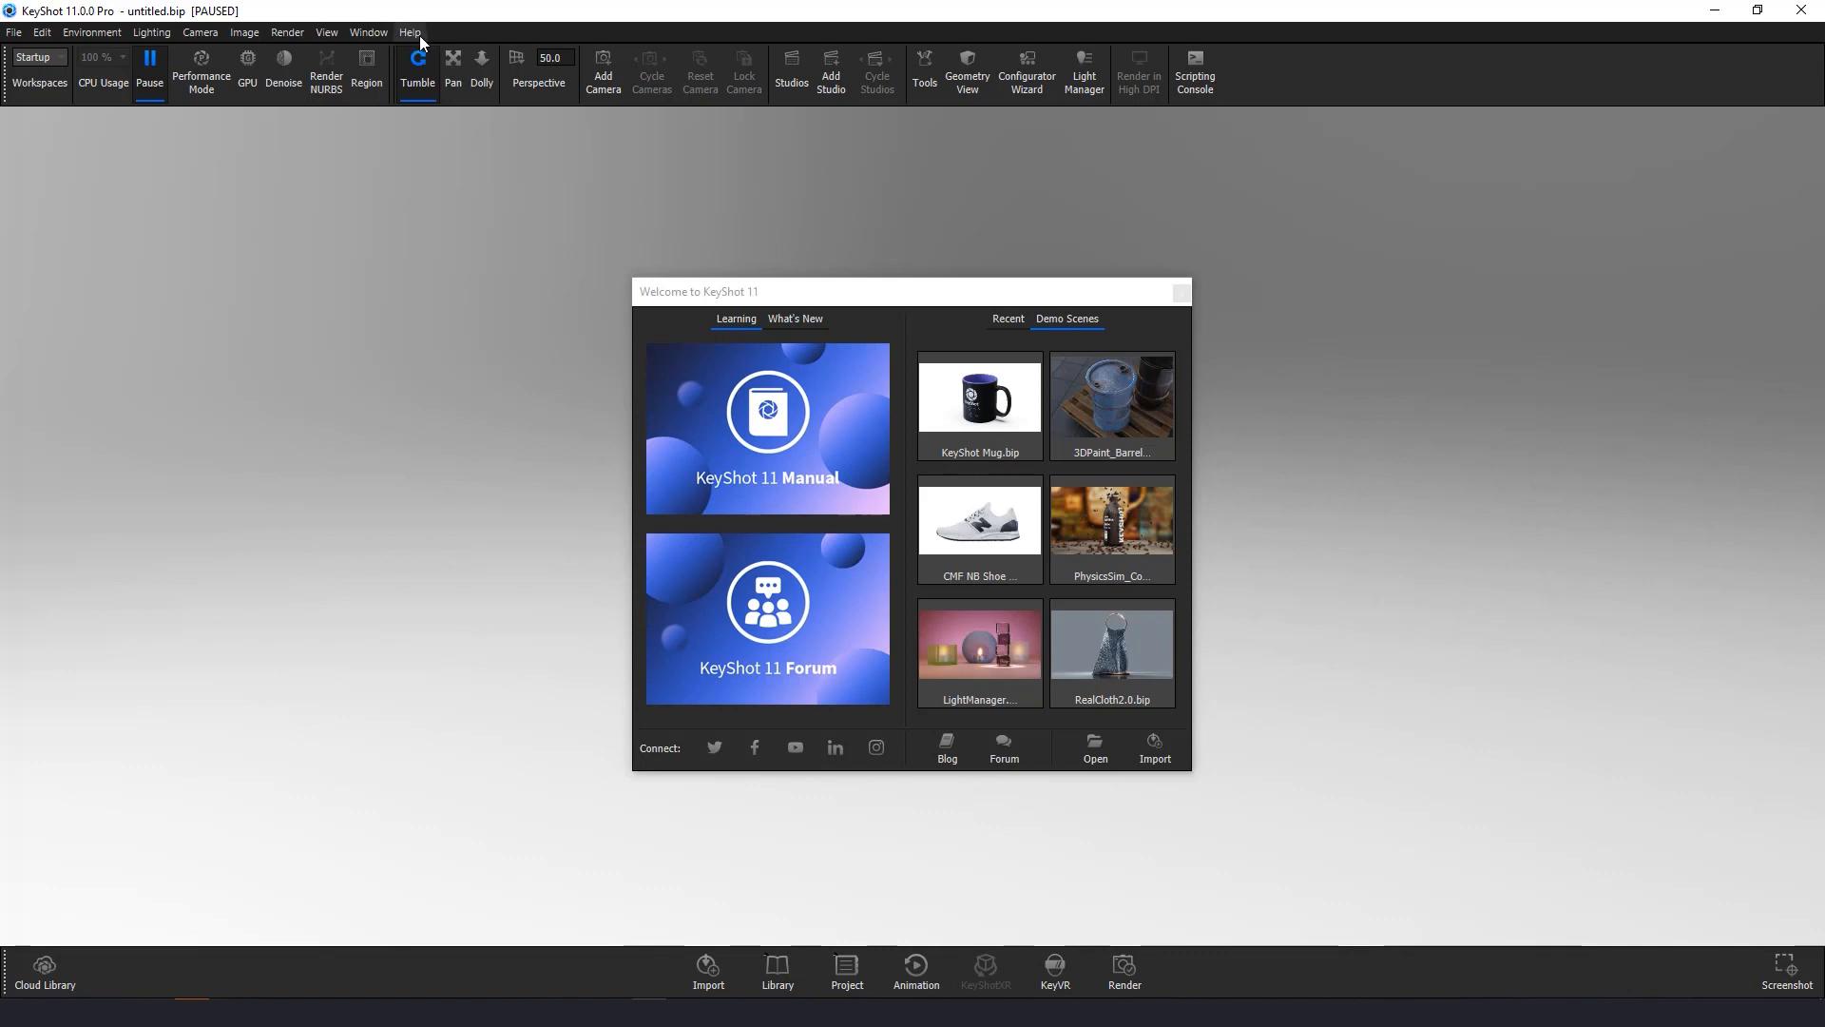
{"action": "mouse_move", "coordinate": [416, 43]}
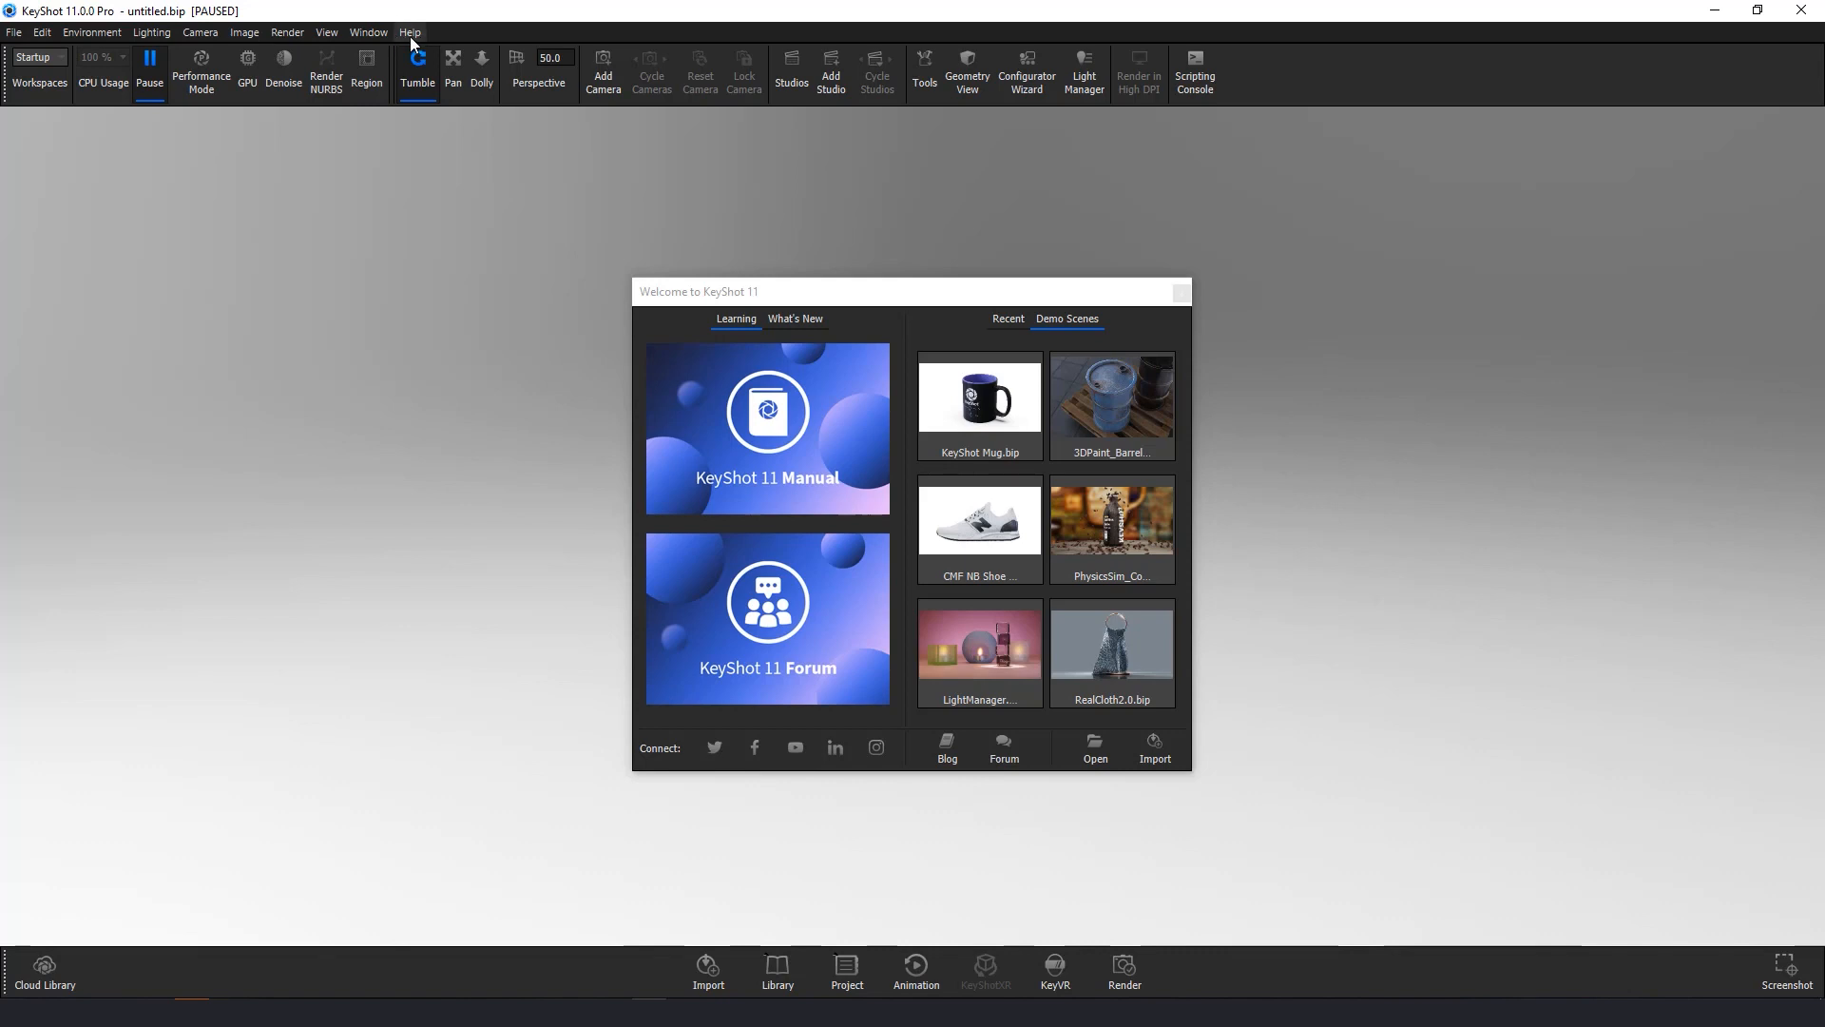
{"action": "left_click", "coordinate": [409, 32]}
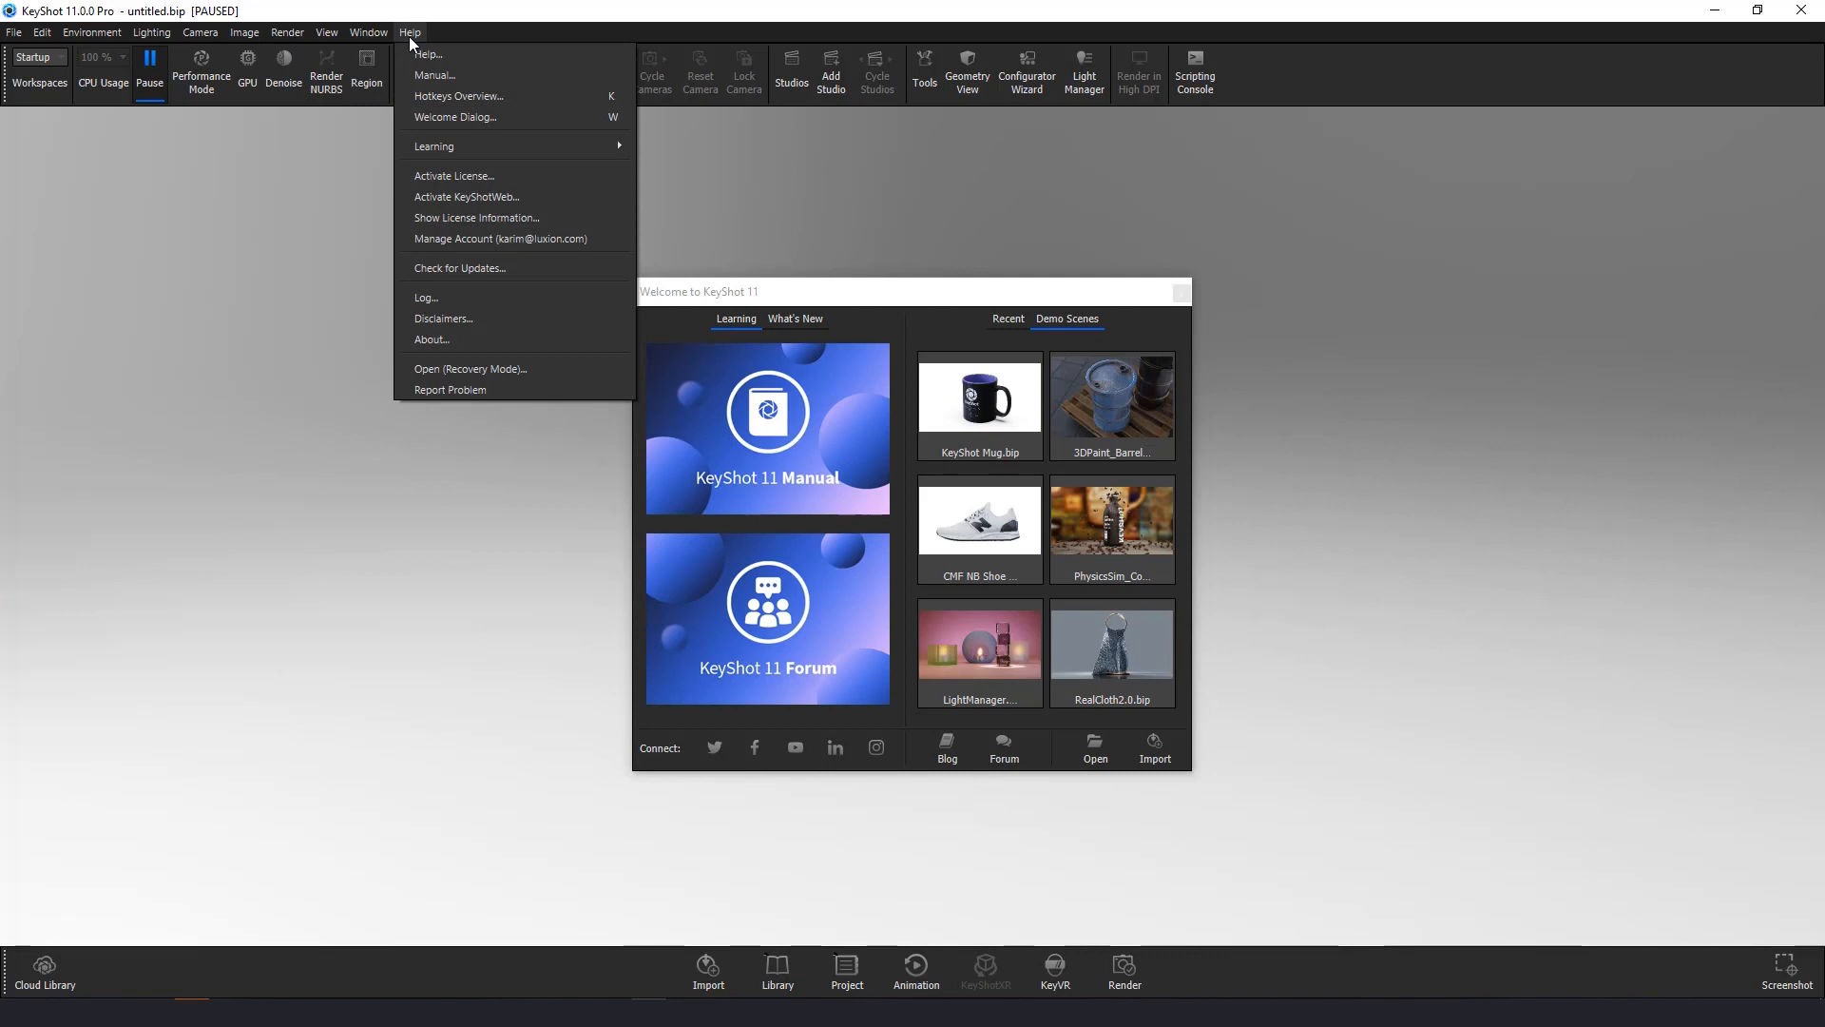
{"action": "mouse_move", "coordinate": [459, 238]}
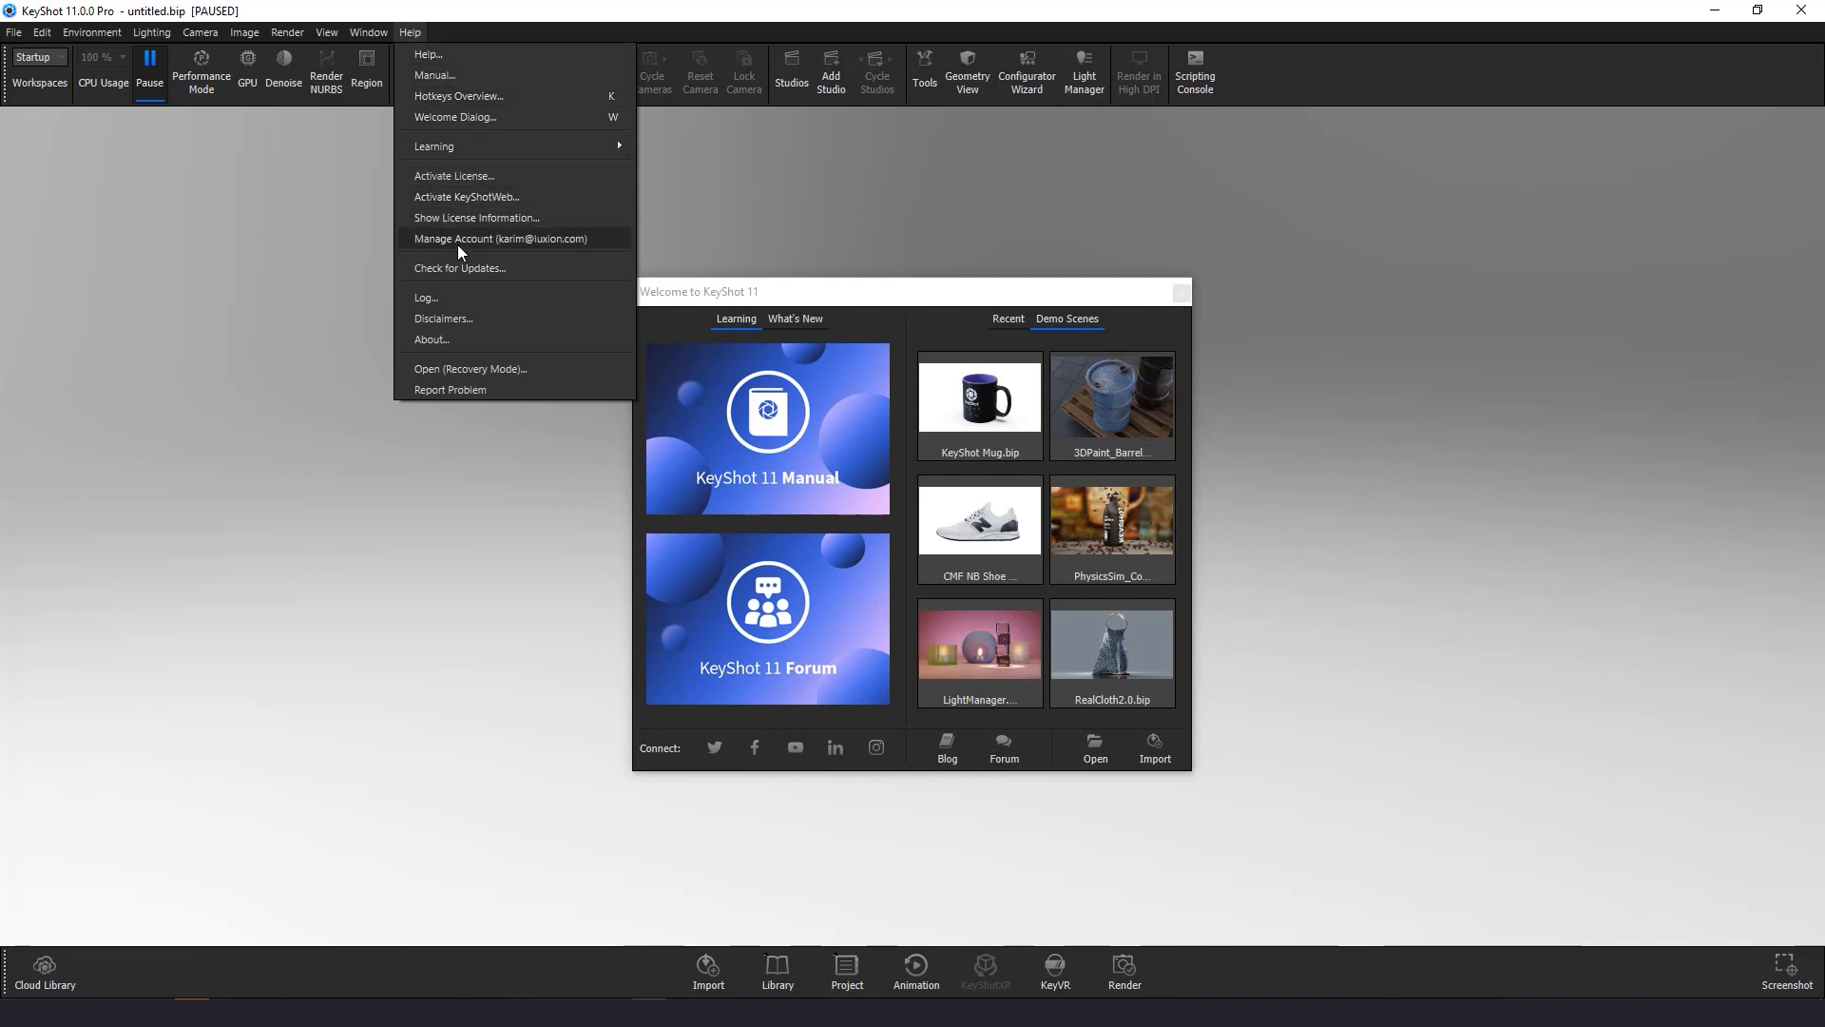
{"action": "mouse_move", "coordinate": [445, 251]}
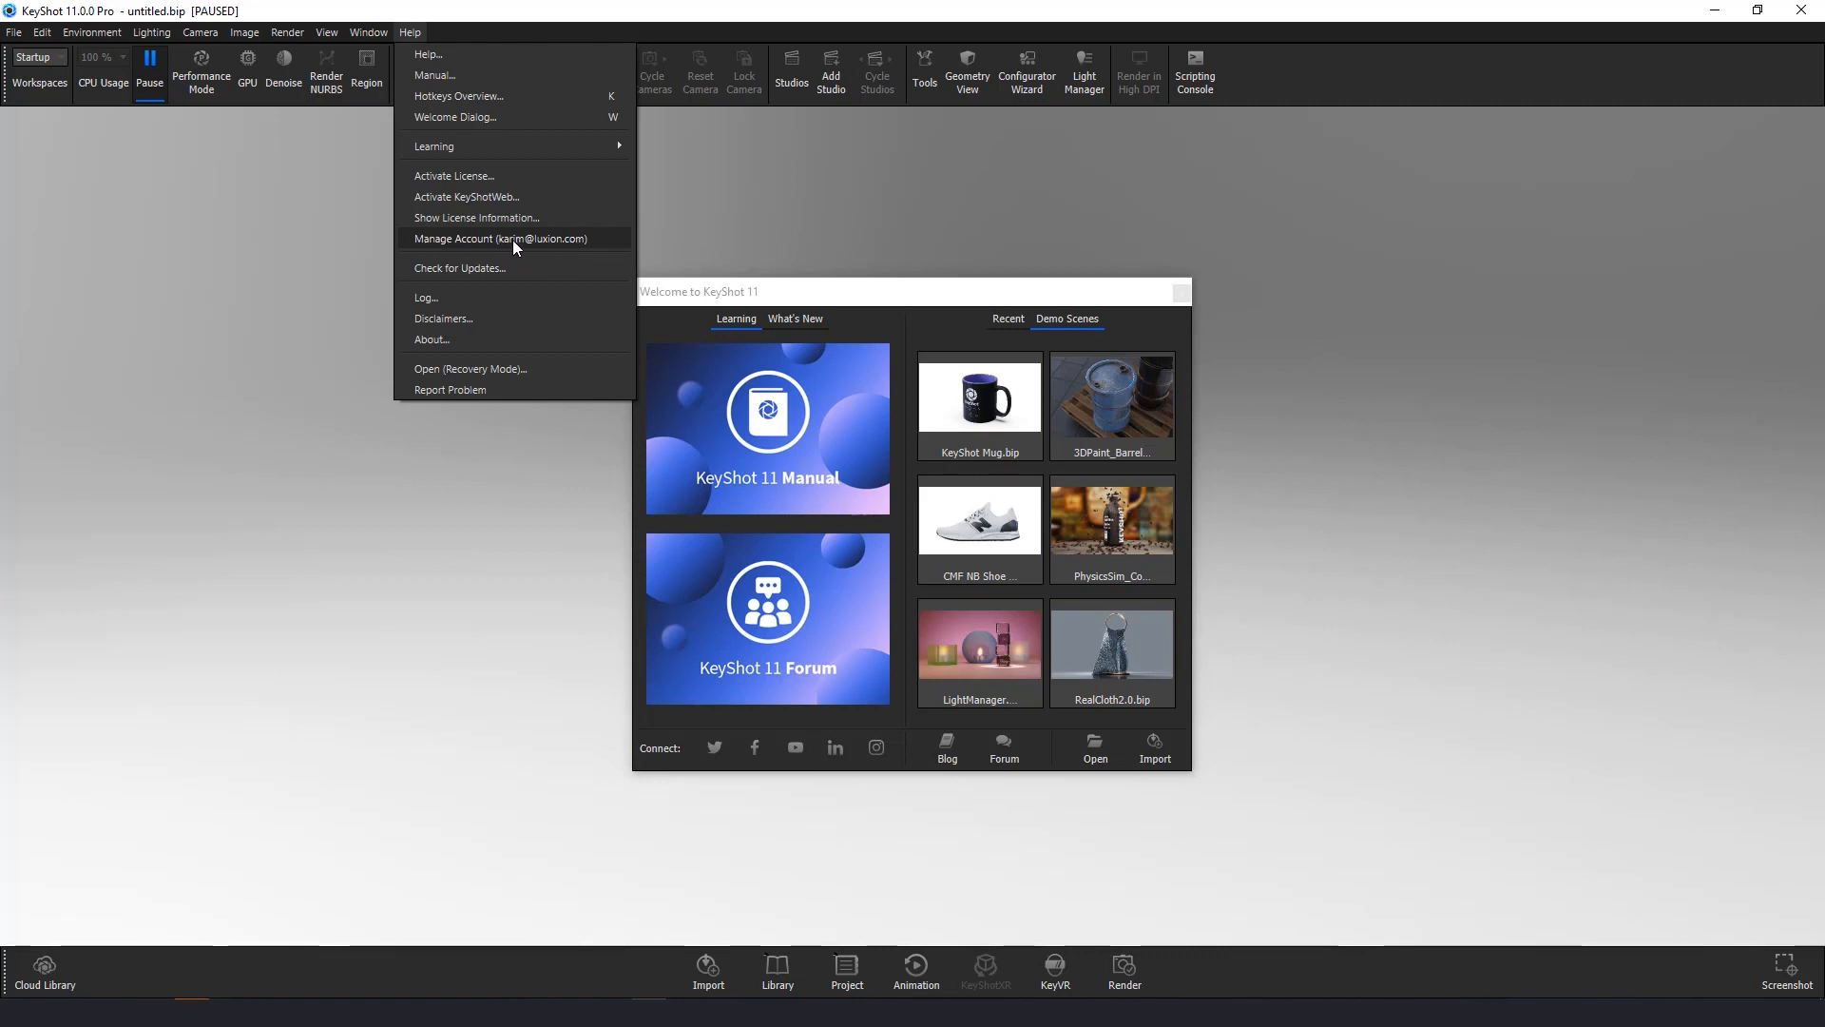
{"action": "left_click", "coordinate": [440, 248]}
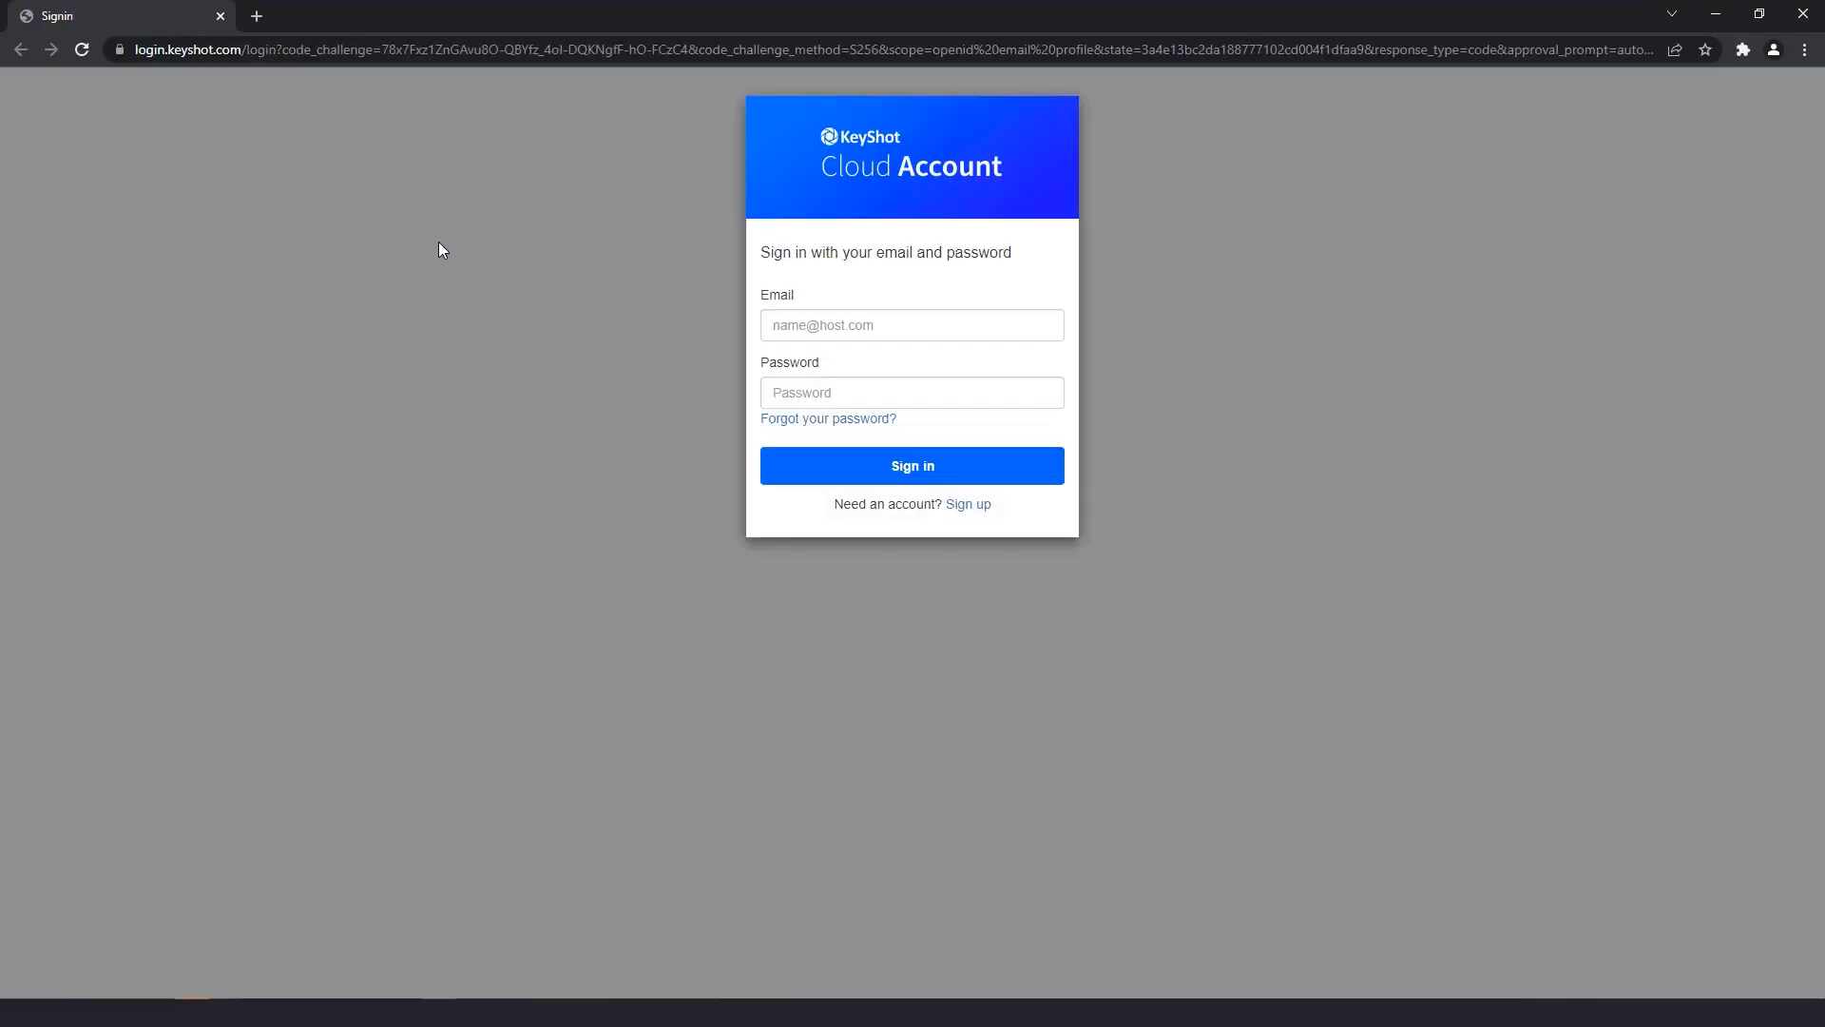
{"action": "mouse_move", "coordinate": [616, 297]}
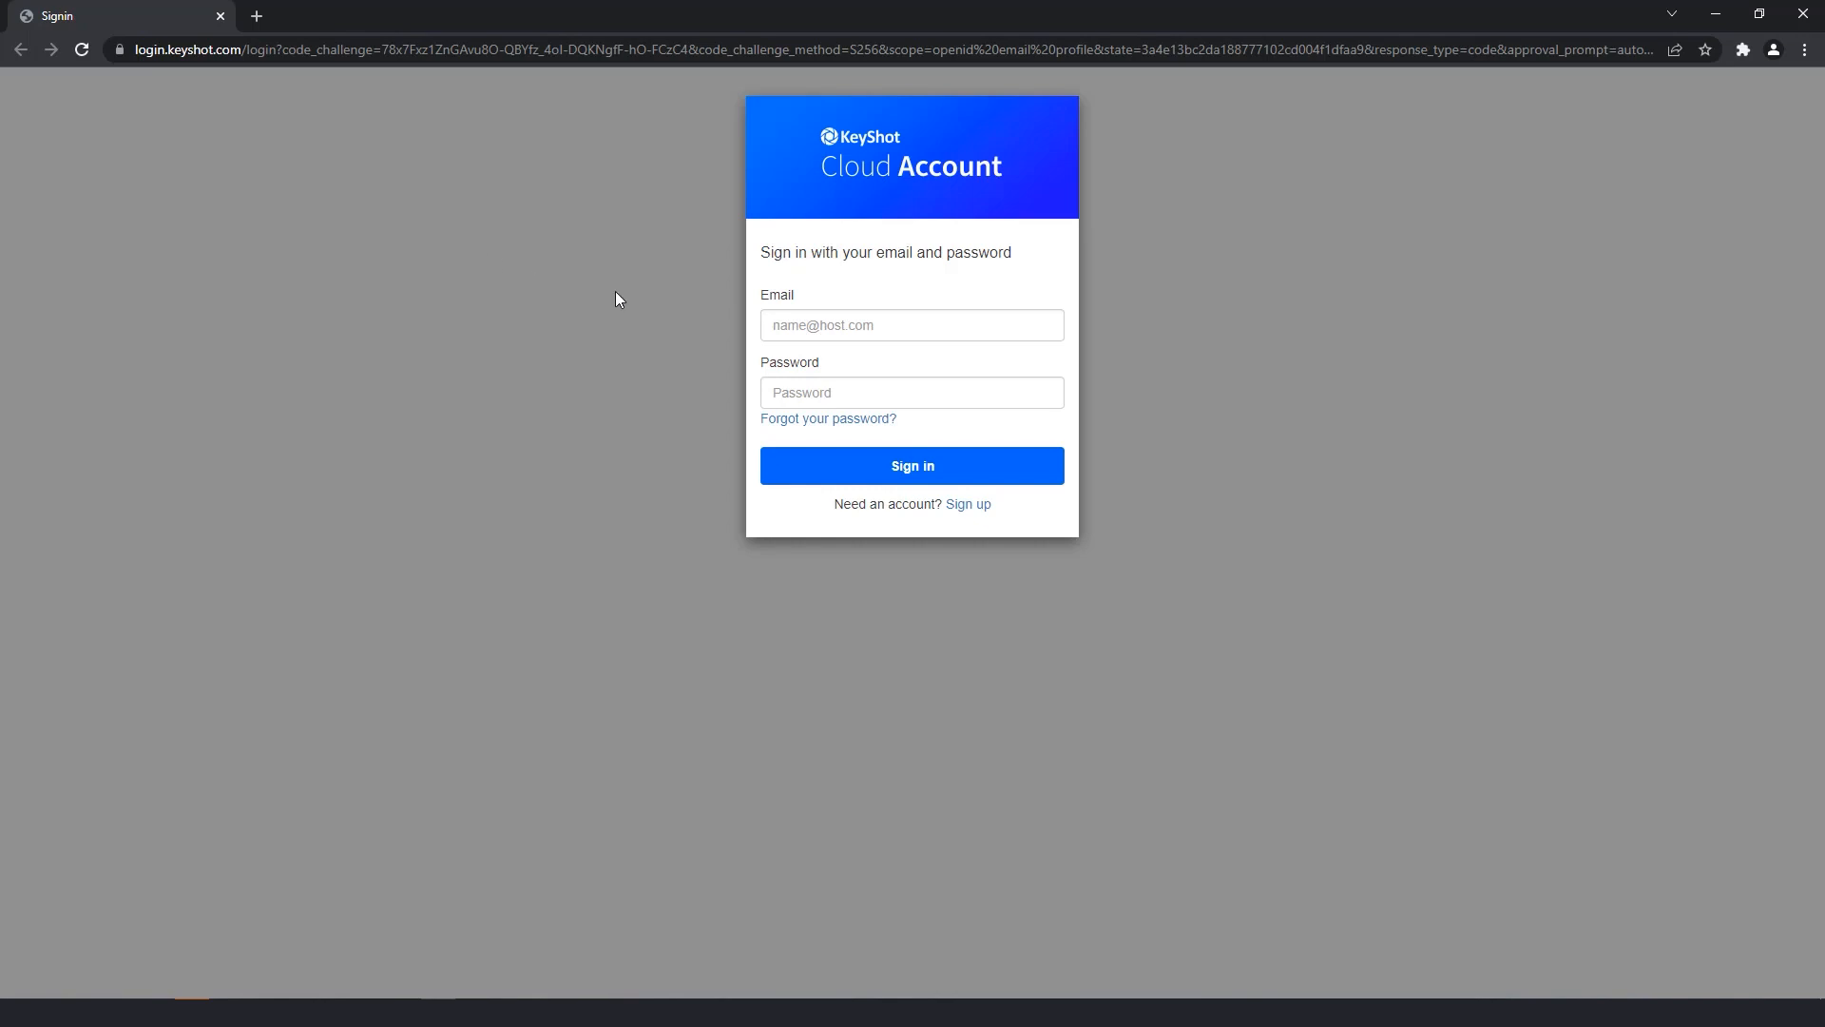
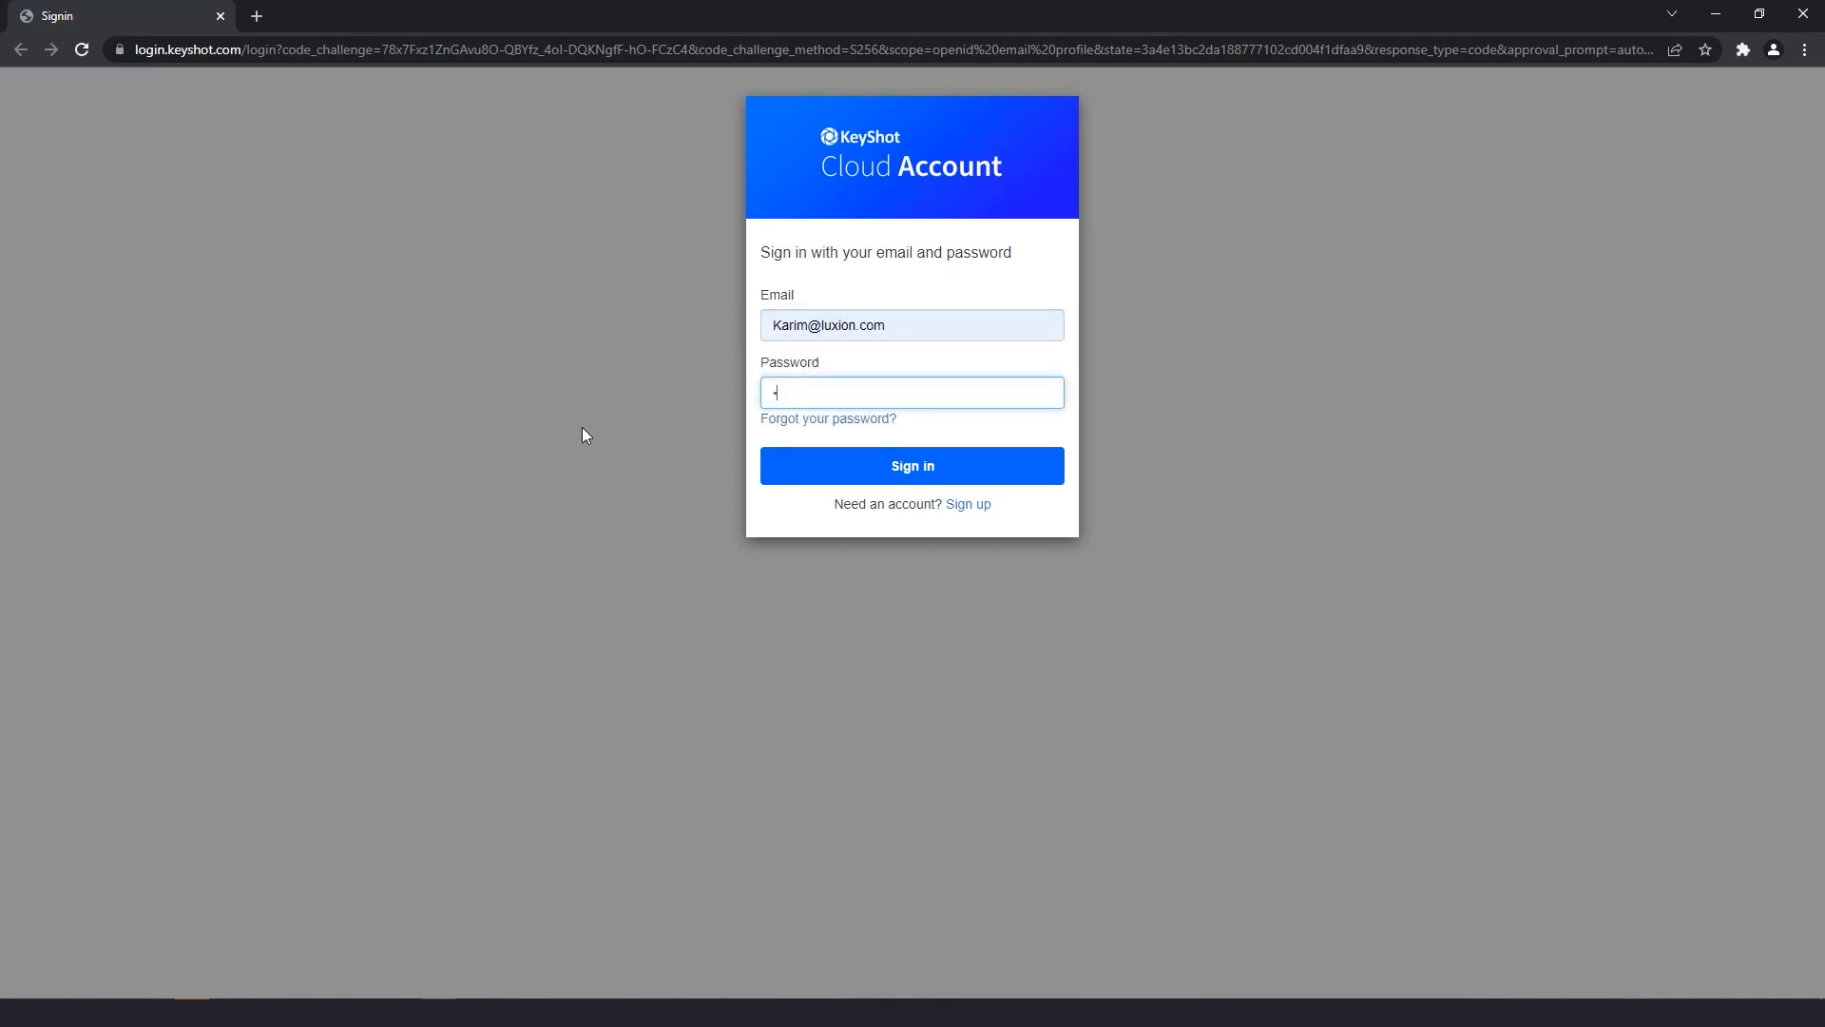
{"action": "left_click", "coordinate": [912, 466]}
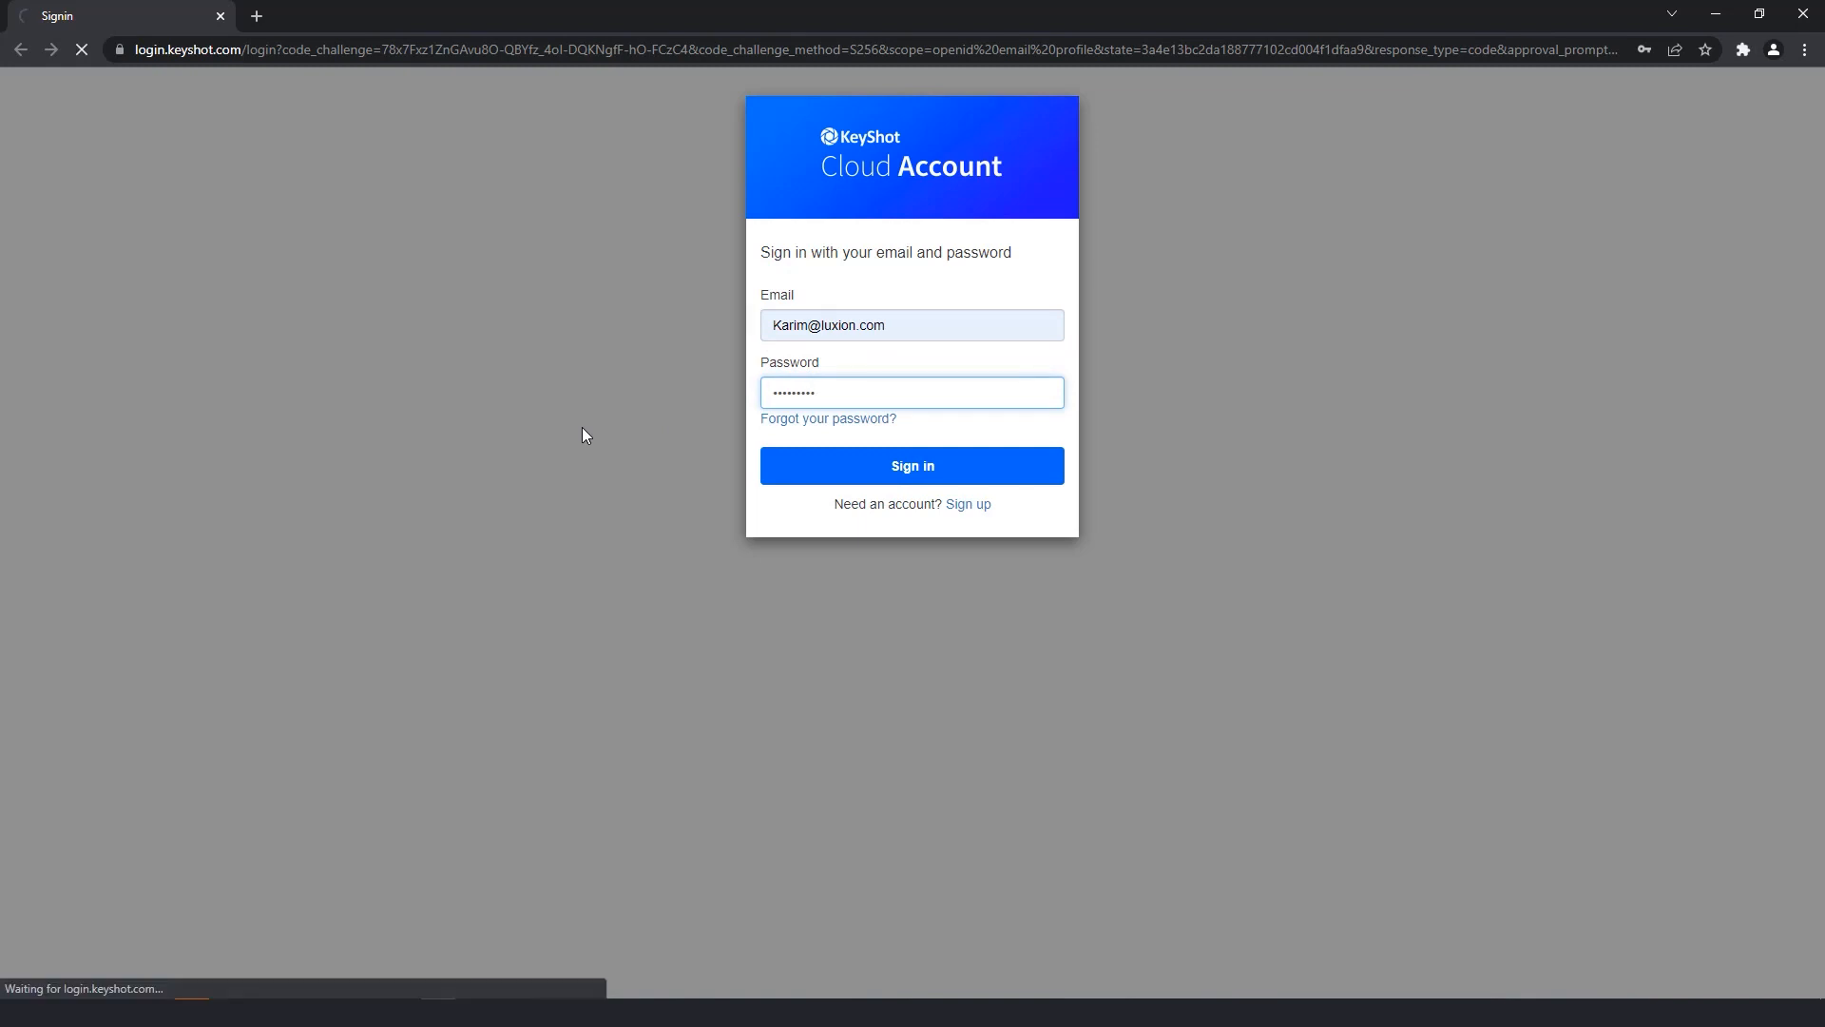
{"action": "left_click", "coordinate": [911, 465]}
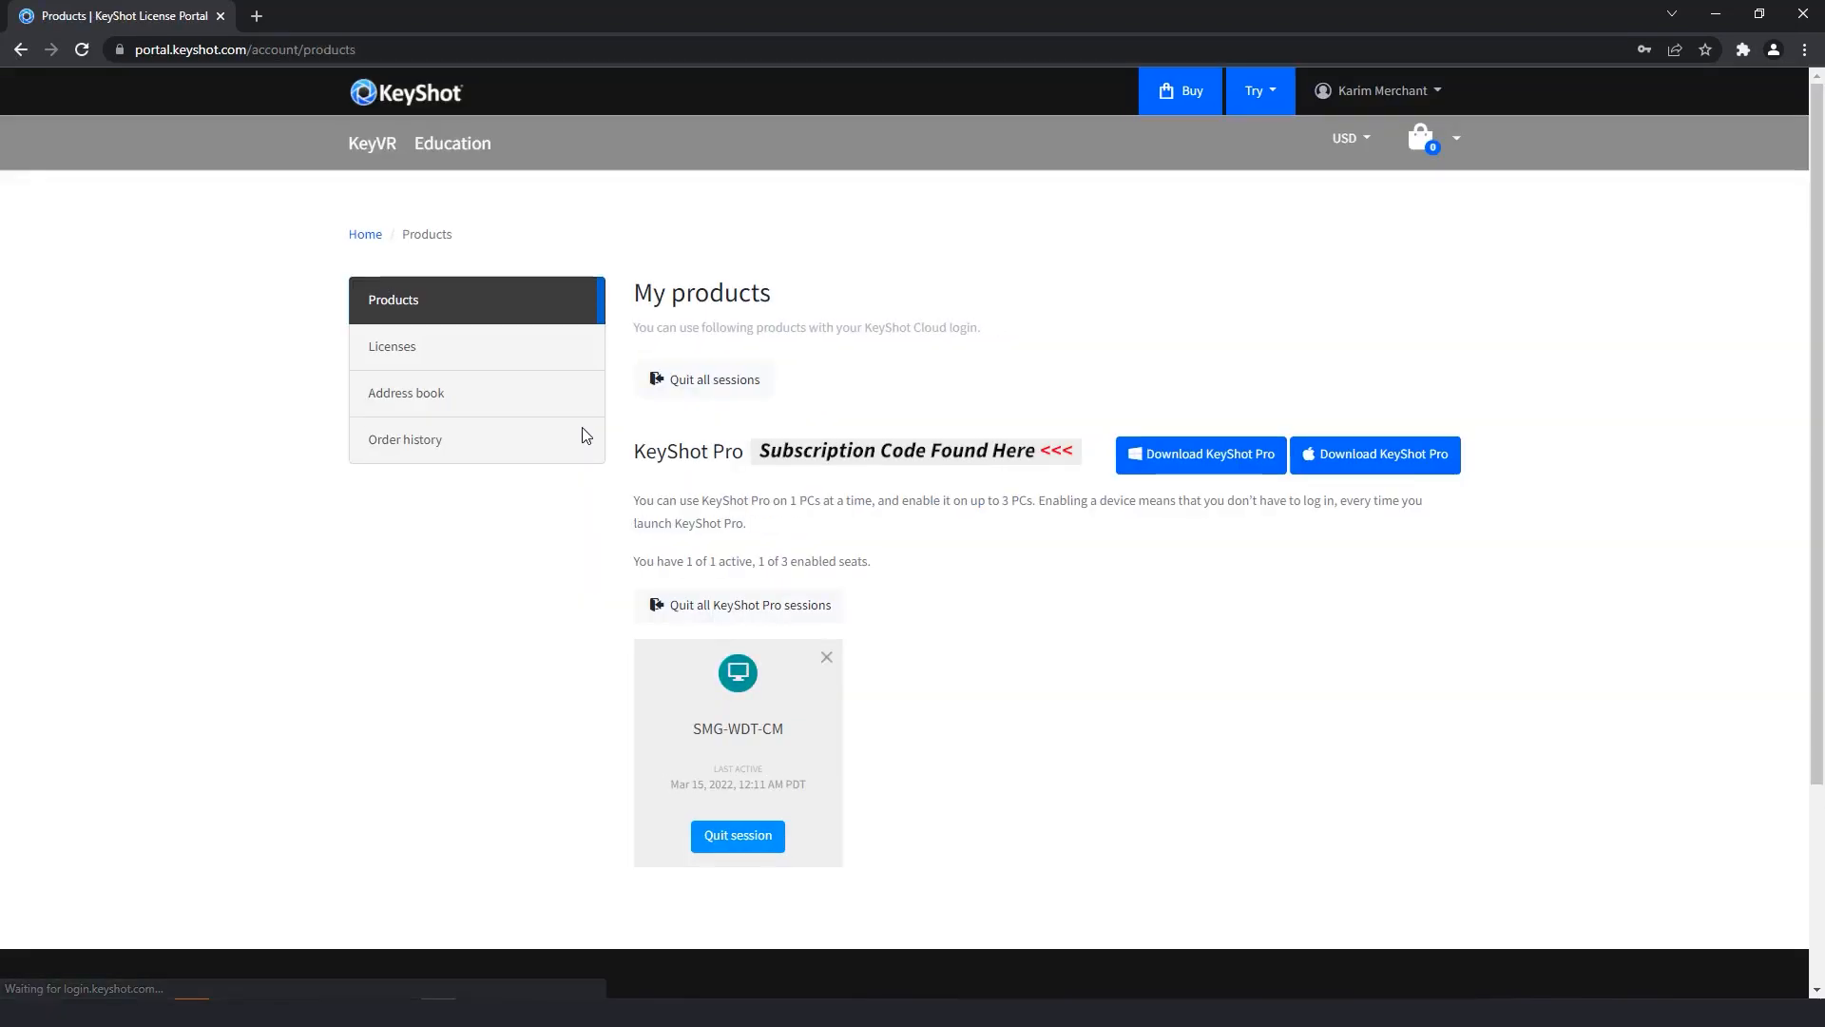
{"action": "double_click", "coordinate": [695, 292]}
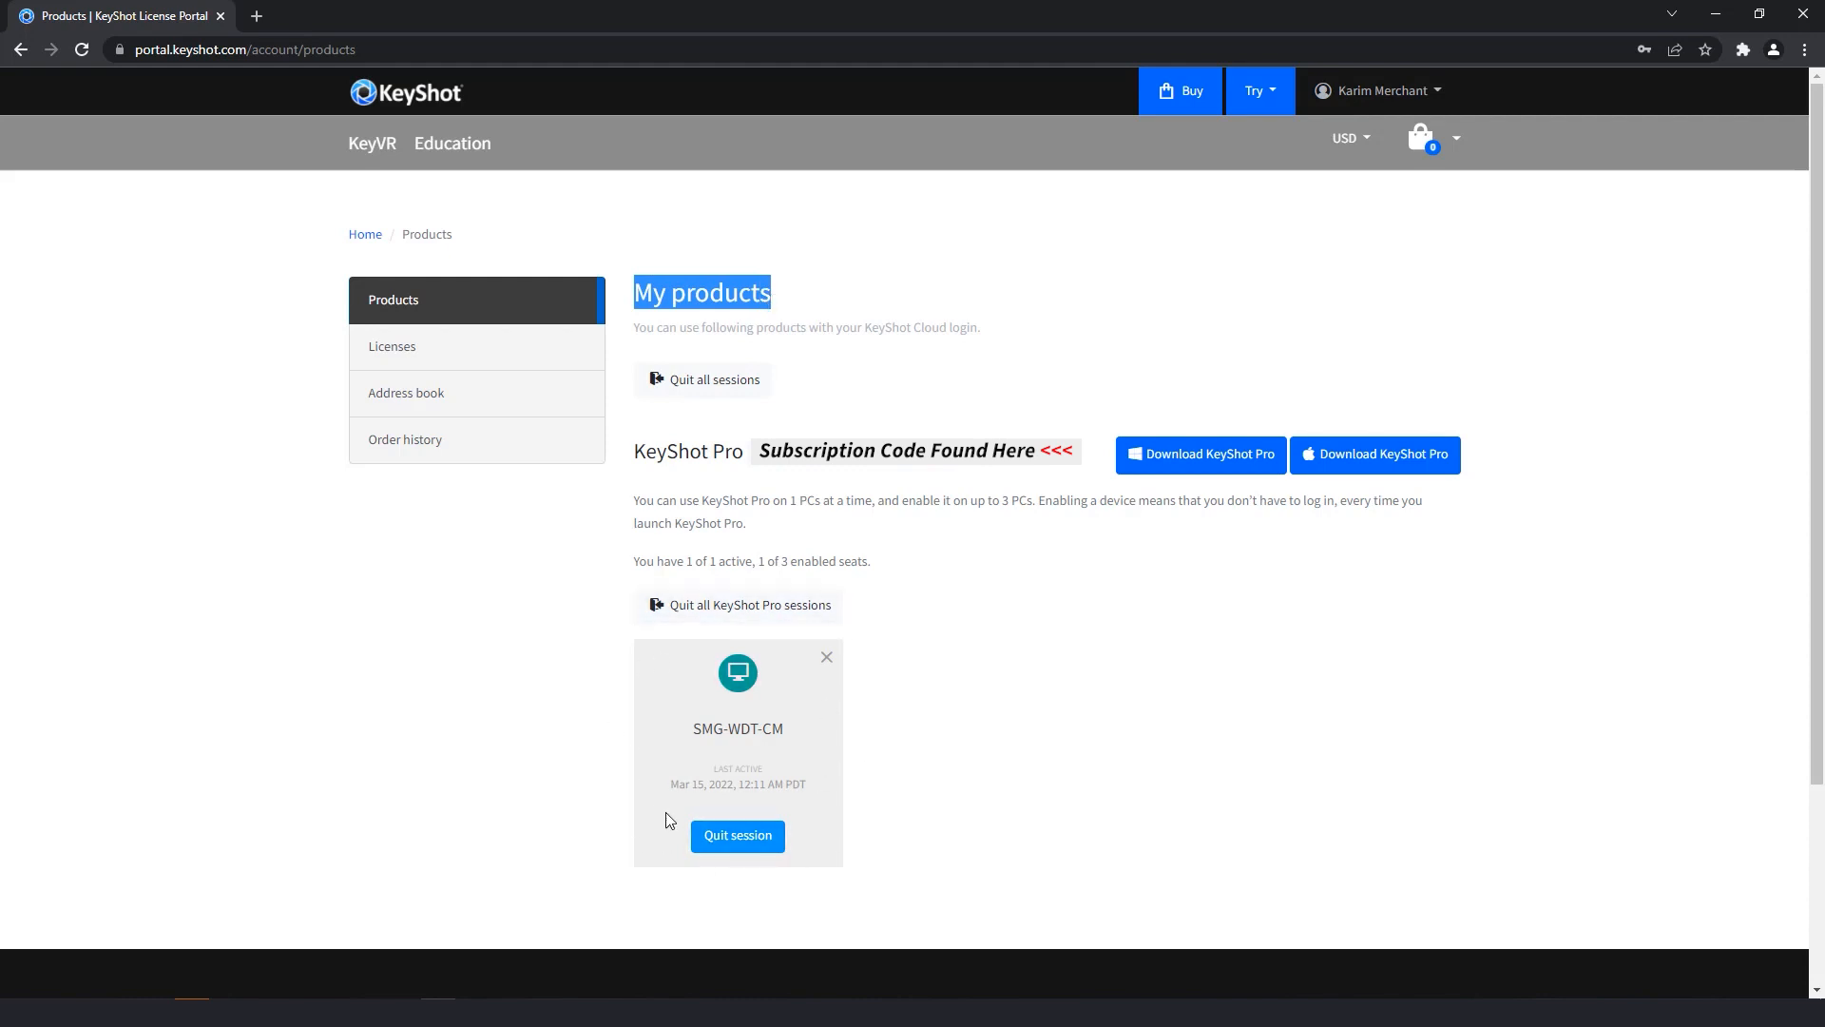
{"action": "mouse_move", "coordinate": [715, 620]}
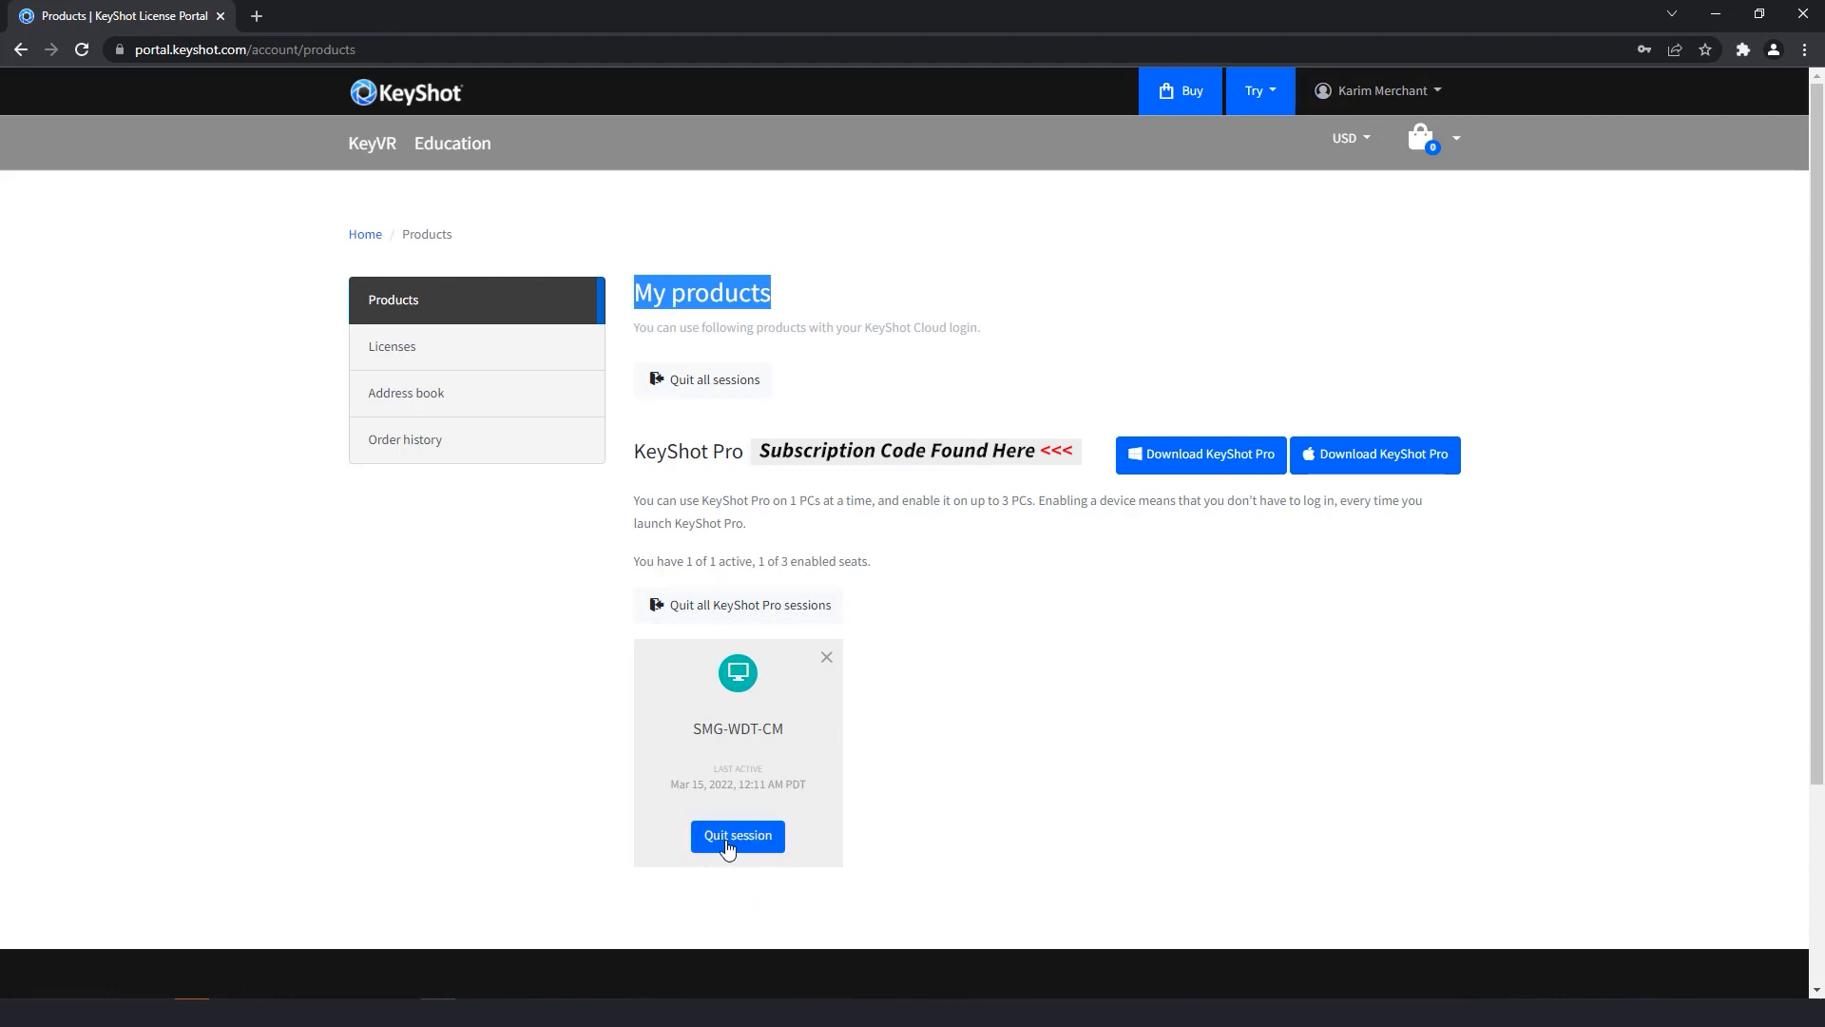
- Browse Licenses, Address book and Order history, then return to Products with the active device
{"action": "left_click", "coordinate": [401, 346]}
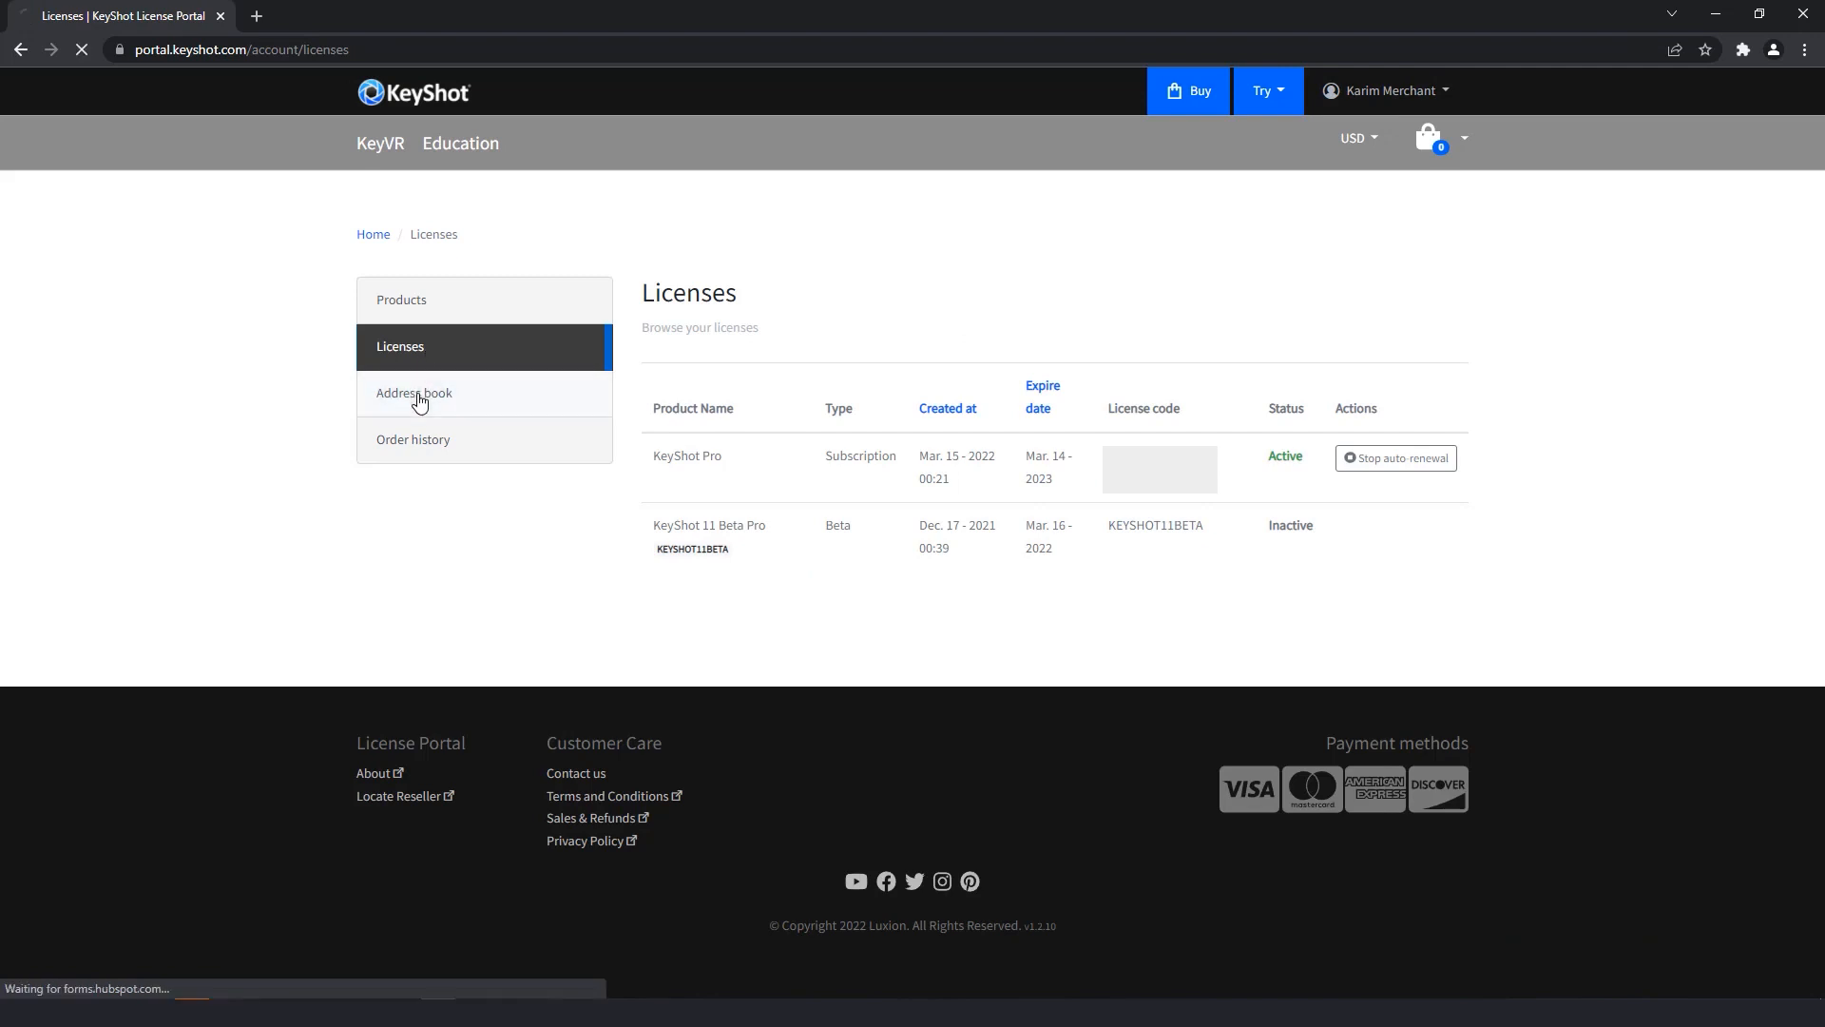
{"action": "left_click", "coordinate": [414, 393]}
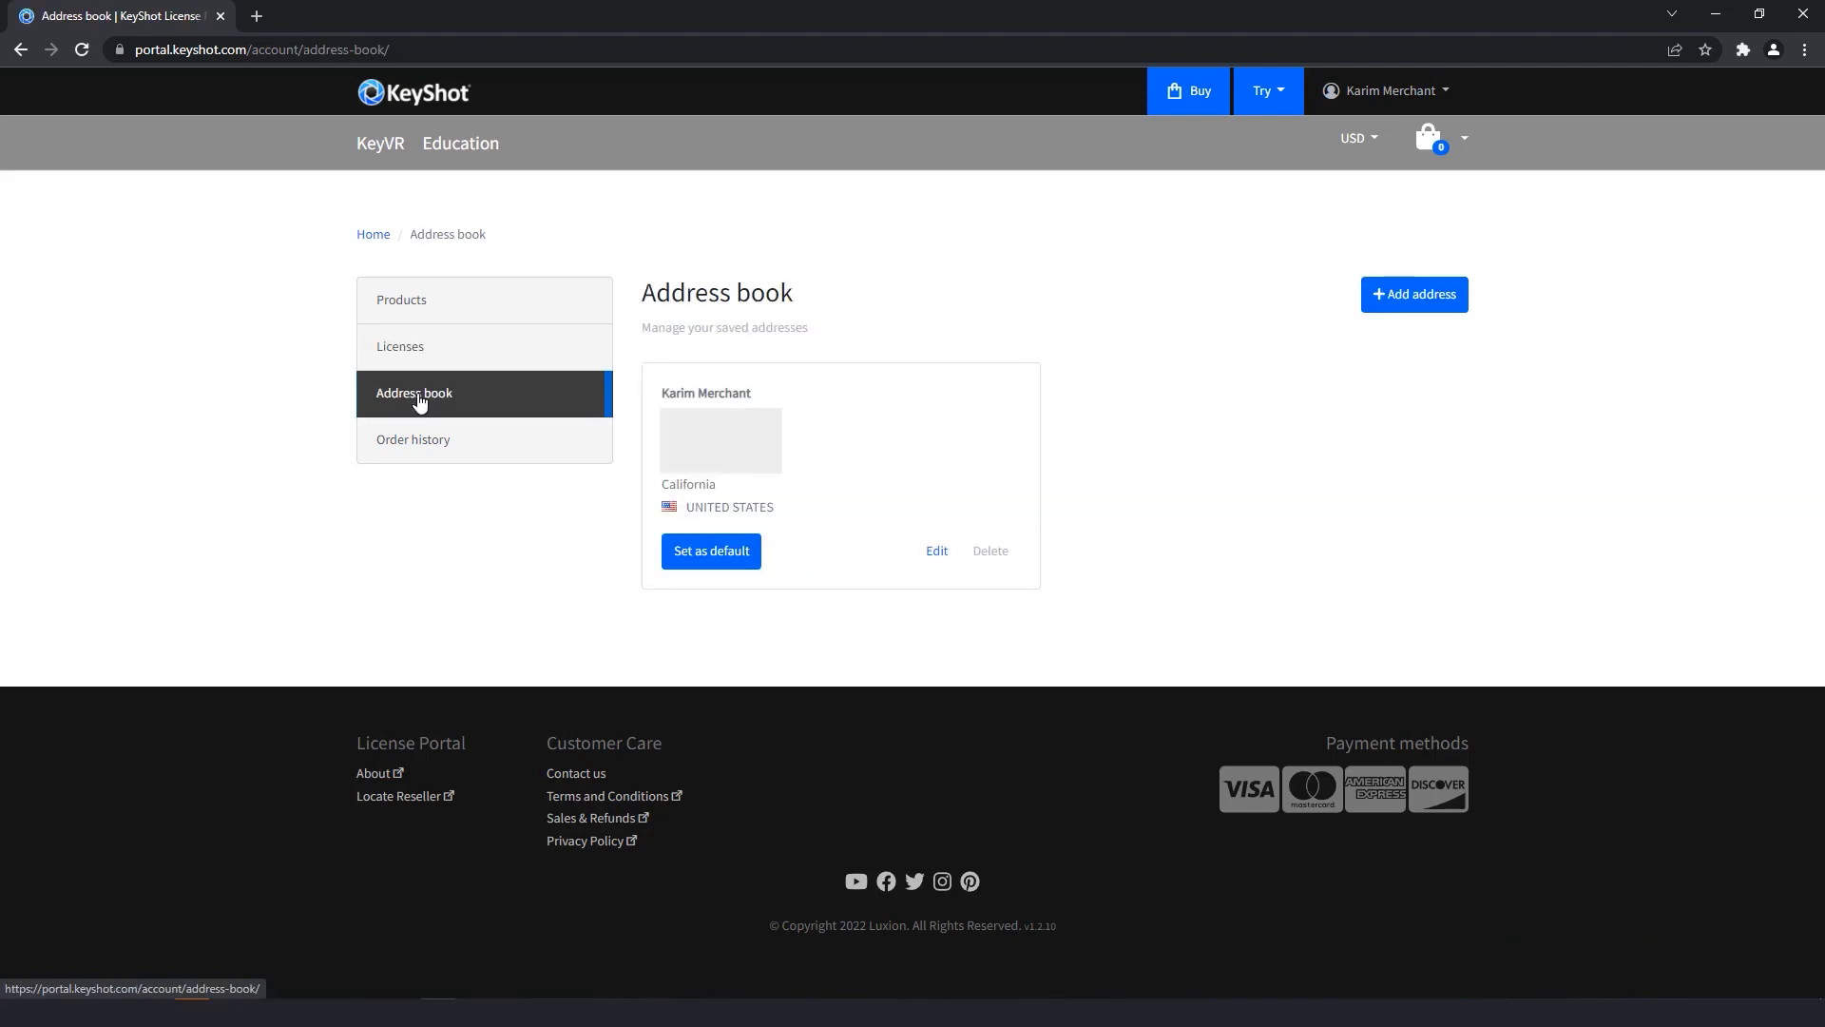
{"action": "left_click", "coordinate": [412, 439]}
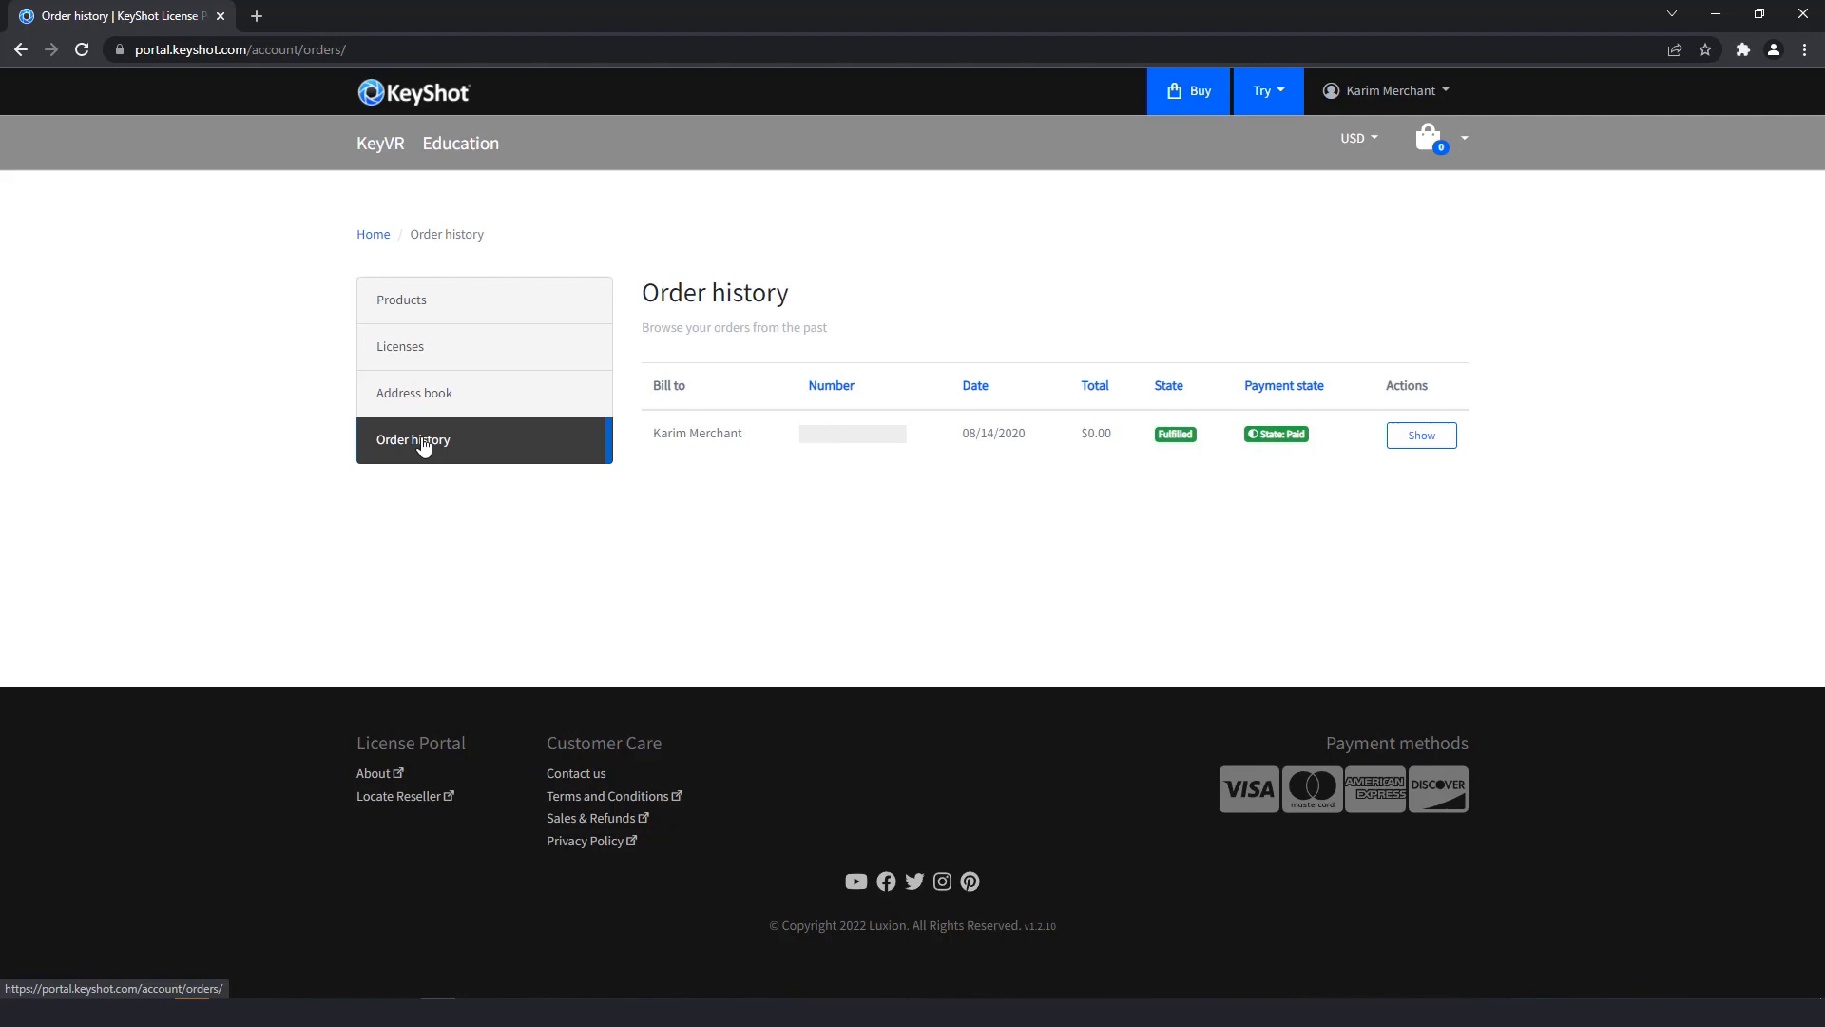
{"action": "left_click", "coordinate": [400, 299]}
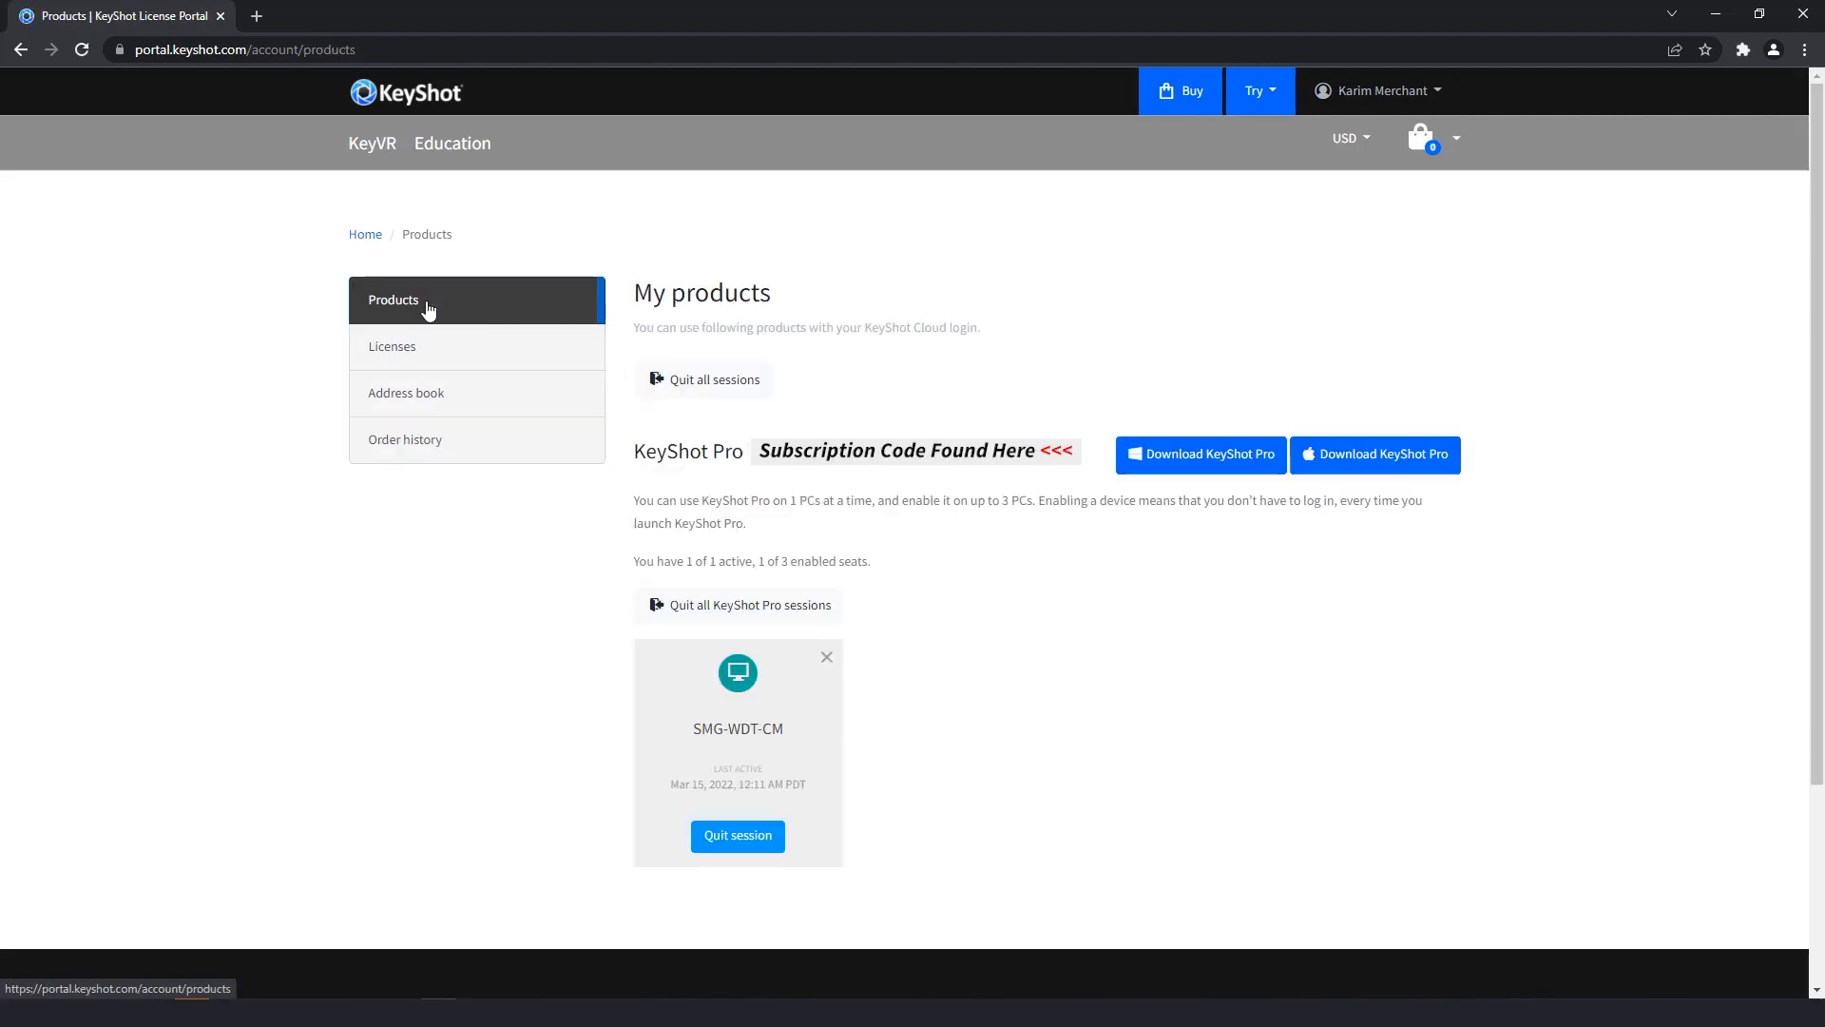